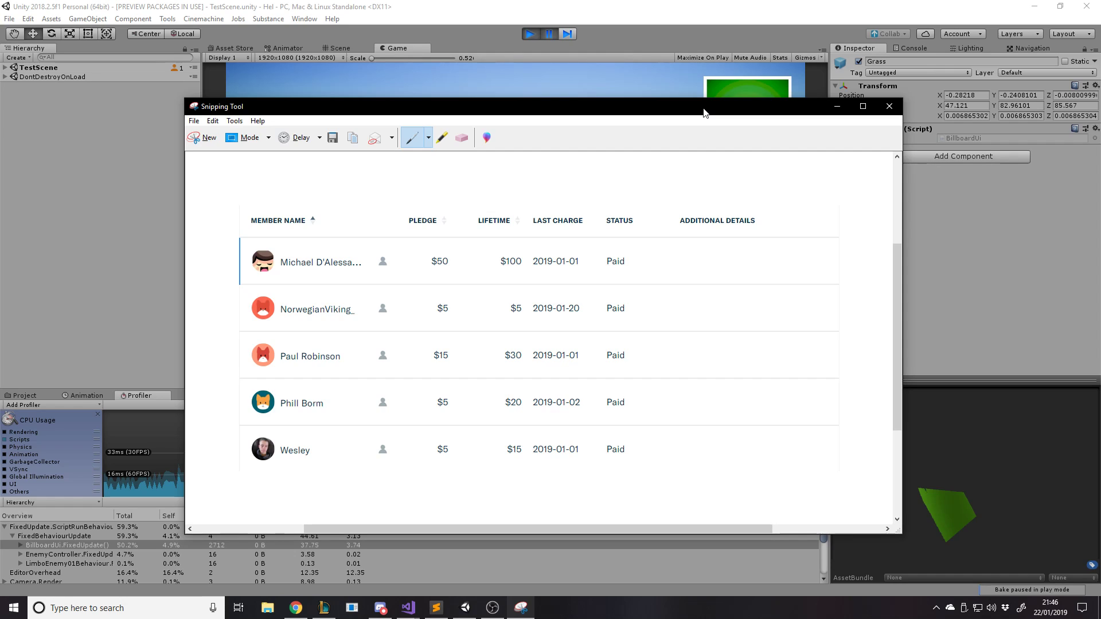
- Bring Unity forward and expand the BillboardUi.FixedUpdate profiler entry showing ~37.75 ms
{"action": "left_click", "coordinate": [889, 105]}
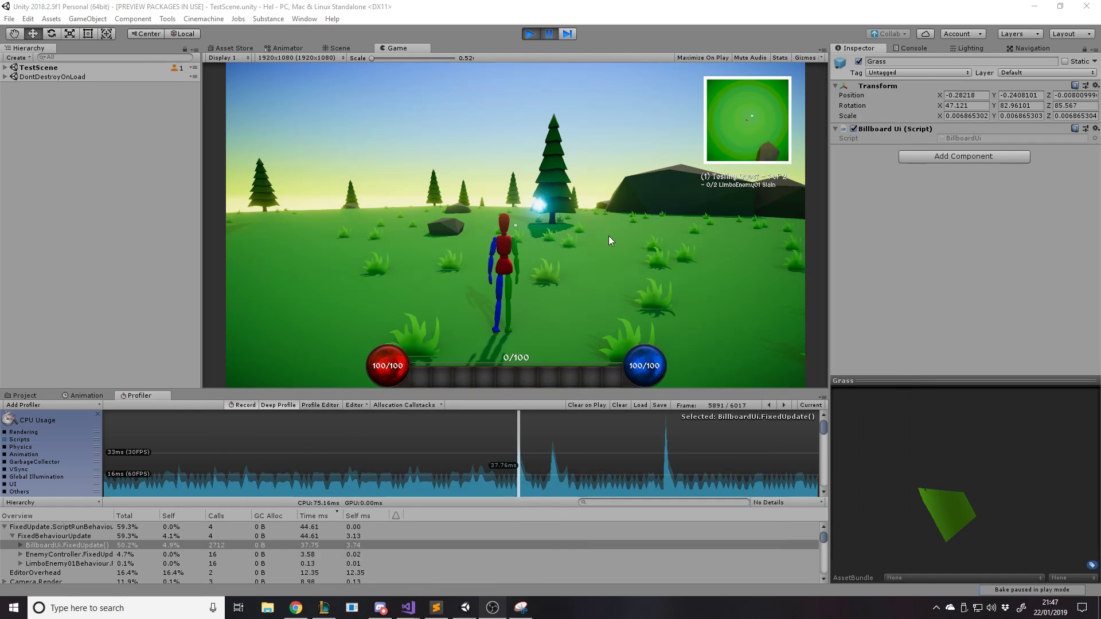
{"action": "mouse_move", "coordinate": [467, 269]}
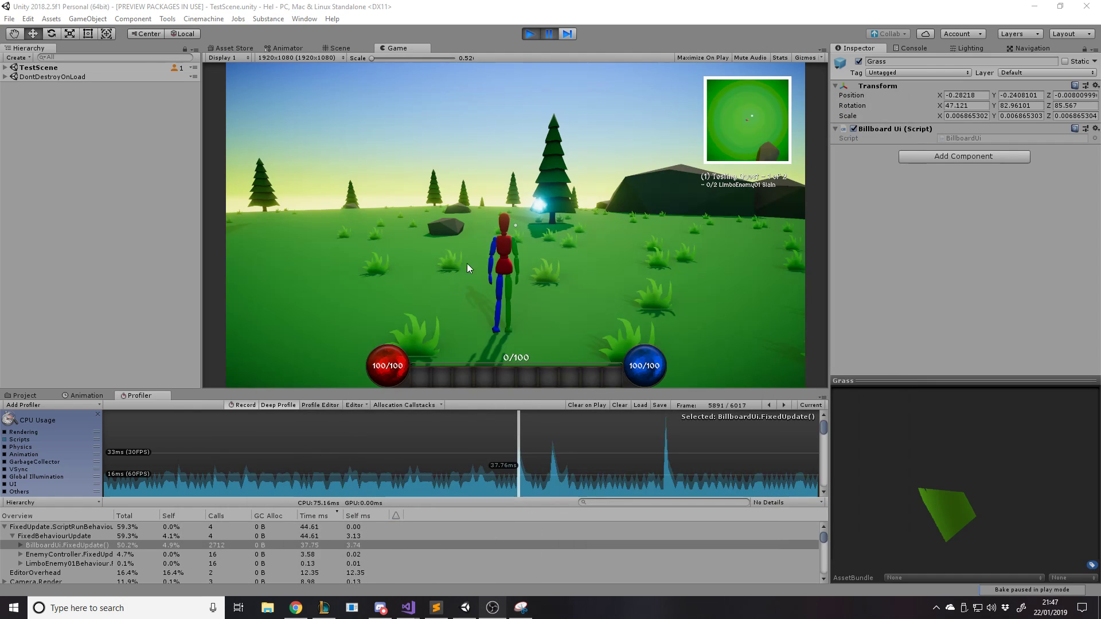
{"action": "mouse_move", "coordinate": [444, 383]}
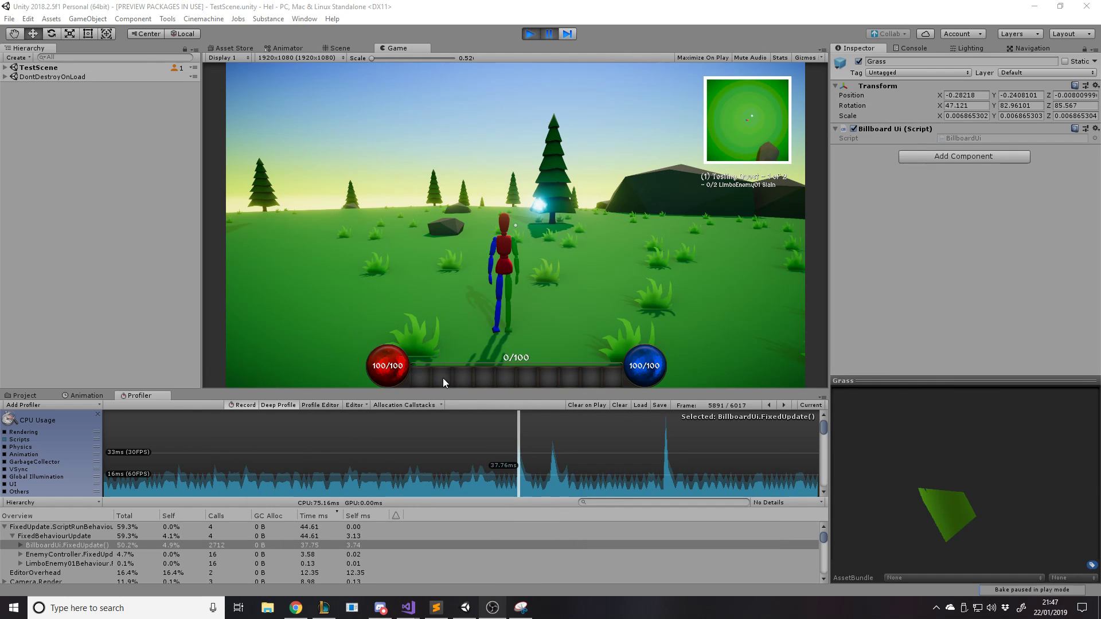
{"action": "mouse_move", "coordinate": [246, 416]}
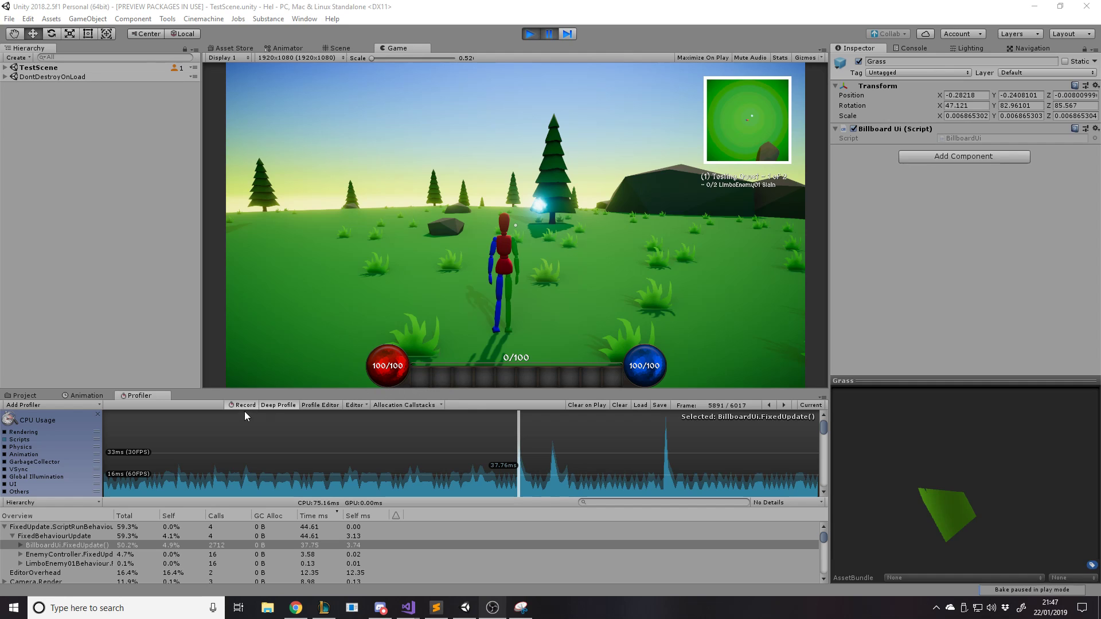
{"action": "mouse_move", "coordinate": [158, 481]}
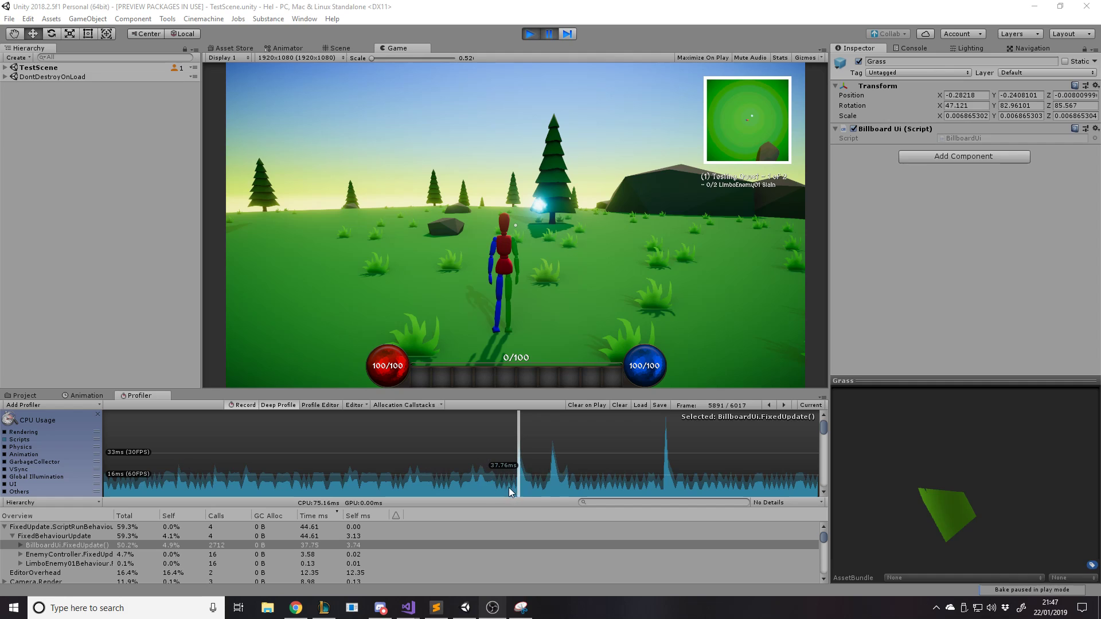
{"action": "mouse_move", "coordinate": [147, 484]}
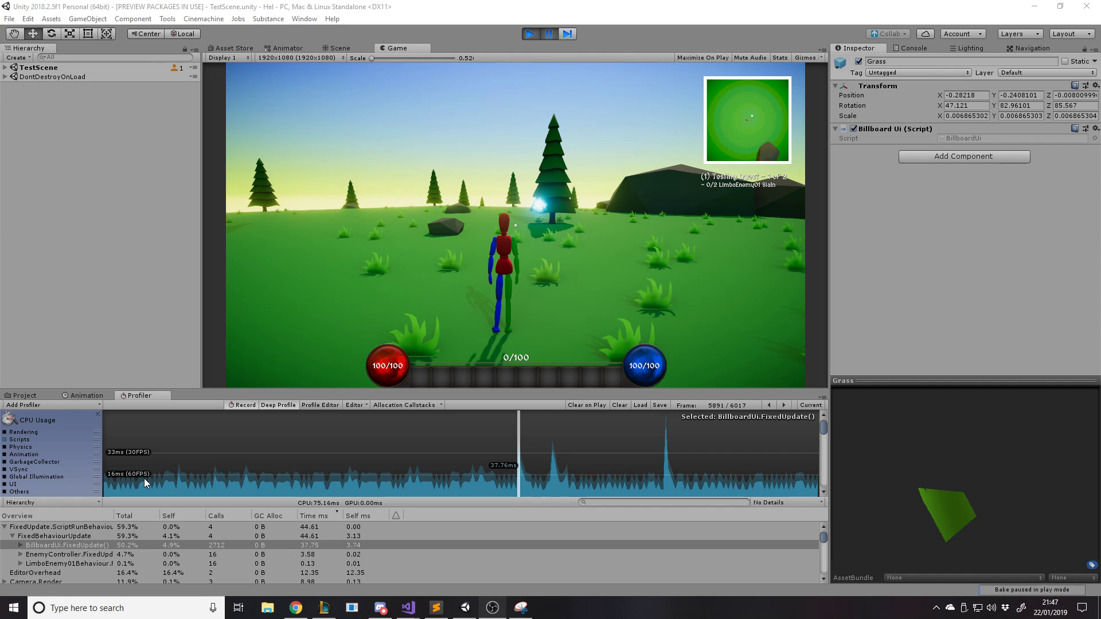
{"action": "mouse_move", "coordinate": [223, 489]}
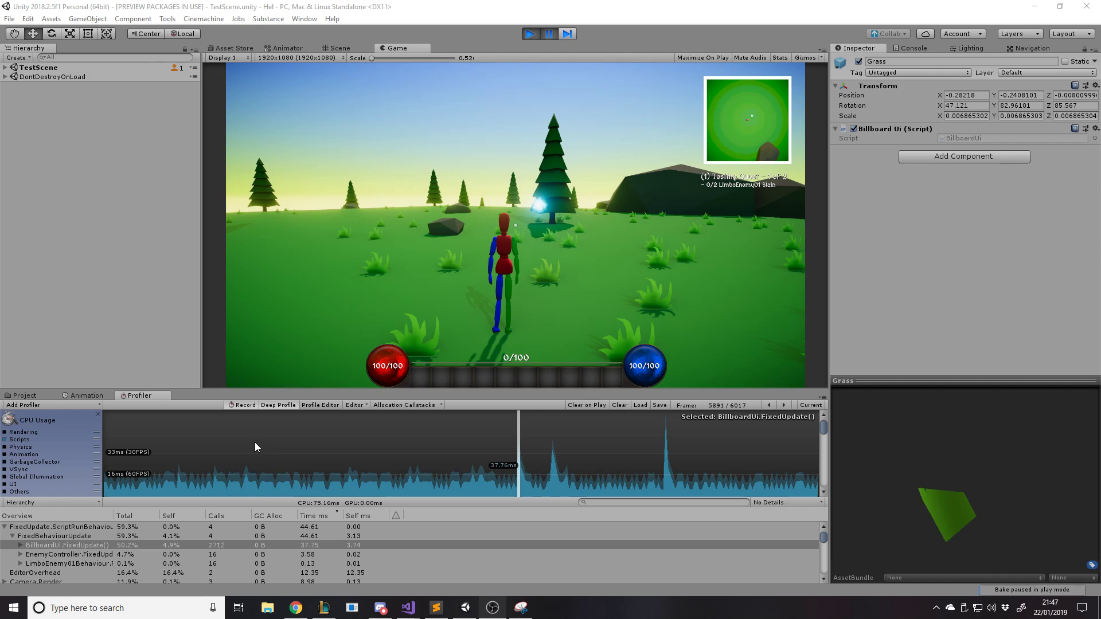
{"action": "mouse_move", "coordinate": [284, 449]}
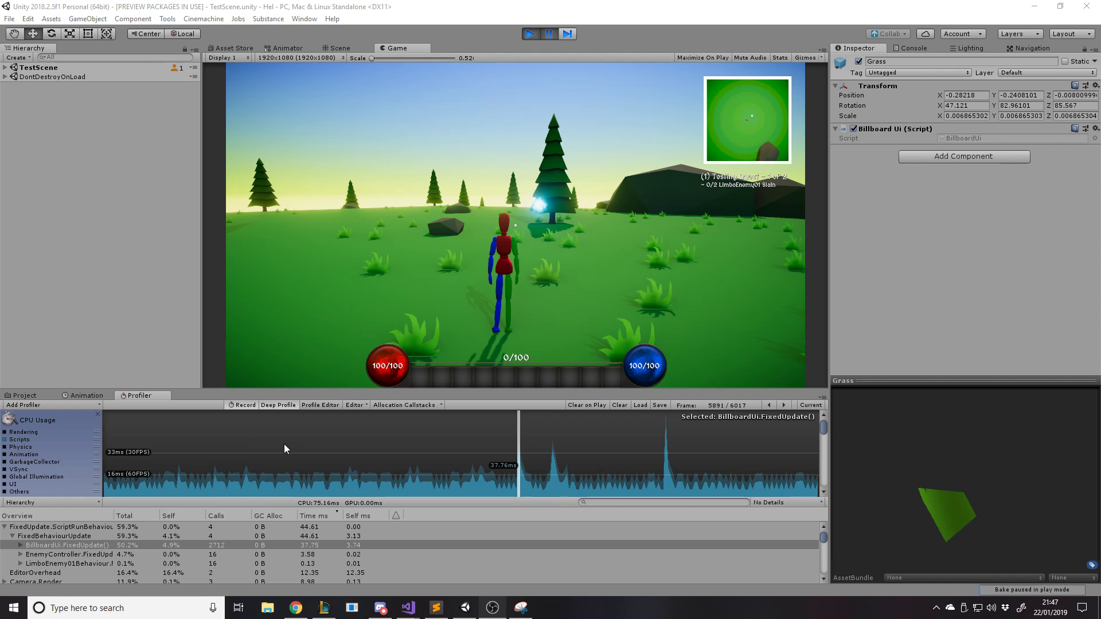
{"action": "mouse_move", "coordinate": [325, 450]}
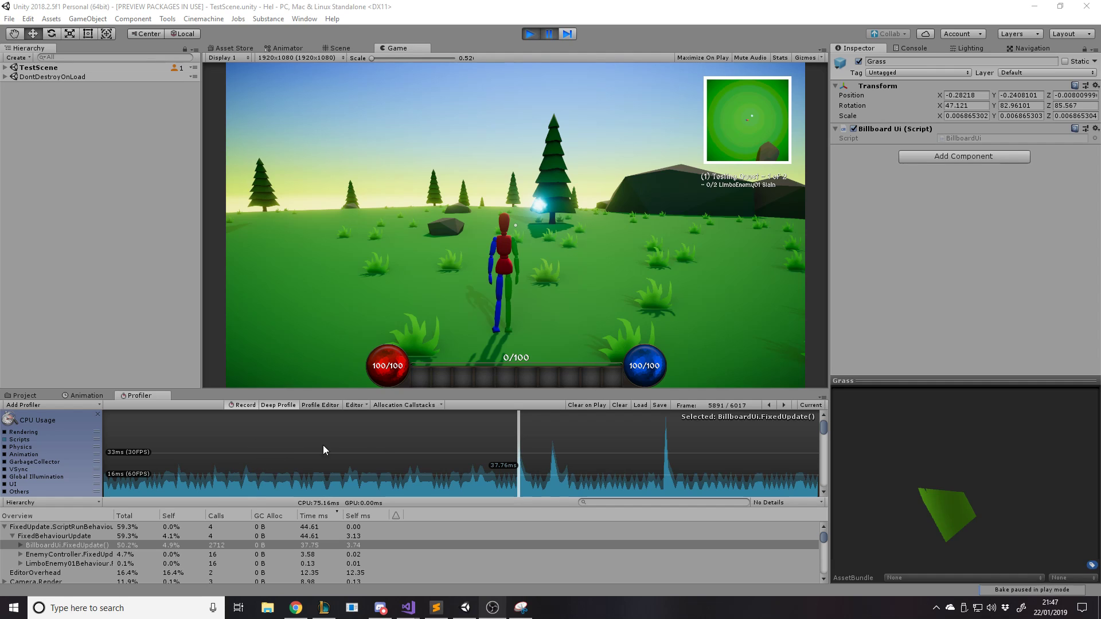
{"action": "mouse_move", "coordinate": [417, 468]}
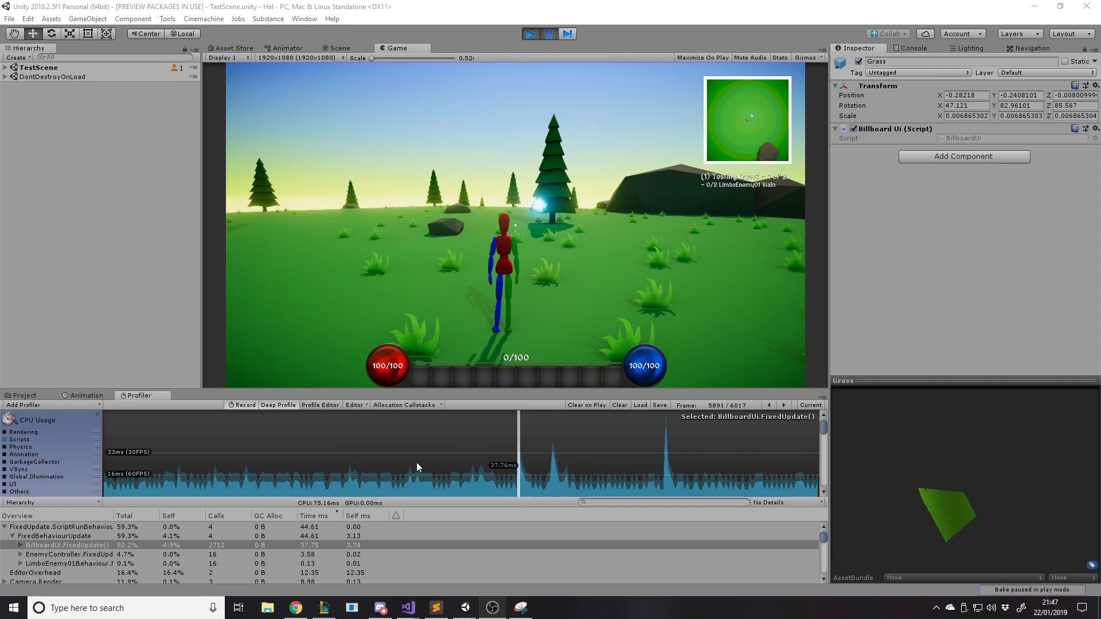
{"action": "mouse_move", "coordinate": [319, 458]}
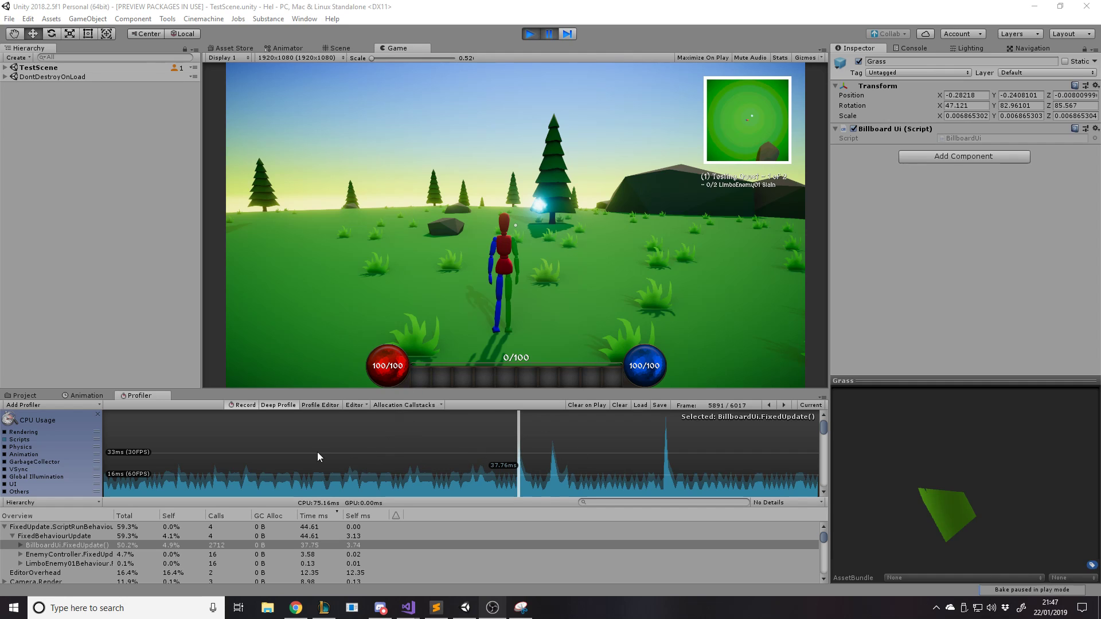
{"action": "mouse_move", "coordinate": [257, 531]}
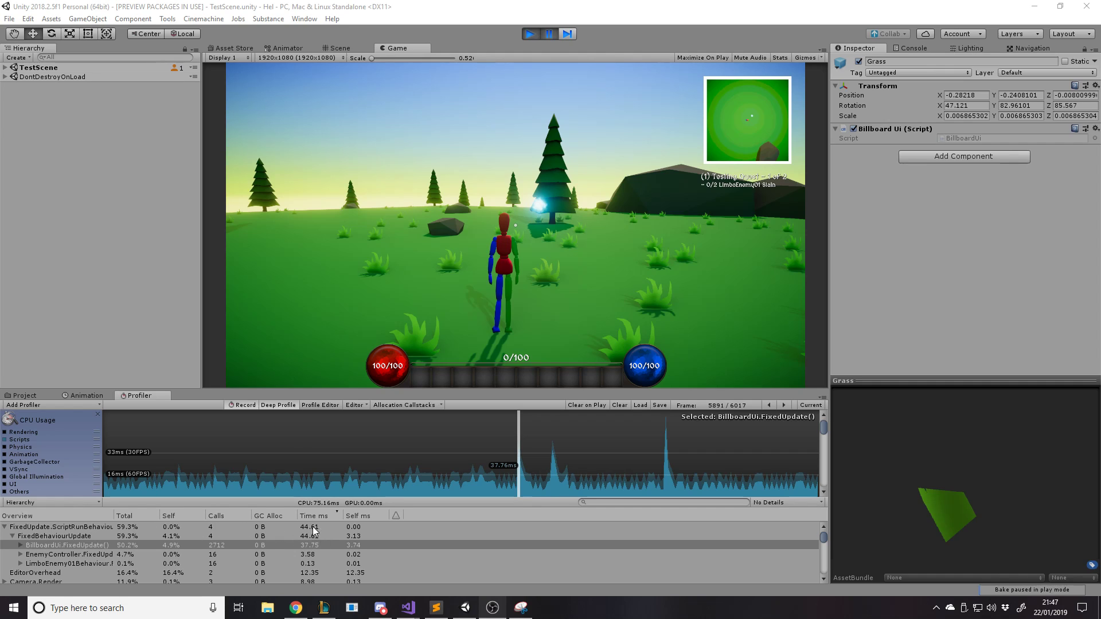
{"action": "mouse_move", "coordinate": [299, 468]}
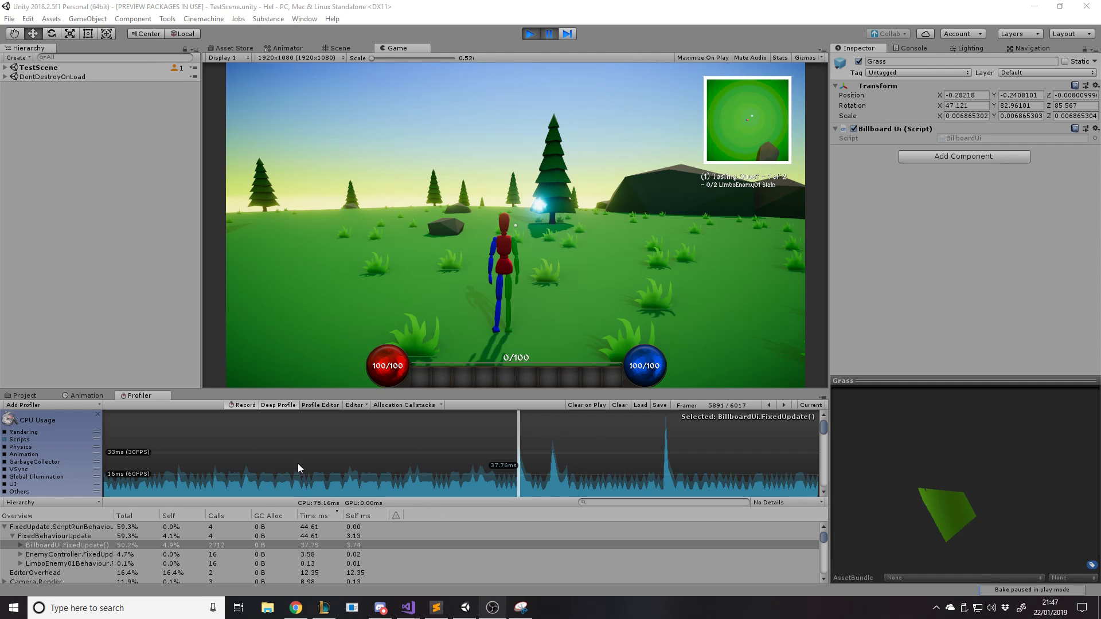
{"action": "mouse_move", "coordinate": [273, 534]}
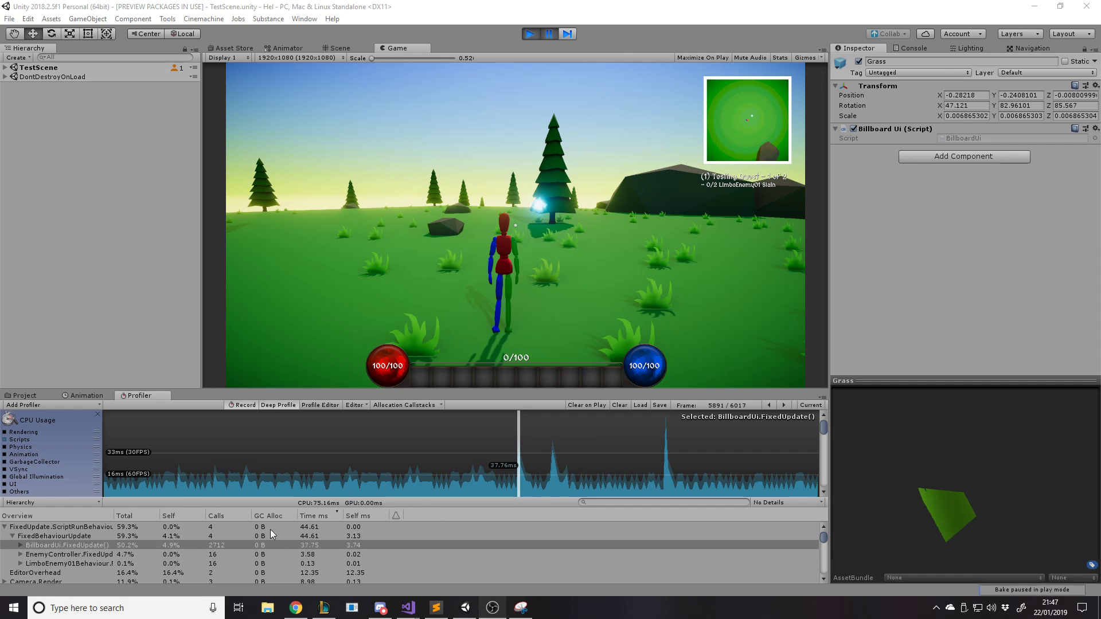
{"action": "mouse_move", "coordinate": [199, 547]}
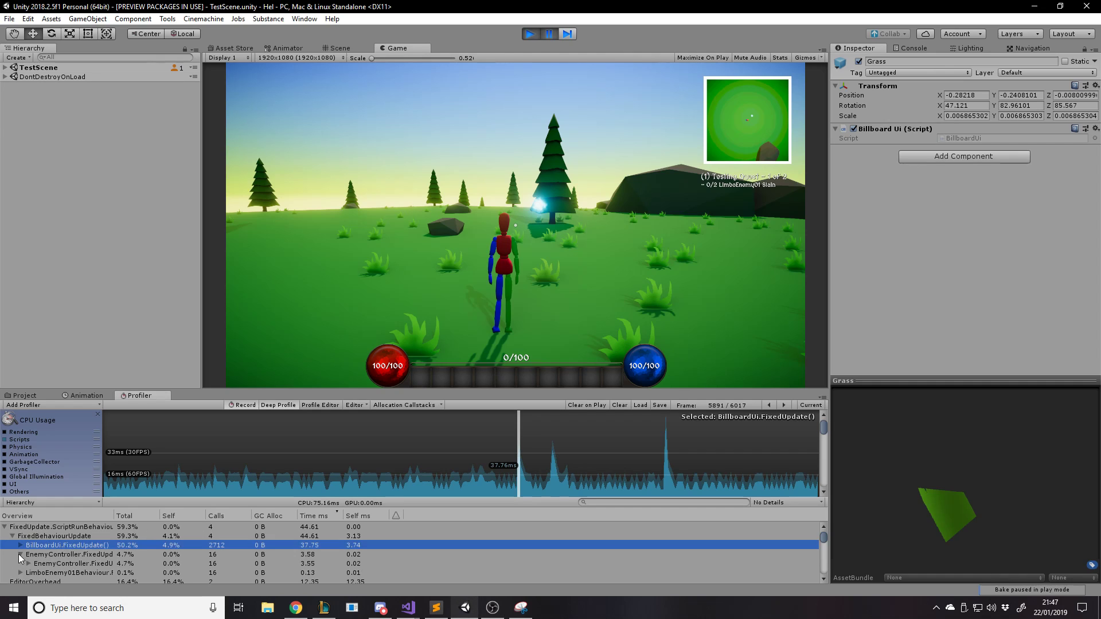
{"action": "left_click", "coordinate": [19, 557]}
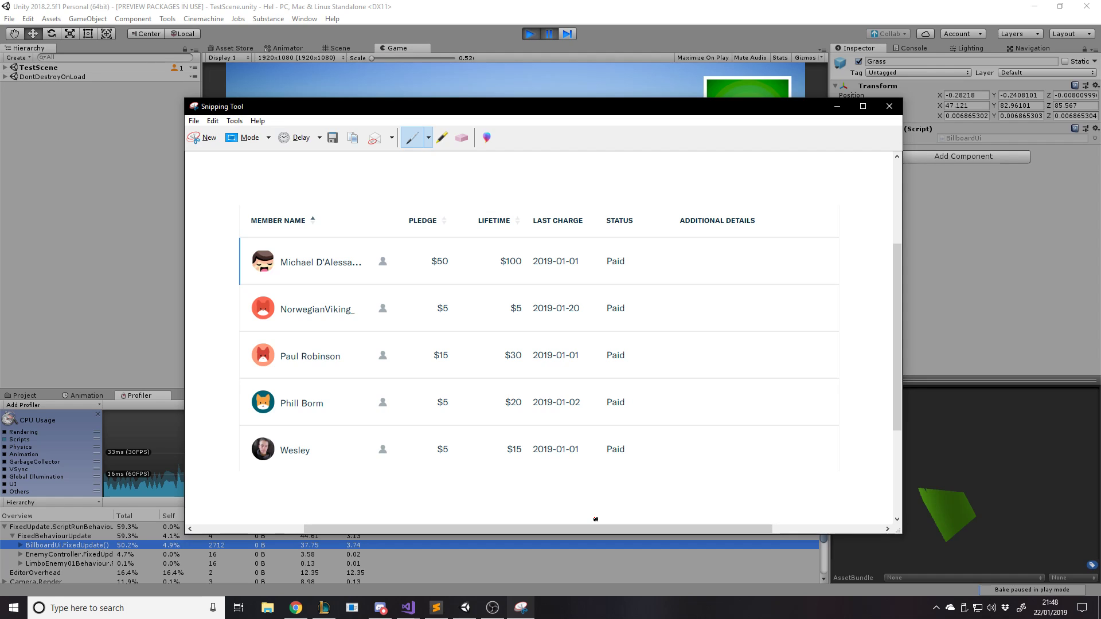
{"action": "mouse_move", "coordinate": [936, 148]}
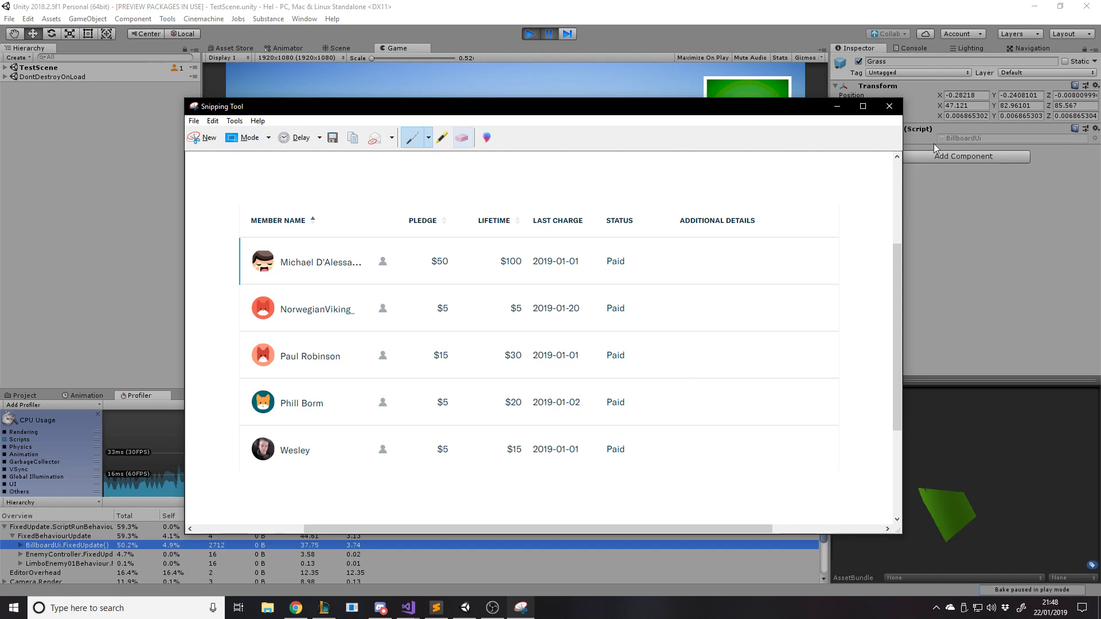
- Put the supporters snip away to reveal the paused Unity game
{"action": "left_click", "coordinate": [888, 106]}
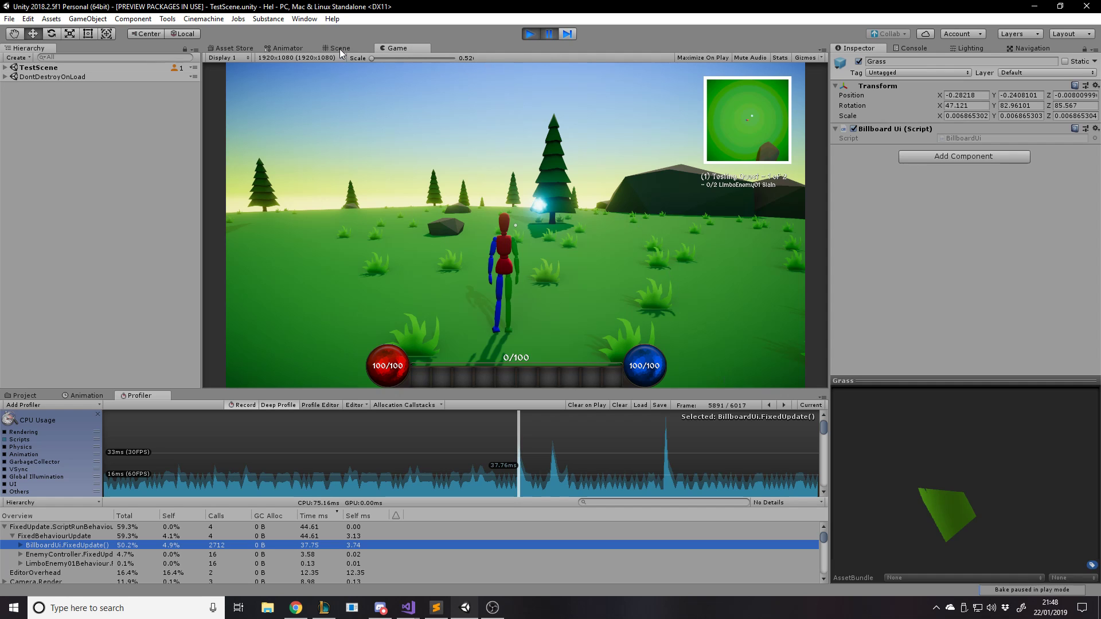
- Inspect a grass billboard in the scene, reveal the Grass(Clone) objects under TestTerrain, then return to Game view
{"action": "left_click", "coordinate": [340, 48]}
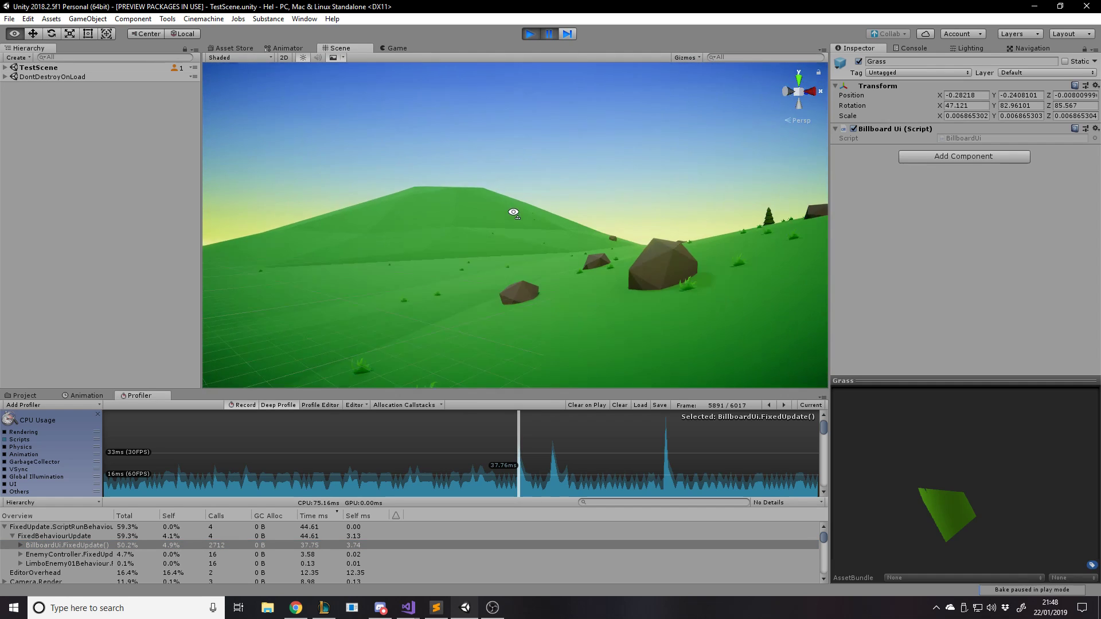
{"action": "left_click_drag", "start_coordinate": [514, 212], "coordinate": [718, 153]}
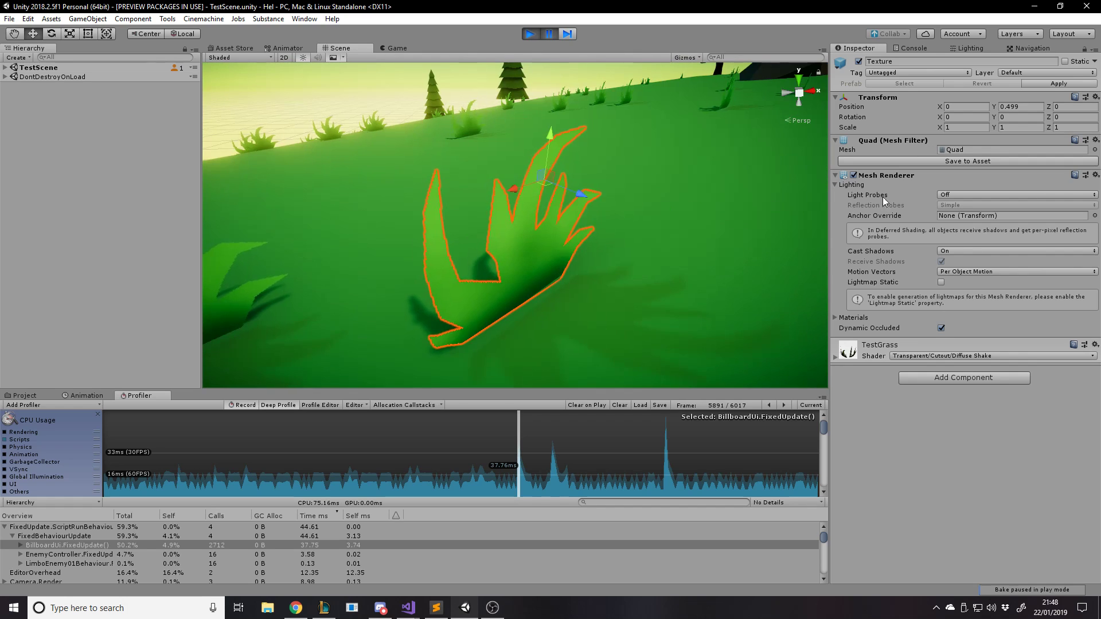
{"action": "left_click", "coordinate": [5, 69]}
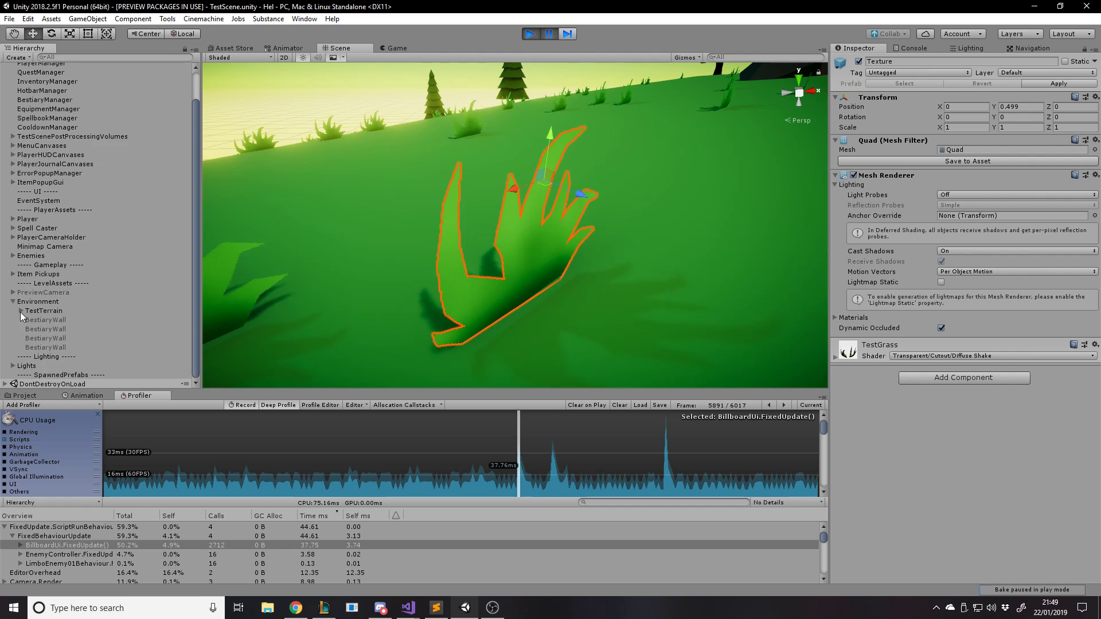
{"action": "scroll", "scroll_direction": "down", "scroll_amount": 3}
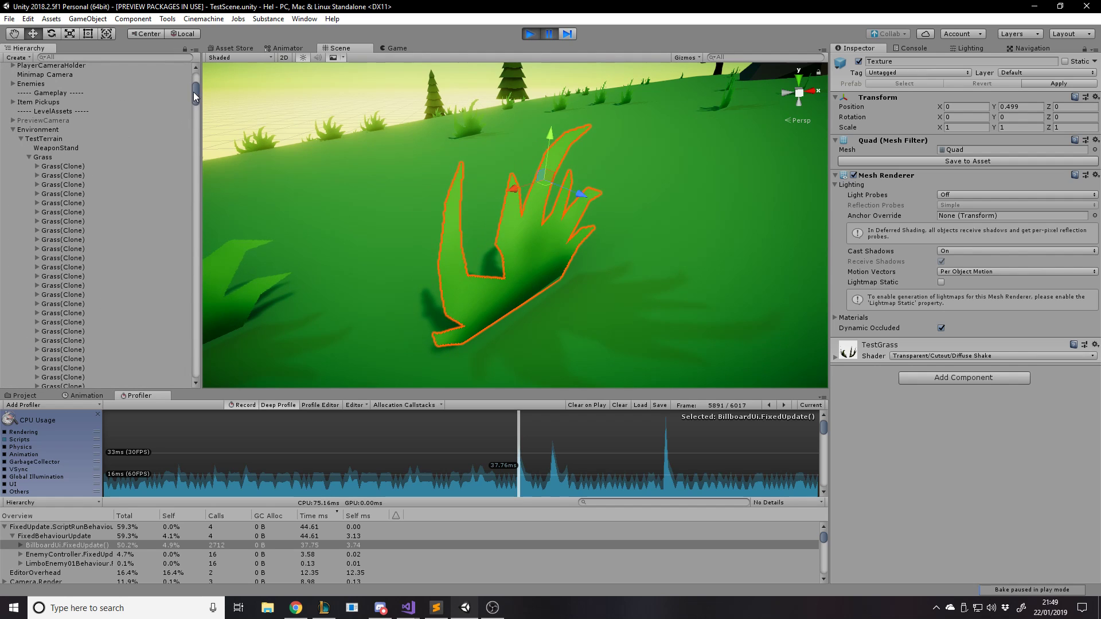
{"action": "scroll", "scroll_direction": "down", "scroll_amount": 3}
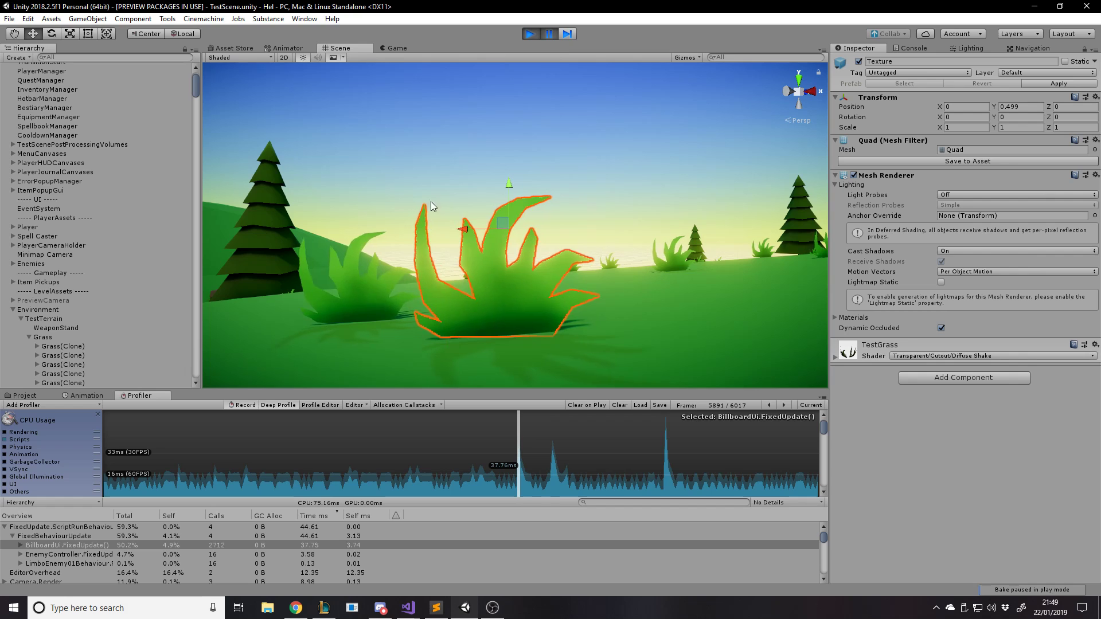
{"action": "left_click_drag", "start_coordinate": [432, 206], "coordinate": [585, 310]}
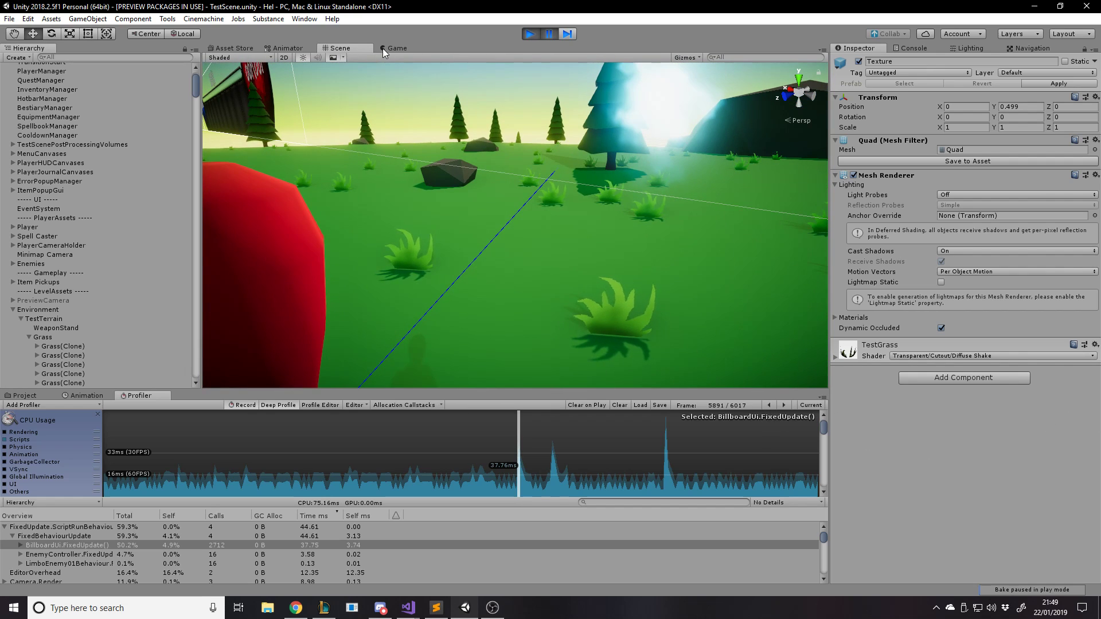
{"action": "left_click", "coordinate": [397, 48]}
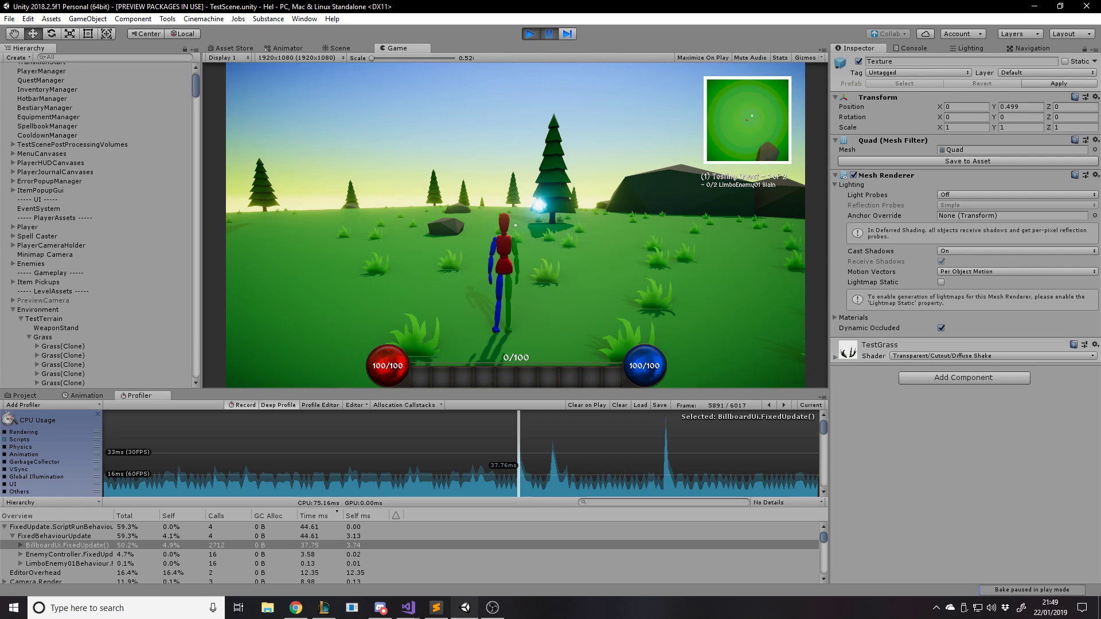
- Return to the scene view and select a single grass billboard up close
{"action": "left_click", "coordinate": [339, 49]}
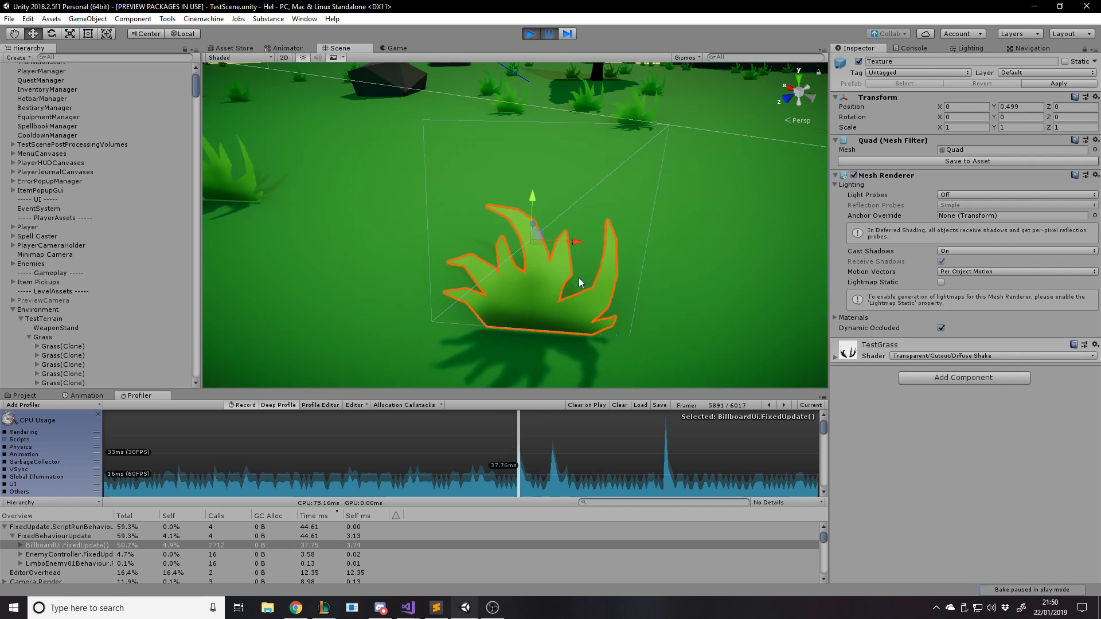
{"action": "left_click", "coordinate": [62, 282]}
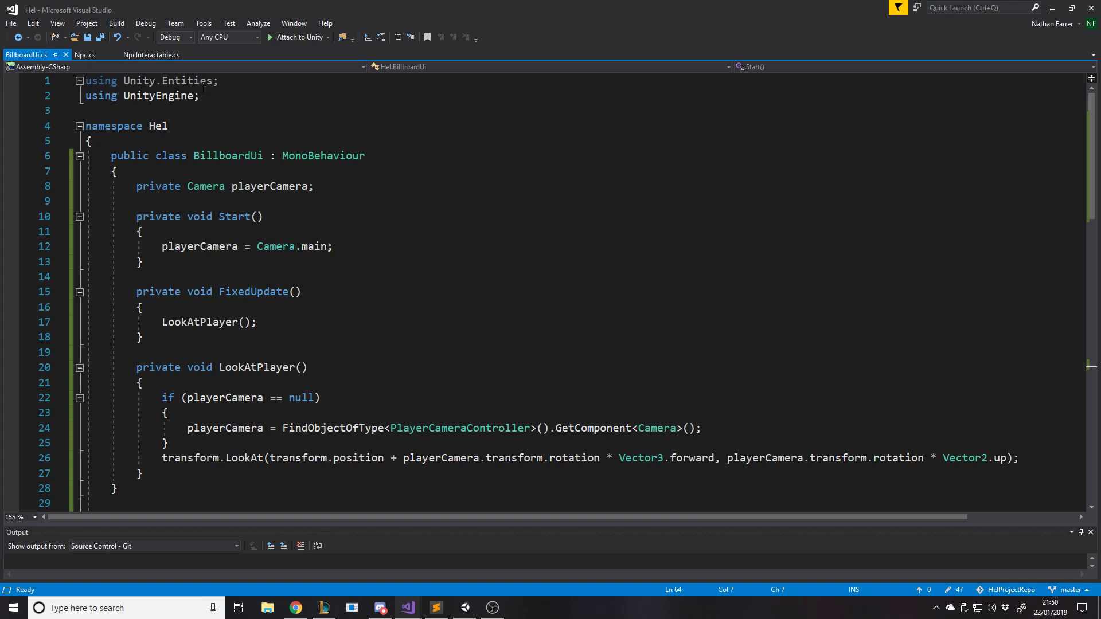
{"action": "scroll", "scroll_direction": "down", "scroll_amount": 3}
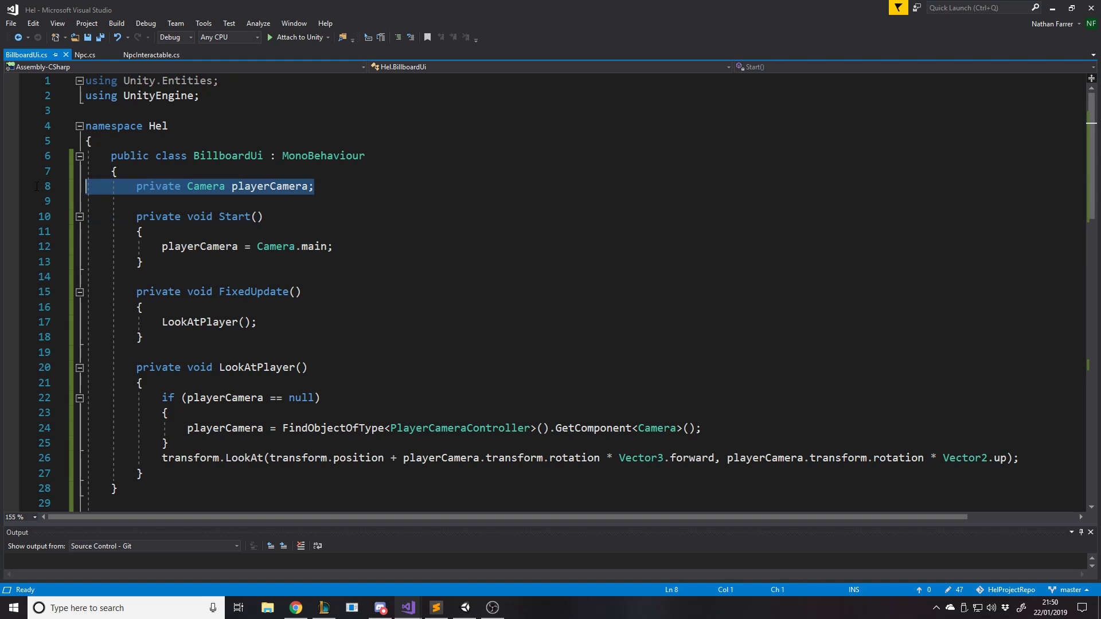
{"action": "scroll", "scroll_direction": "down", "scroll_amount": 3}
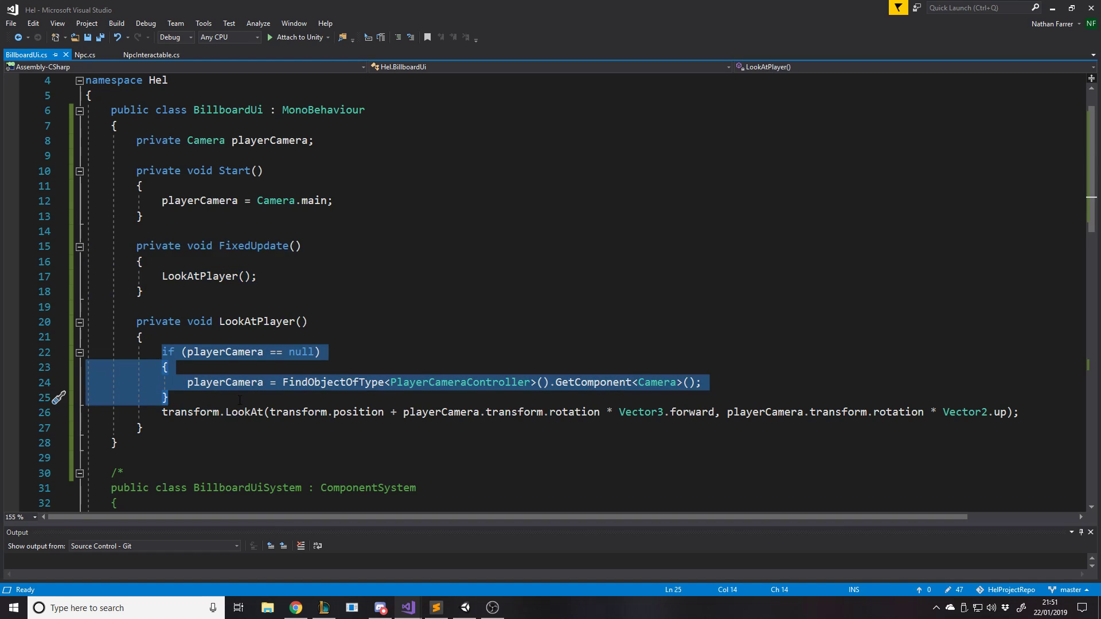
{"action": "left_click", "coordinate": [188, 383]}
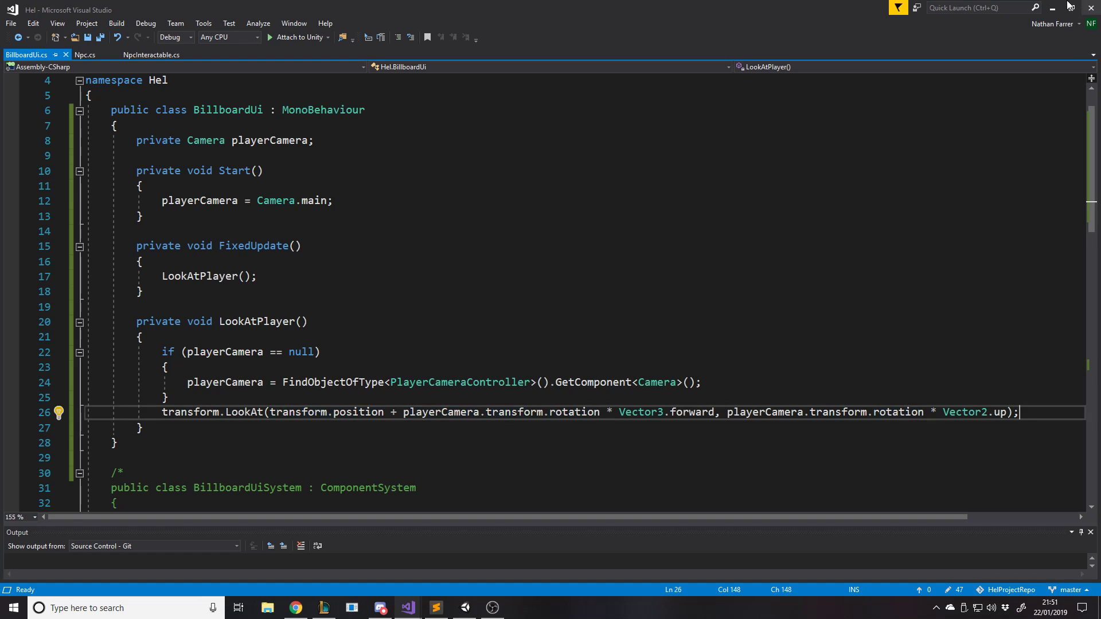
{"action": "mouse_move", "coordinate": [1058, 6]}
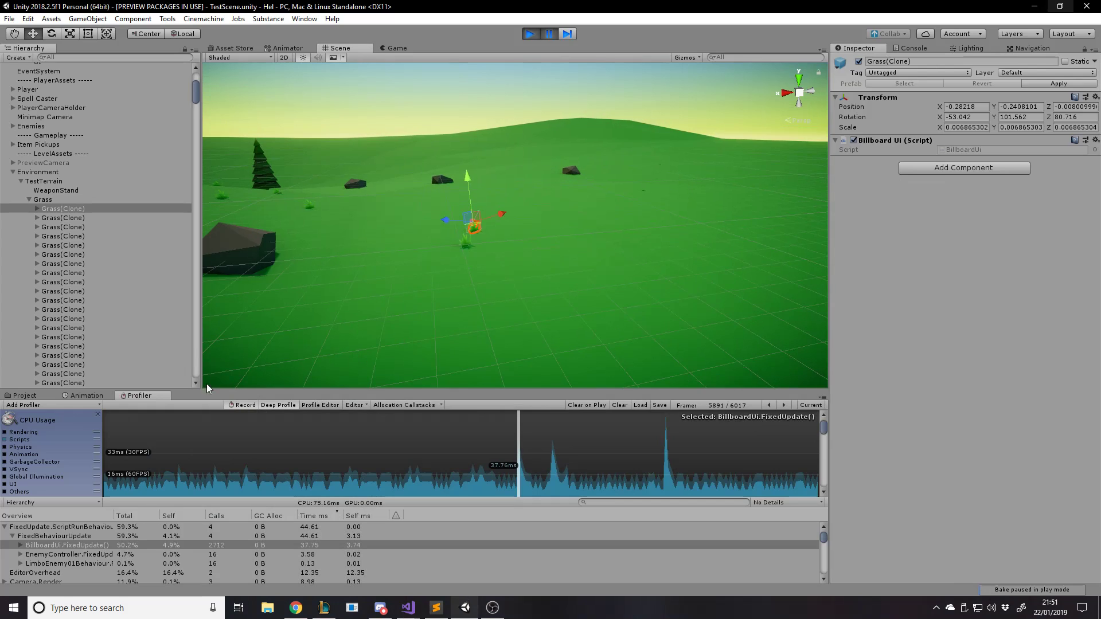
{"action": "left_click", "coordinate": [64, 545]}
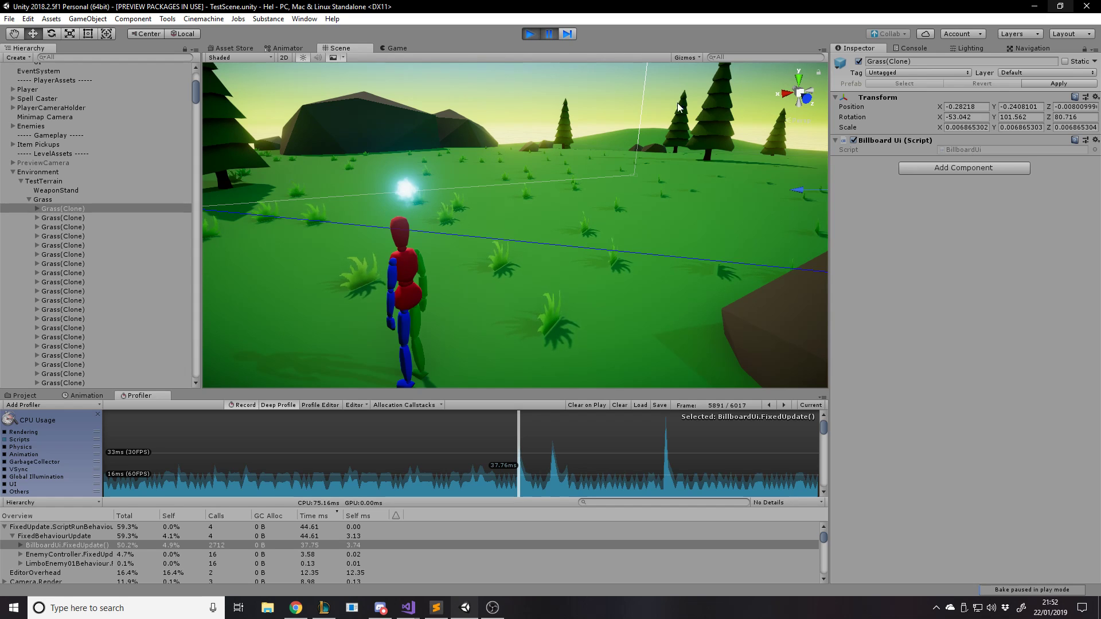
{"action": "mouse_move", "coordinate": [533, 4]}
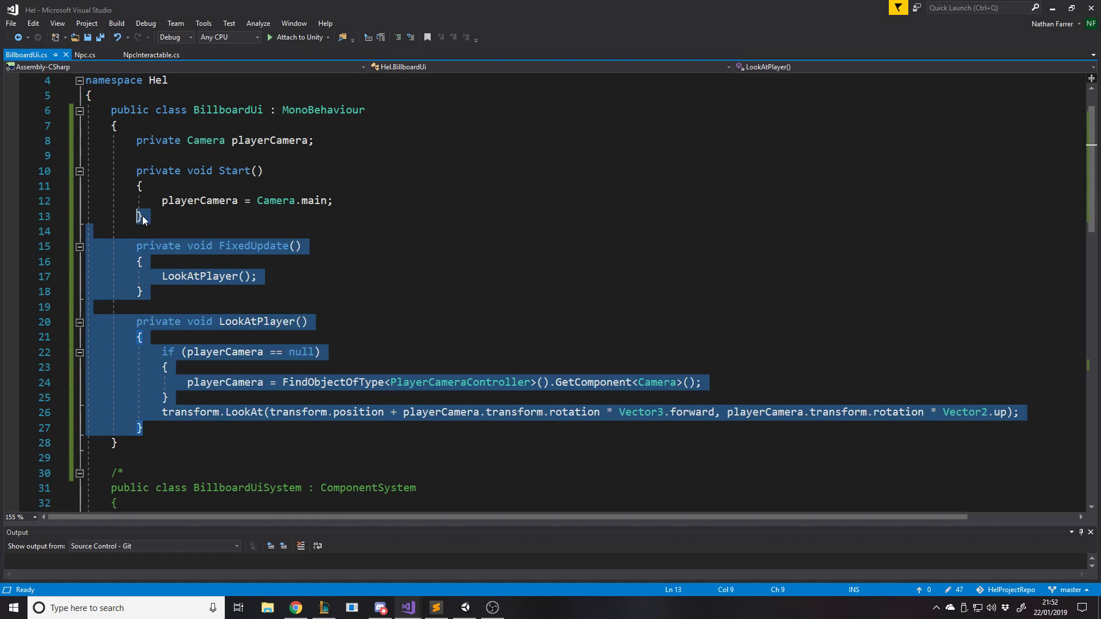
- Delete Start, FixedUpdate and LookAtPlayer from BillboardUi, leaving an empty class, and save
{"action": "key", "text": "Delete"}
{"action": "type", "text": " { }"}
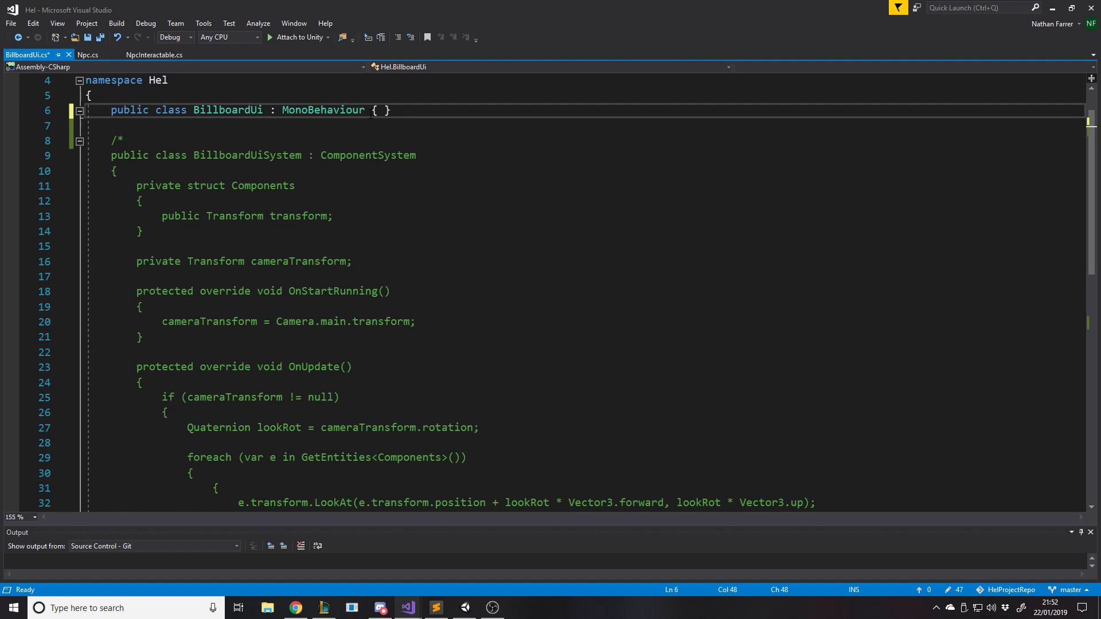
{"action": "key", "text": "Ctrl+s"}
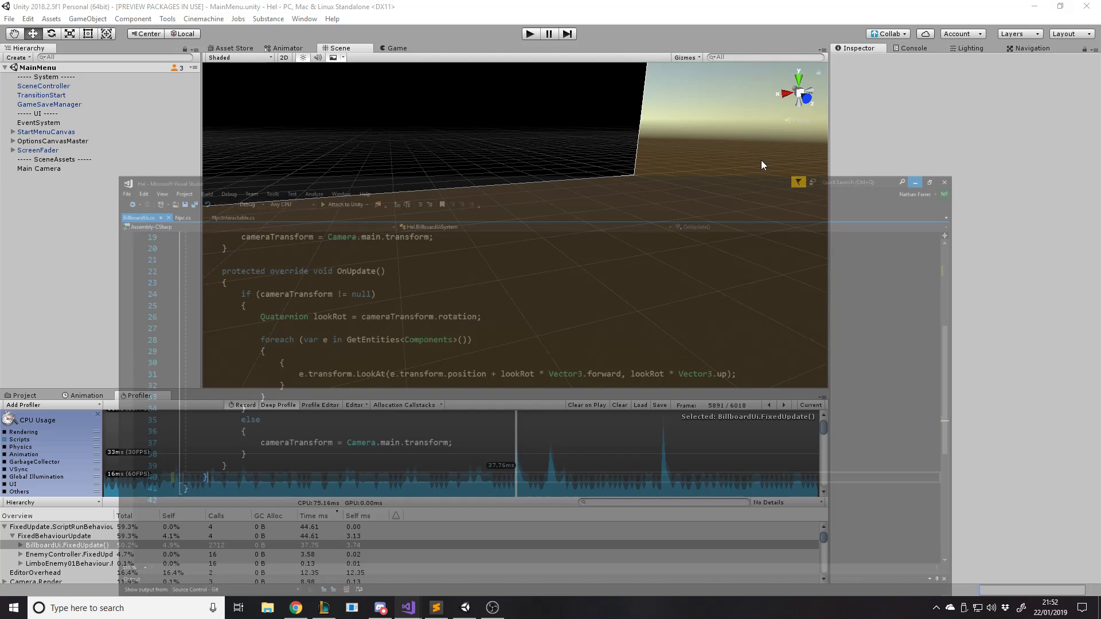
{"action": "left_click", "coordinate": [915, 182]}
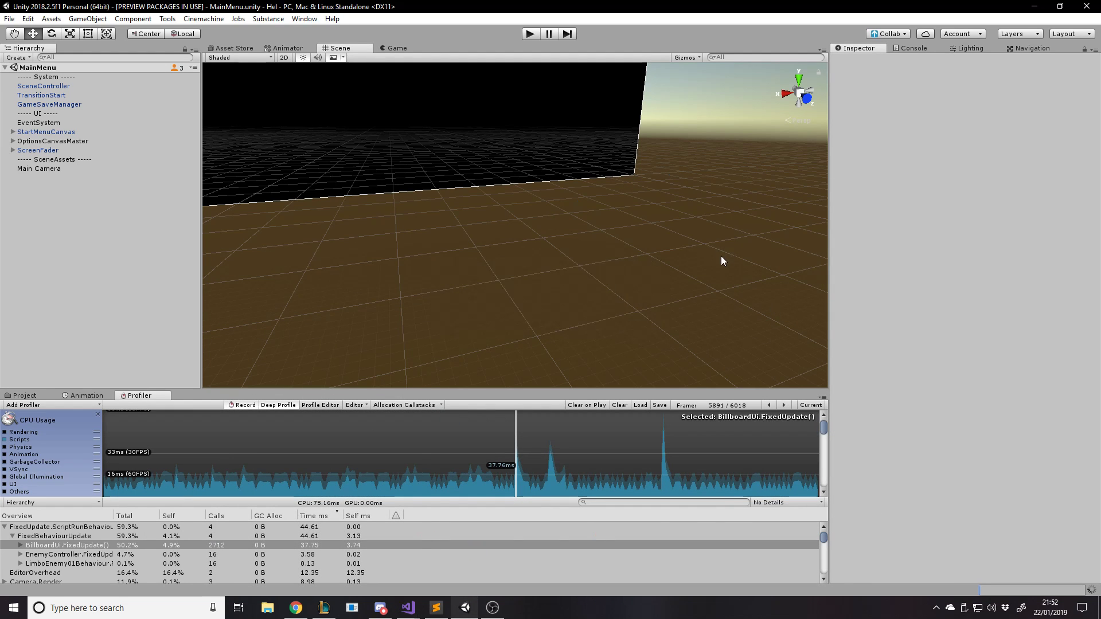
{"action": "left_click", "coordinate": [304, 18]}
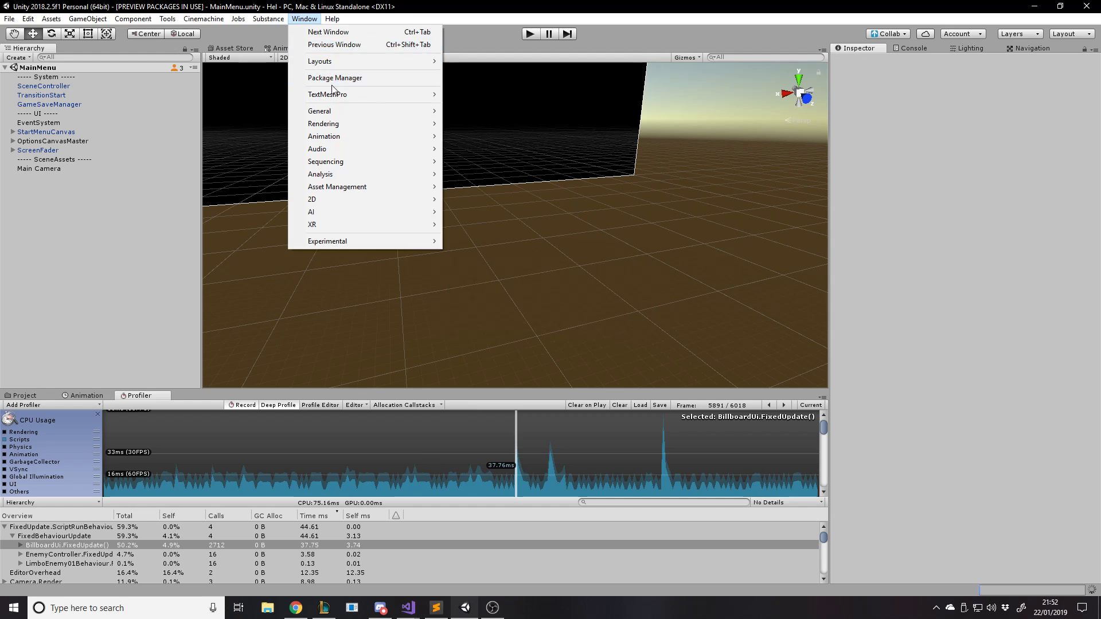
{"action": "left_click", "coordinate": [334, 78]}
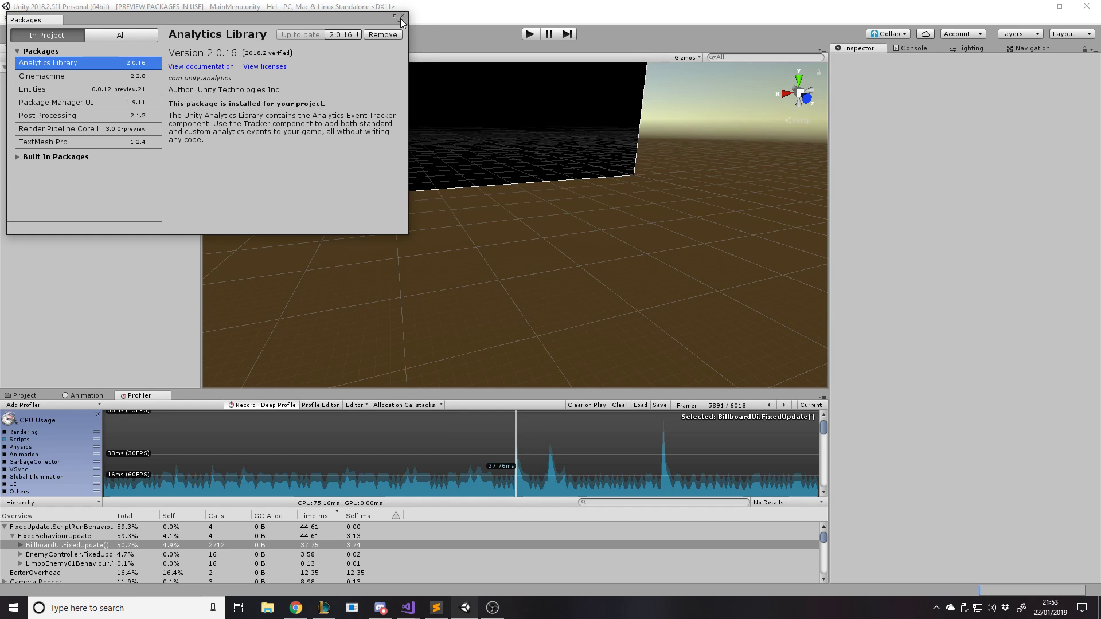
{"action": "left_click", "coordinate": [402, 16]}
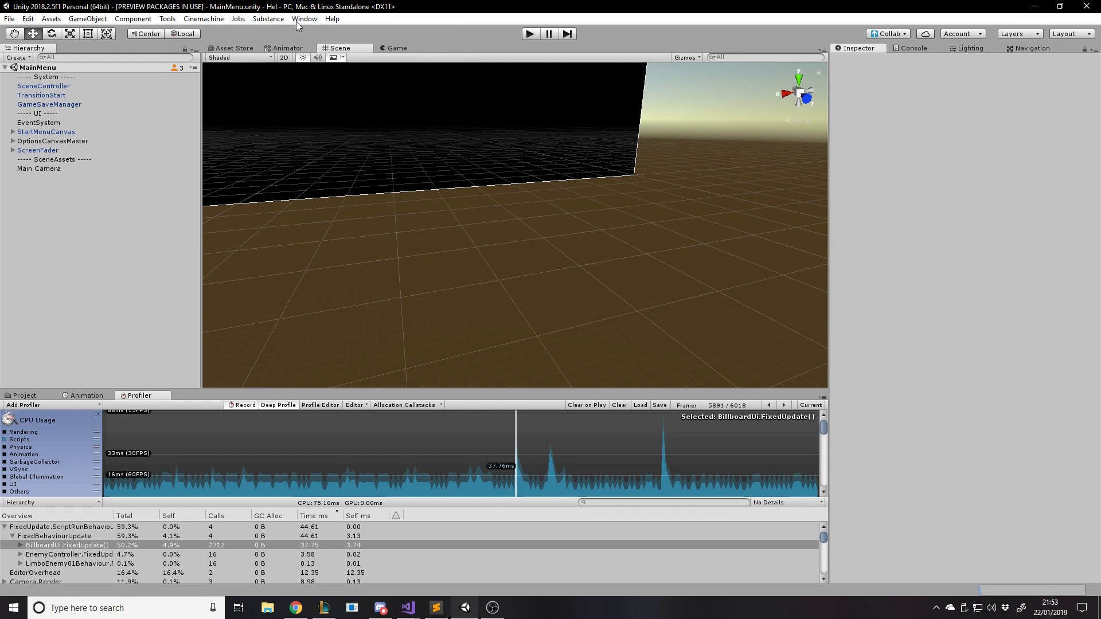
{"action": "mouse_move", "coordinate": [403, 607]}
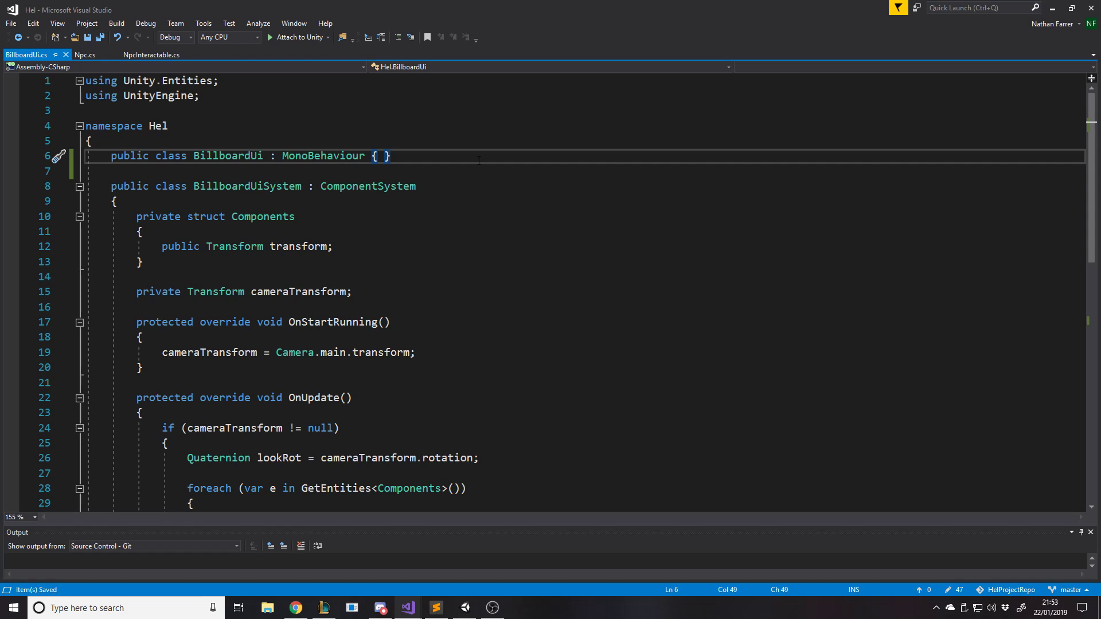
- Review the BillboardUiSystem ComponentSystem that rotates each entity's transform to match the camera
{"action": "double_click", "coordinate": [324, 156]}
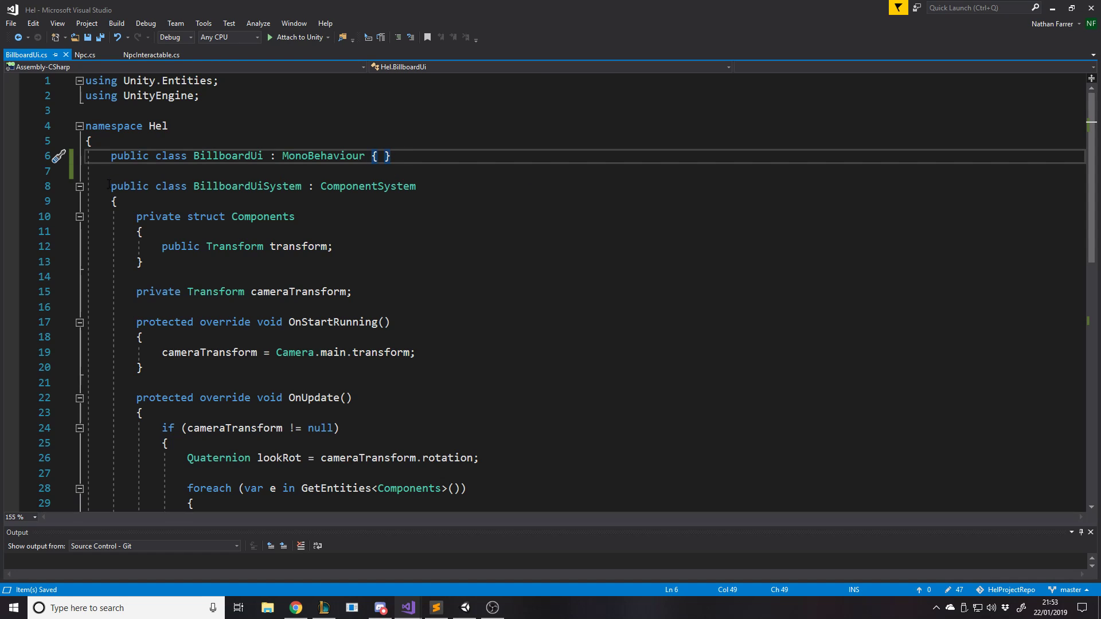
{"action": "double_click", "coordinate": [367, 185]}
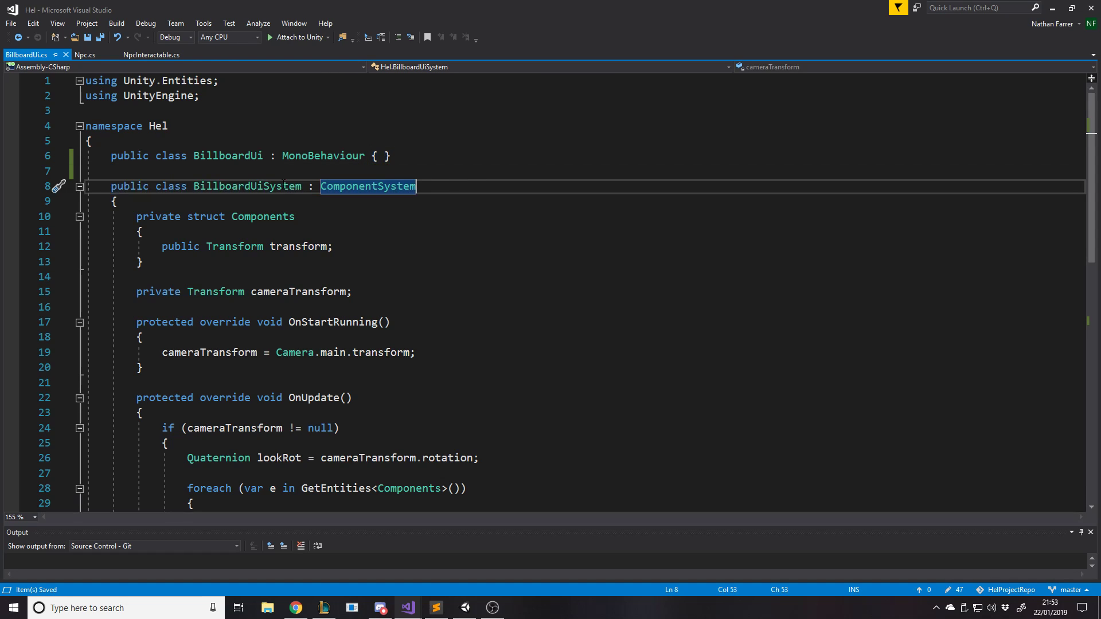
{"action": "double_click", "coordinate": [248, 185]}
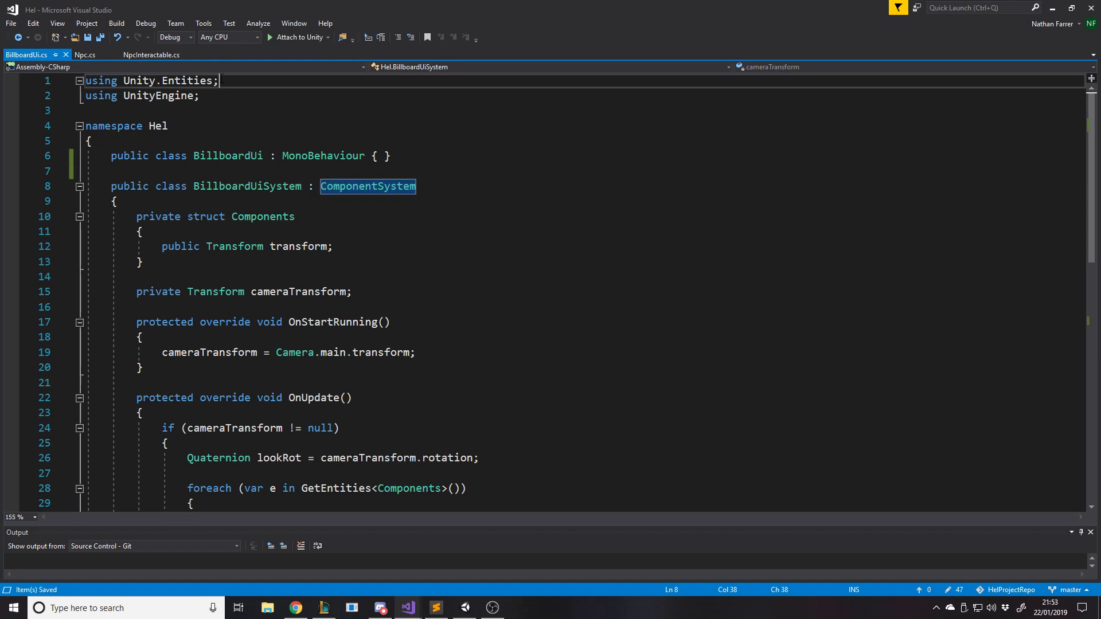
{"action": "scroll", "scroll_direction": "down", "scroll_amount": 3}
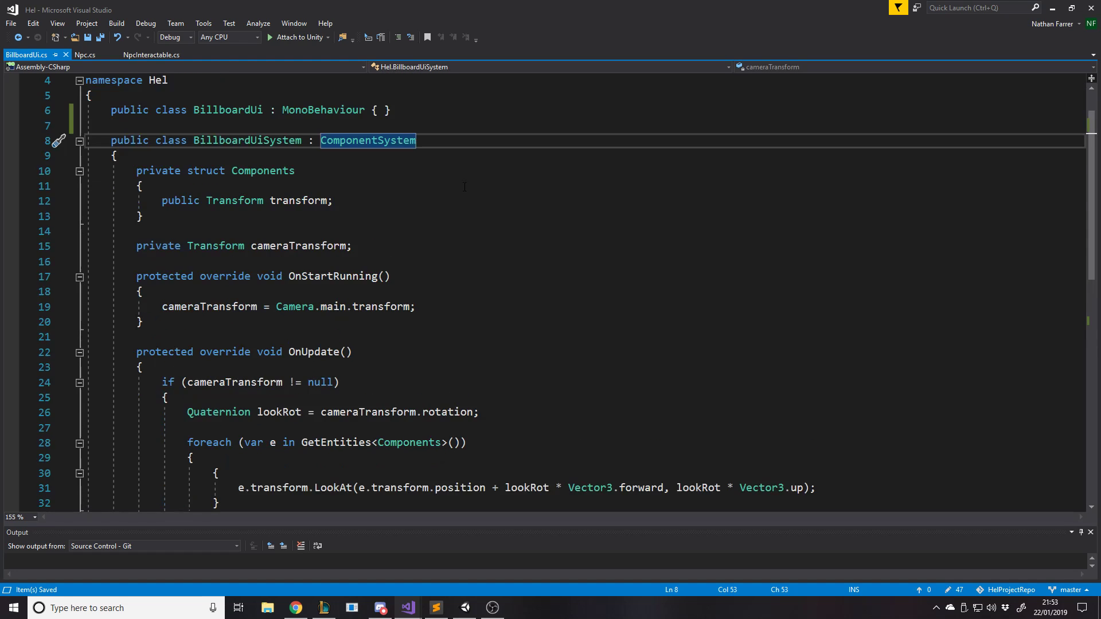
{"action": "scroll", "scroll_direction": "up", "scroll_amount": 3}
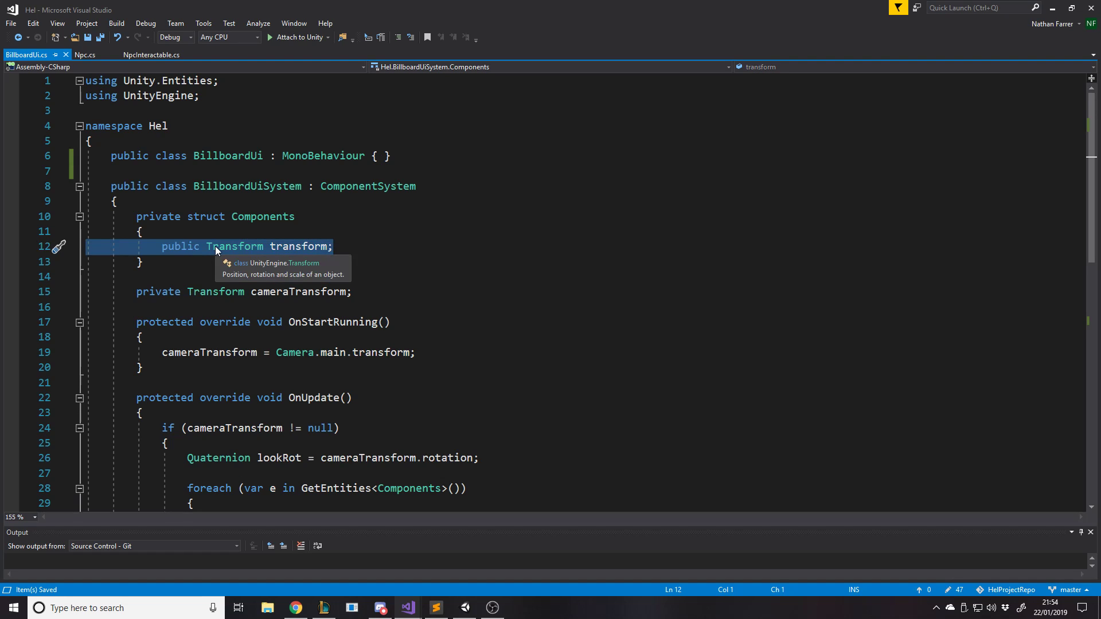
{"action": "mouse_move", "coordinate": [431, 151]}
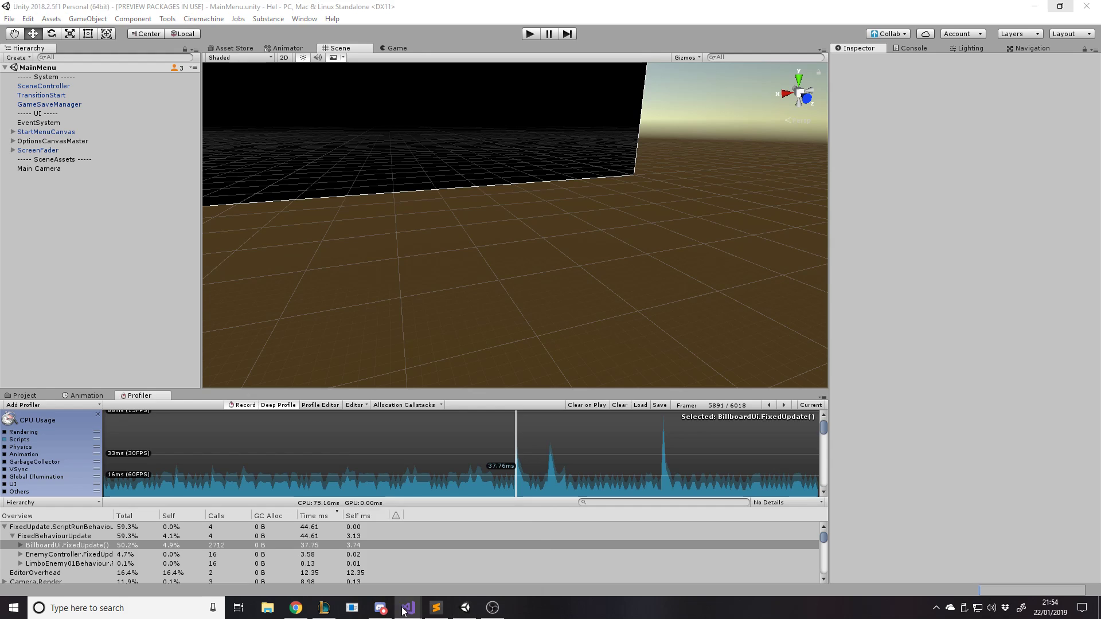
- Add a trial 'public string name = "";' field in BillboardUi, then revert to the empty class
{"action": "left_click", "coordinate": [406, 607]}
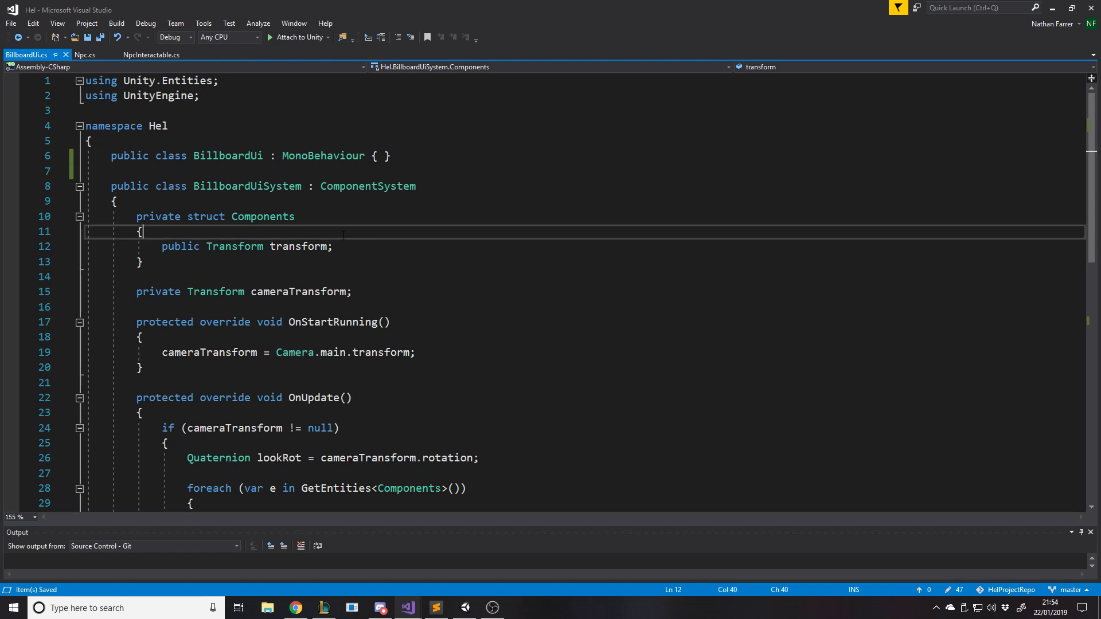
{"action": "mouse_move", "coordinate": [323, 156]}
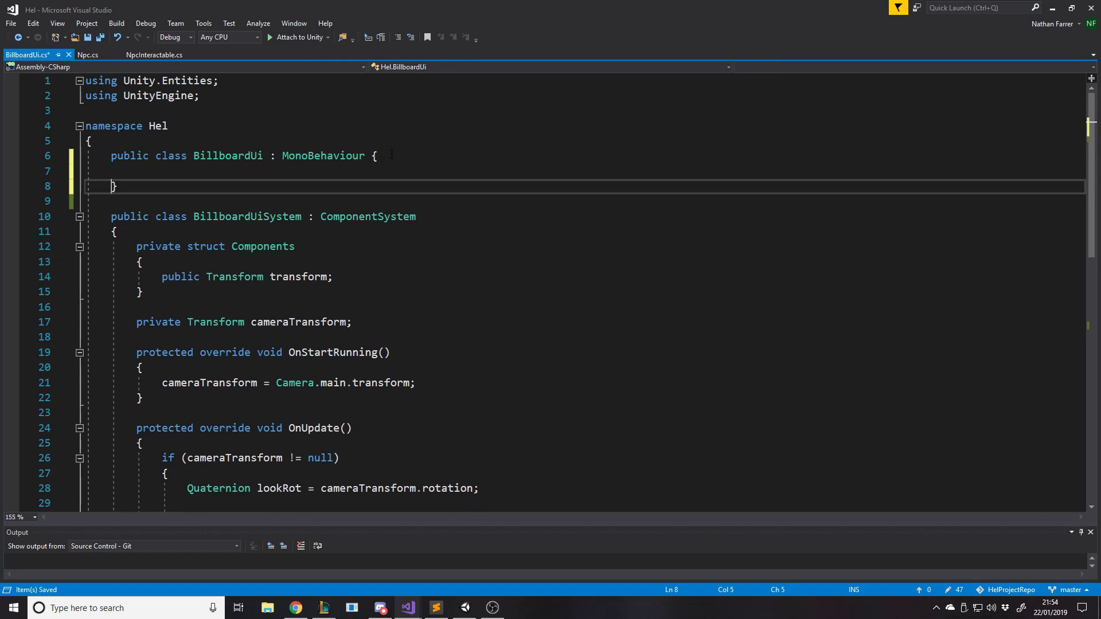
{"action": "type", "text": "public"}
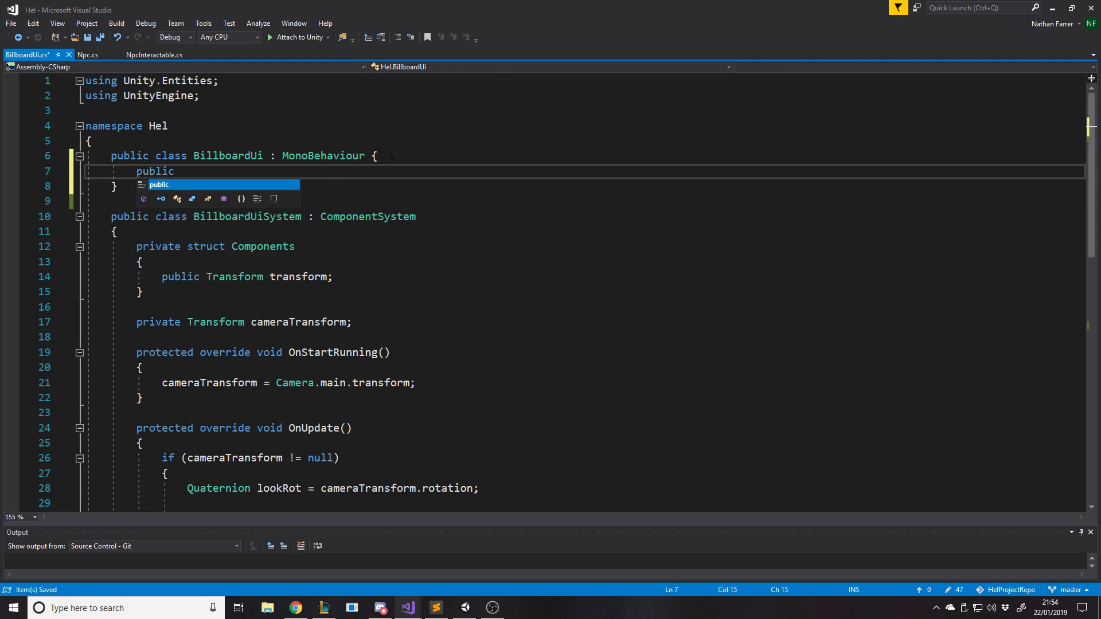
{"action": "type", "text": "string \""}
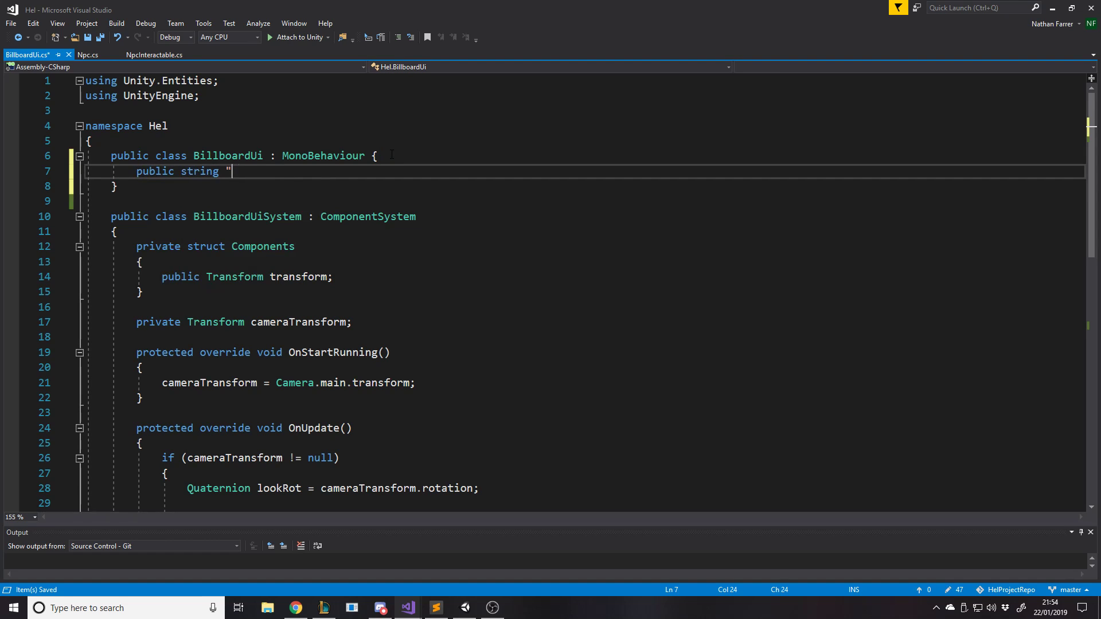
{"action": "type", "text": "name = \"\";"}
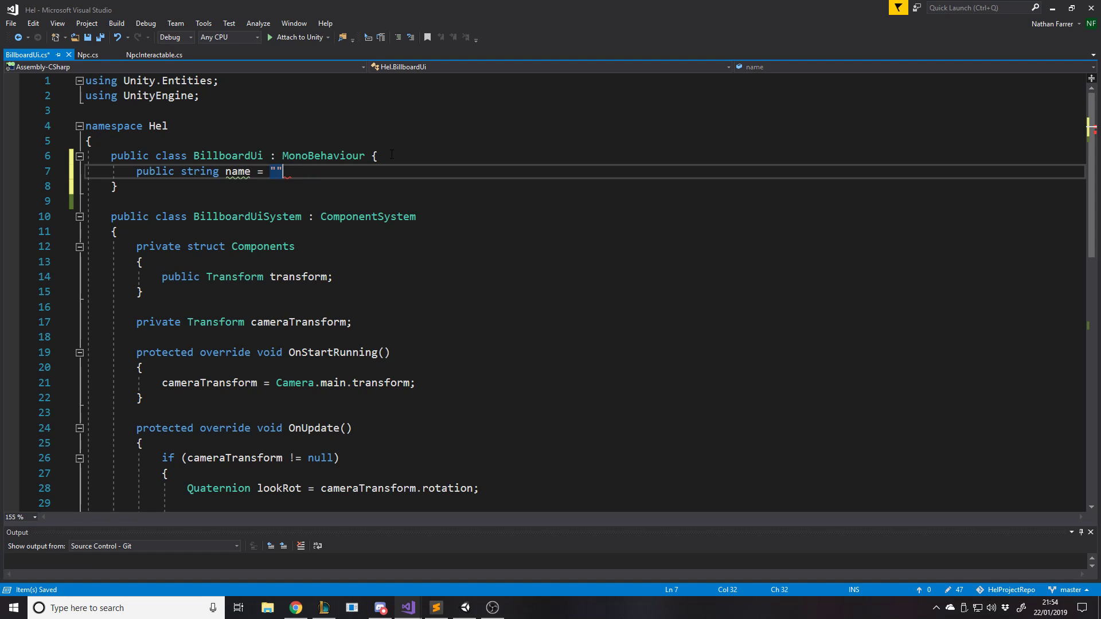
{"action": "type", "text": "adad"}
{"action": "type", "text": "public BillboardUi"}
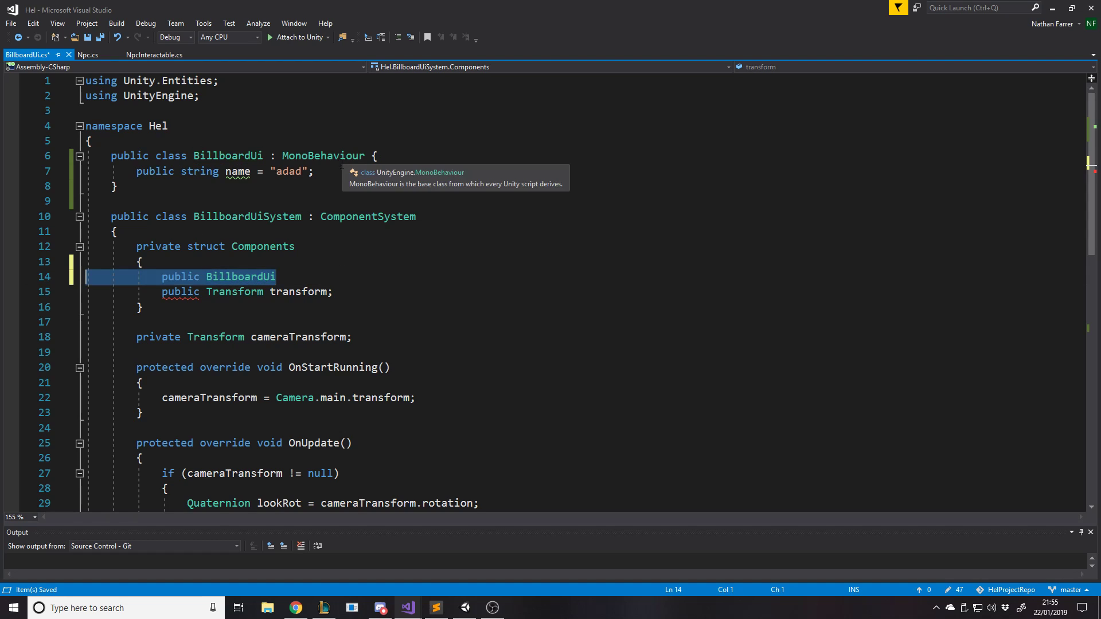
{"action": "type", "text": "d"}
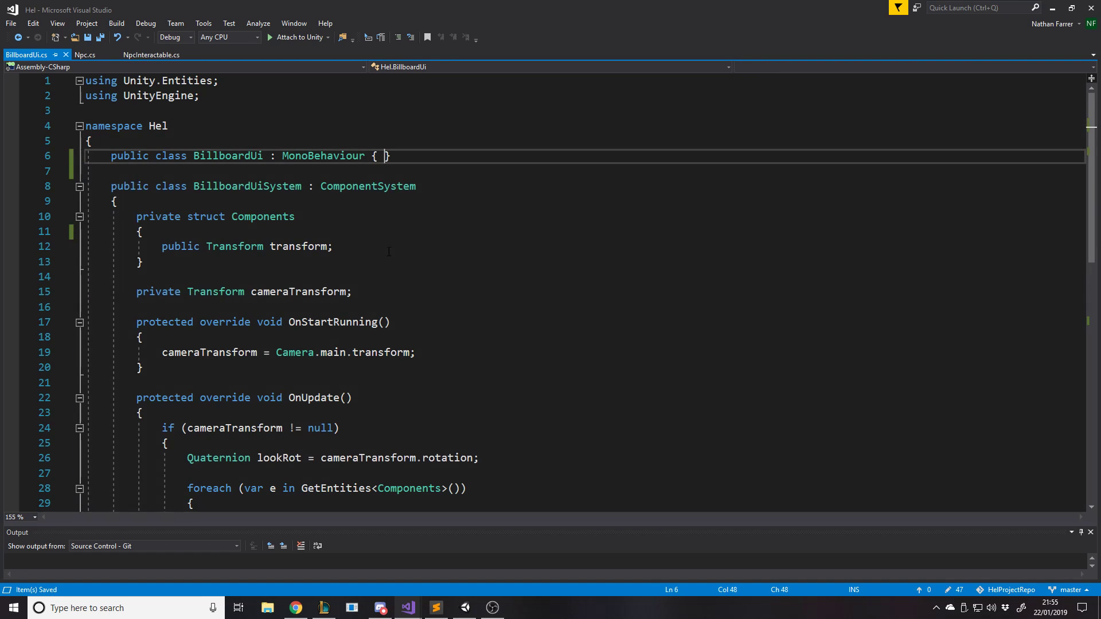
{"action": "mouse_move", "coordinate": [402, 263]}
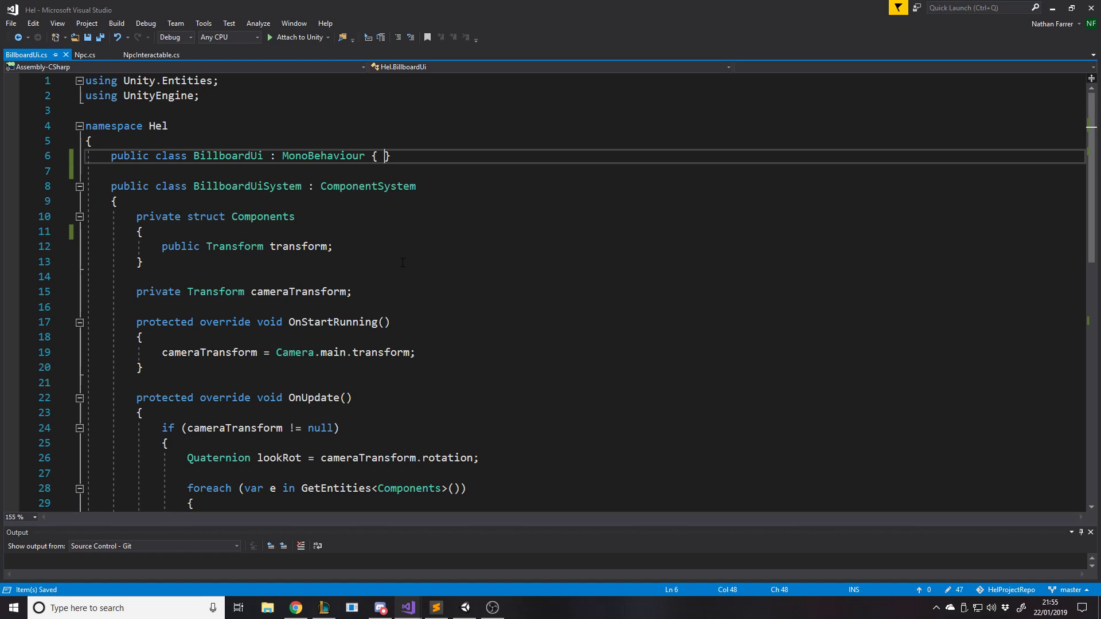
{"action": "scroll", "scroll_direction": "down", "scroll_amount": 3}
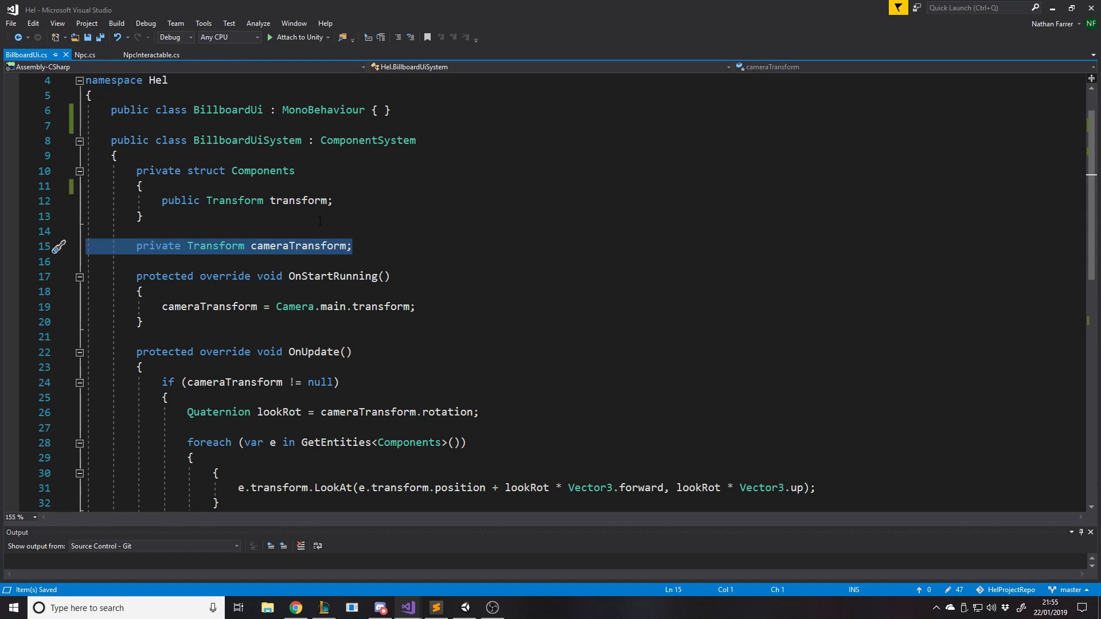
{"action": "left_click", "coordinate": [352, 246]}
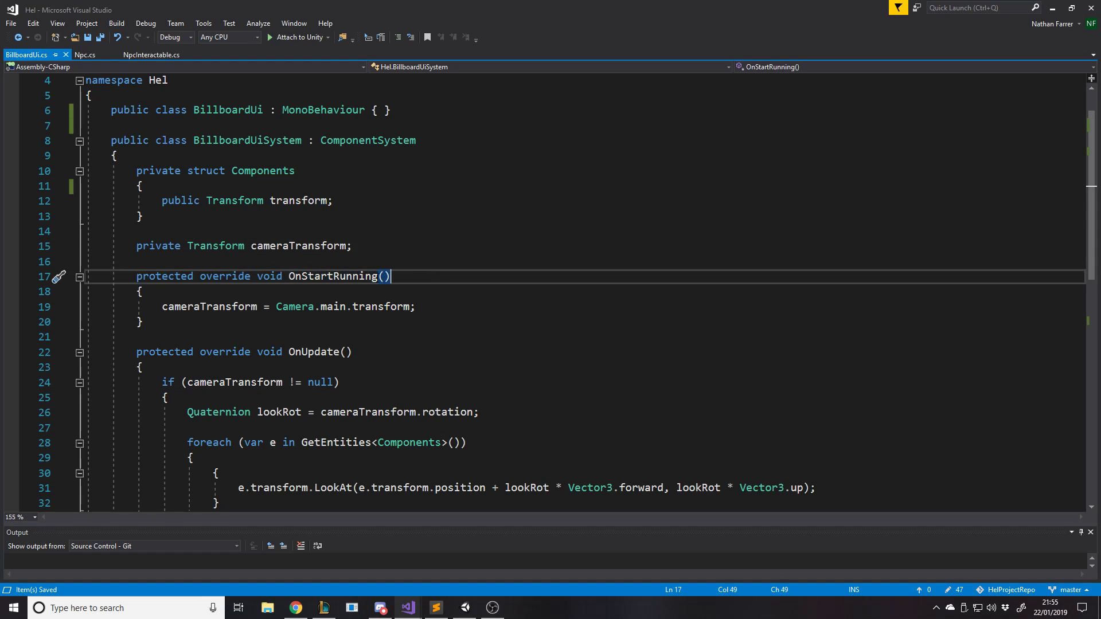
{"action": "double_click", "coordinate": [332, 277]}
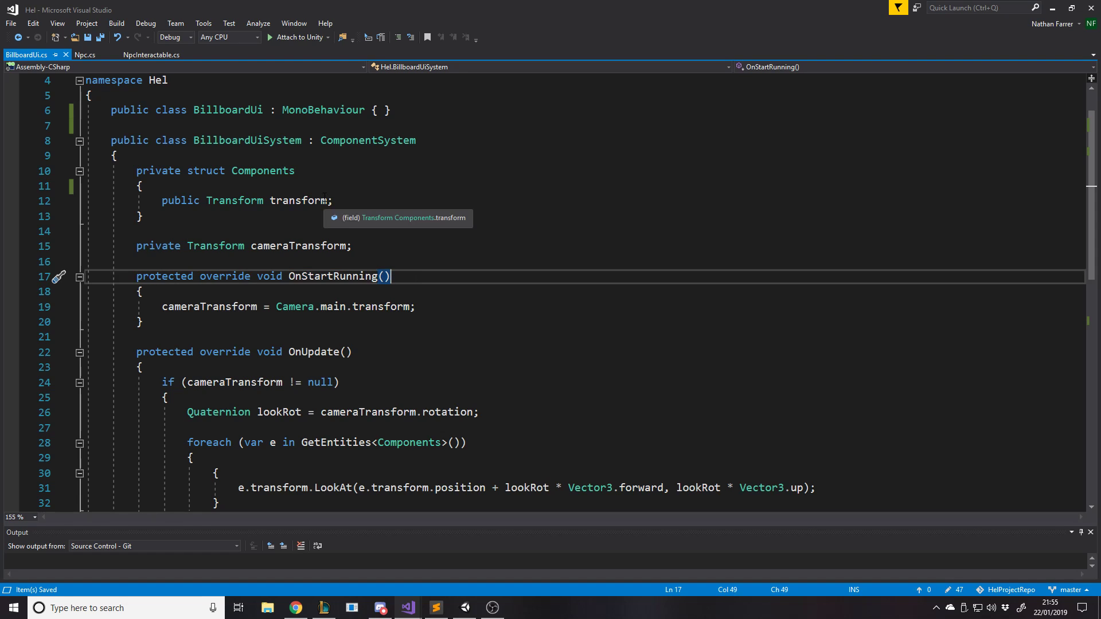
{"action": "mouse_move", "coordinate": [403, 277]}
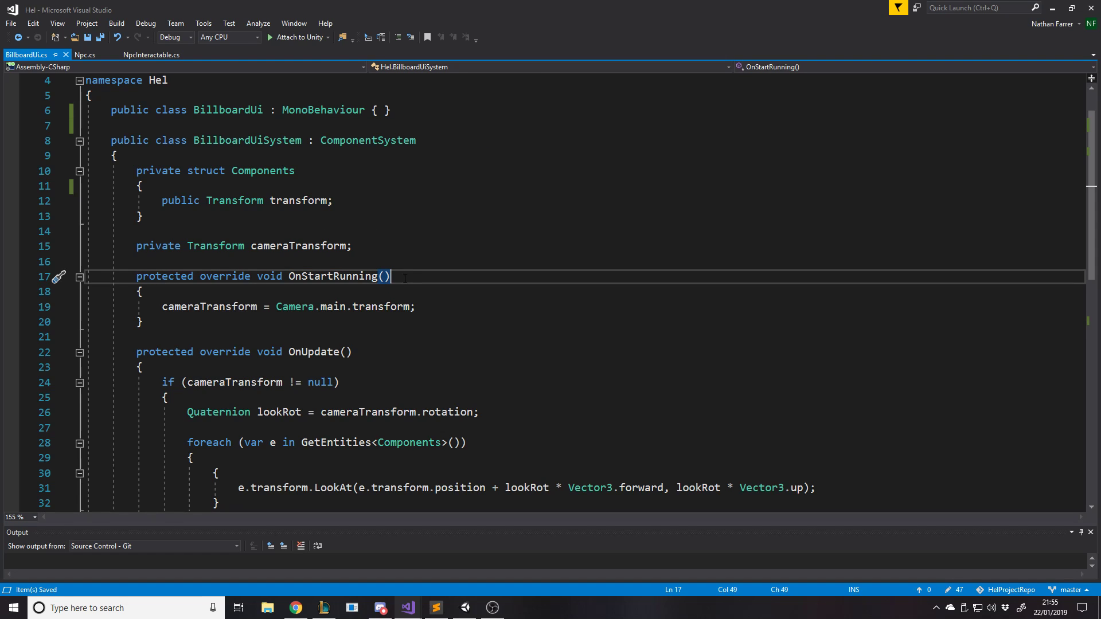
{"action": "left_click_drag", "start_coordinate": [390, 276], "coordinate": [136, 321]}
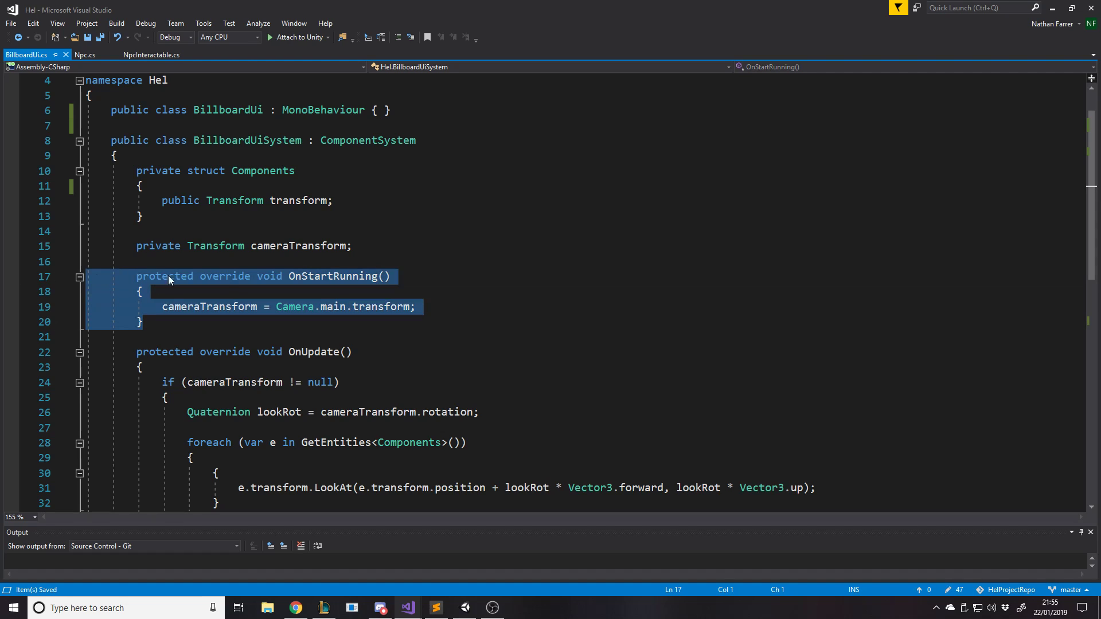
{"action": "left_click", "coordinate": [144, 321]}
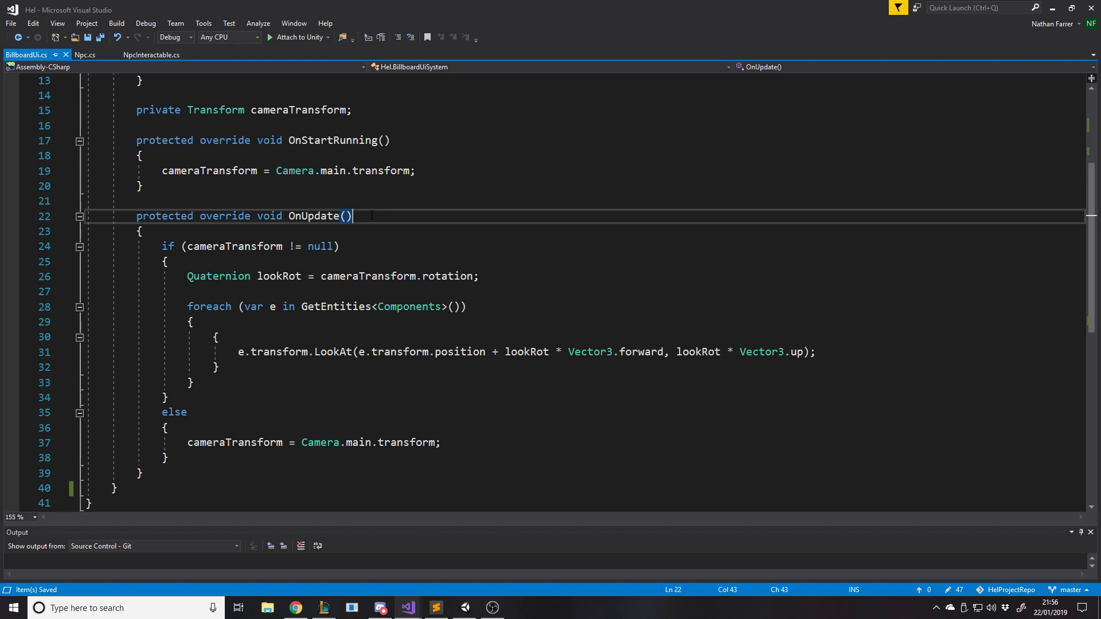
{"action": "double_click", "coordinate": [215, 245]}
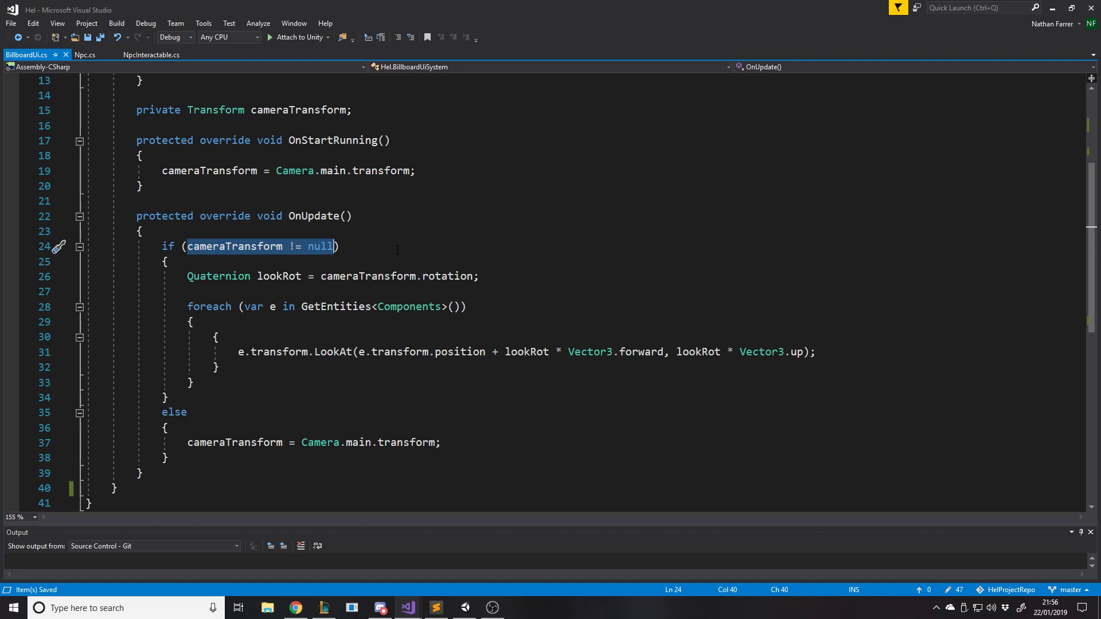
{"action": "left_click", "coordinate": [338, 246]}
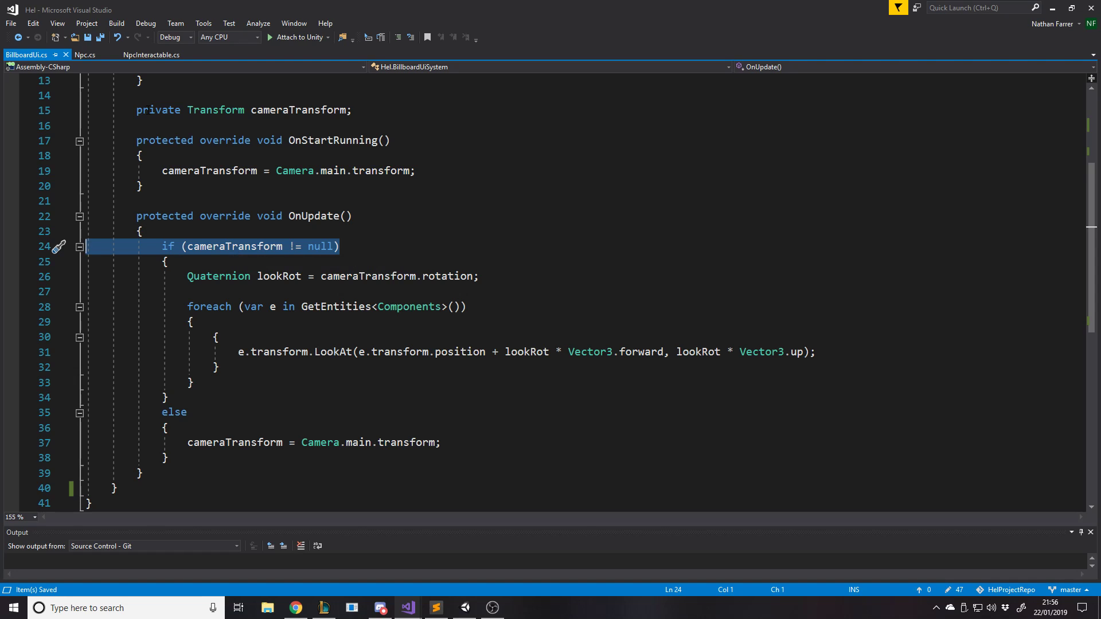
{"action": "mouse_move", "coordinate": [311, 59]}
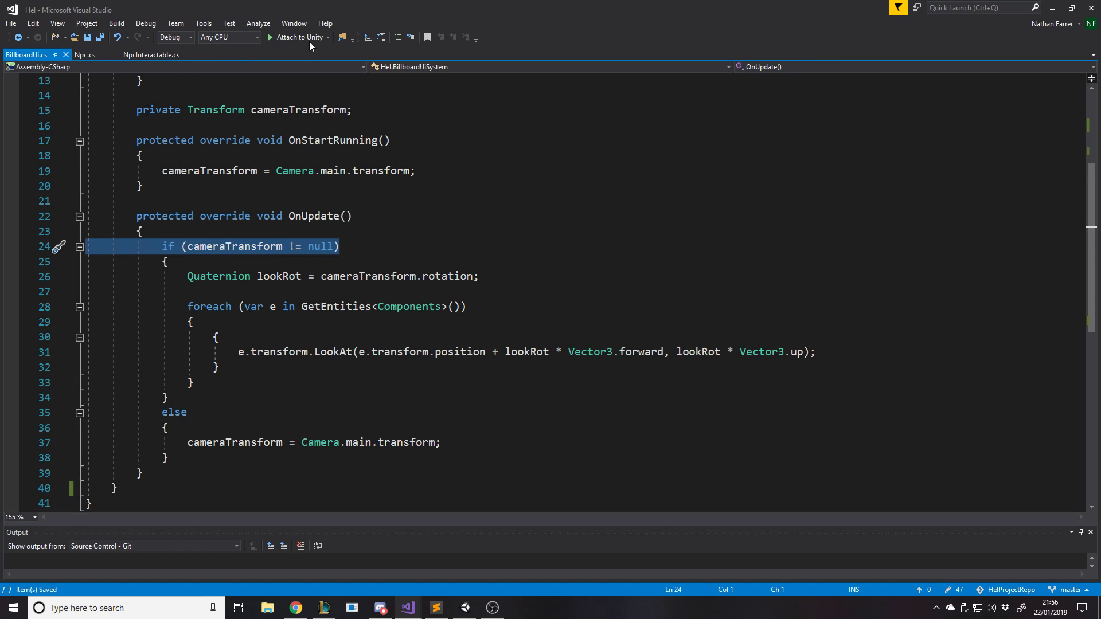
{"action": "left_click", "coordinate": [340, 246]}
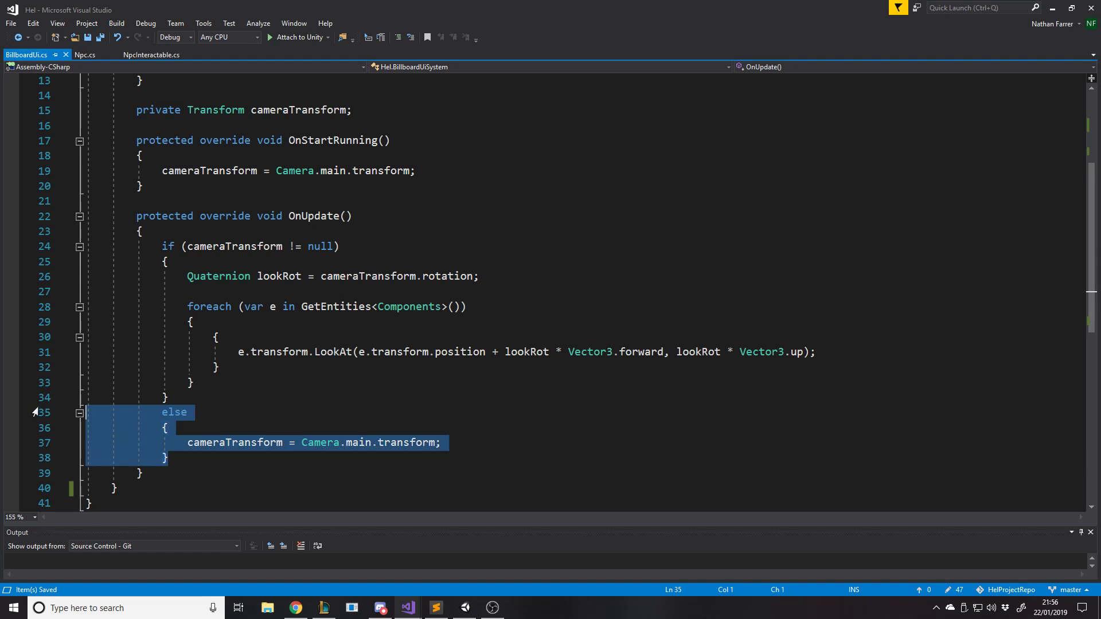
{"action": "left_click", "coordinate": [166, 397]}
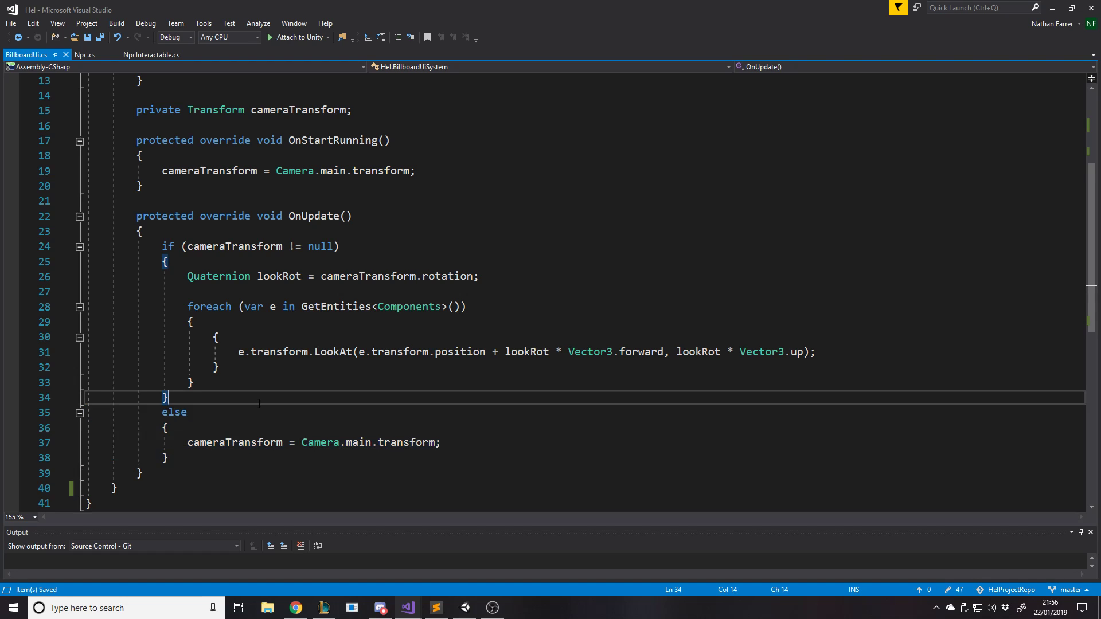
{"action": "left_click", "coordinate": [479, 275]}
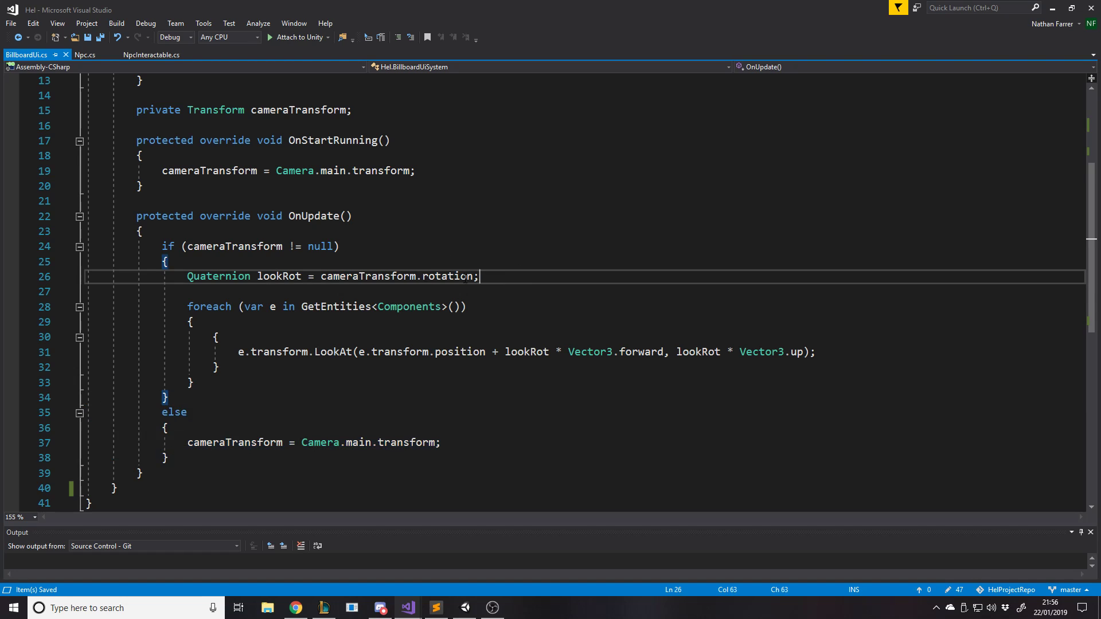
{"action": "left_click", "coordinate": [17, 276]}
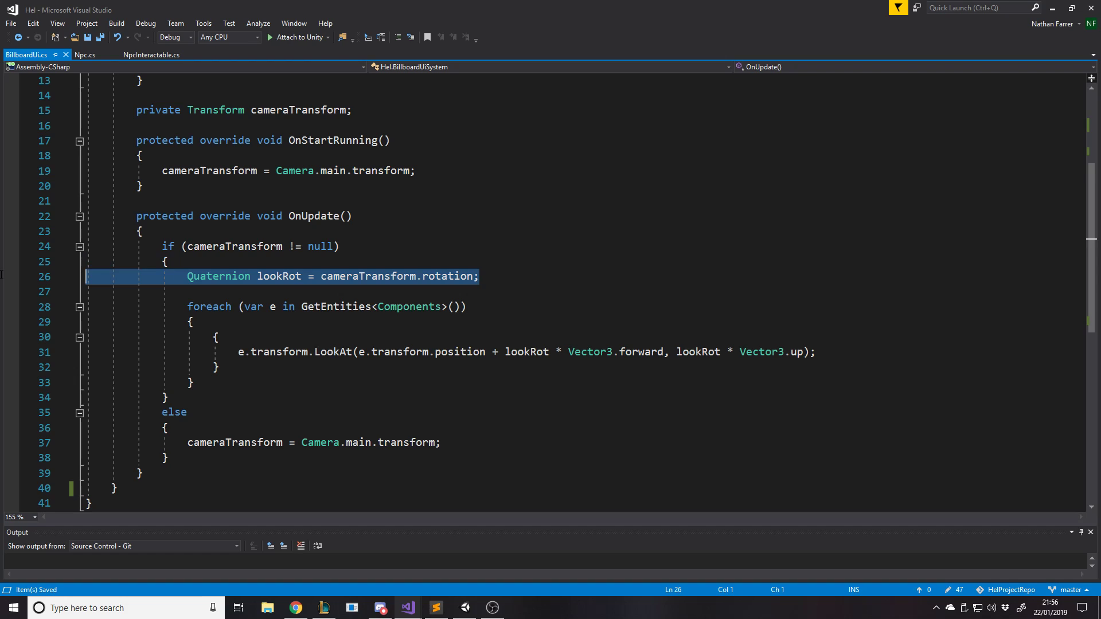
{"action": "left_click", "coordinate": [502, 277]}
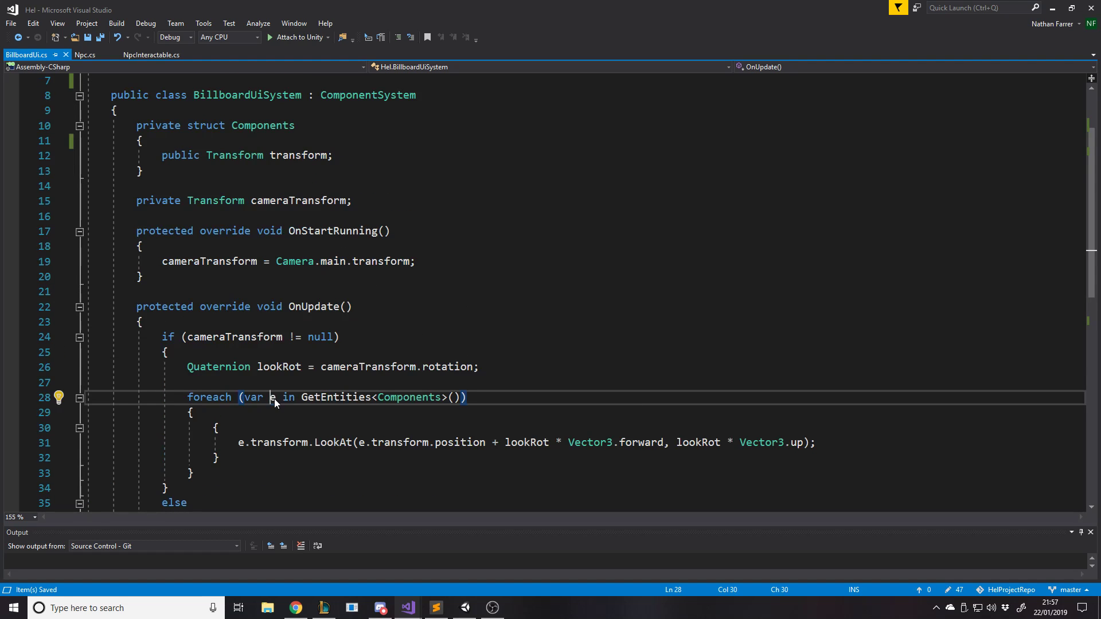
- Go over the Components struct, the LookAt line and OnUpdate in BillboardUiSystem
{"action": "left_click", "coordinate": [25, 397]}
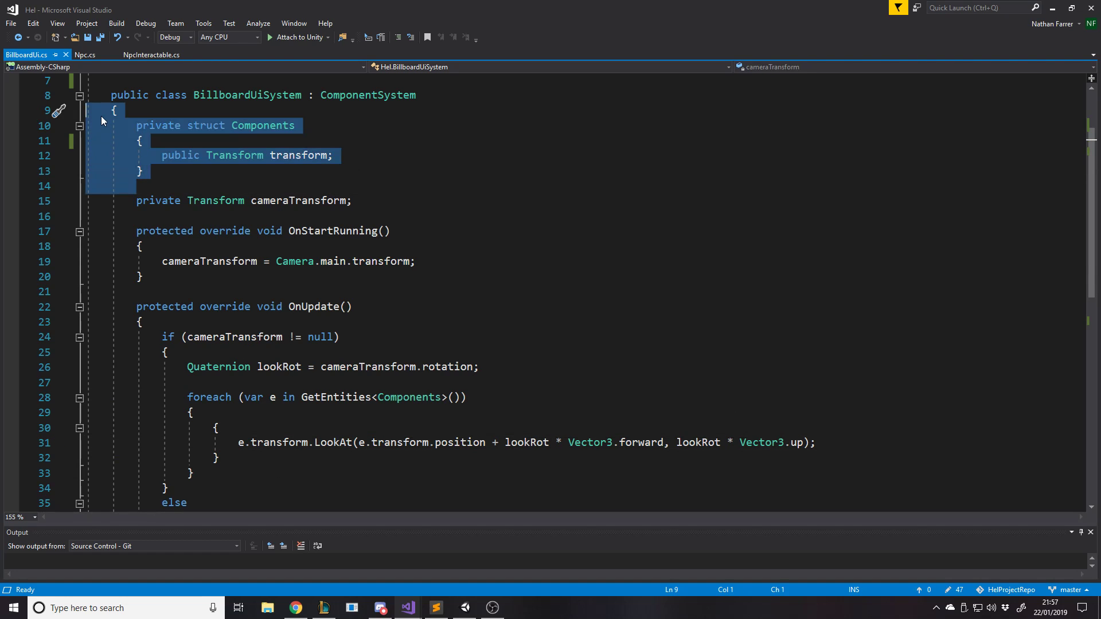
{"action": "scroll", "scroll_direction": "down", "scroll_amount": 3}
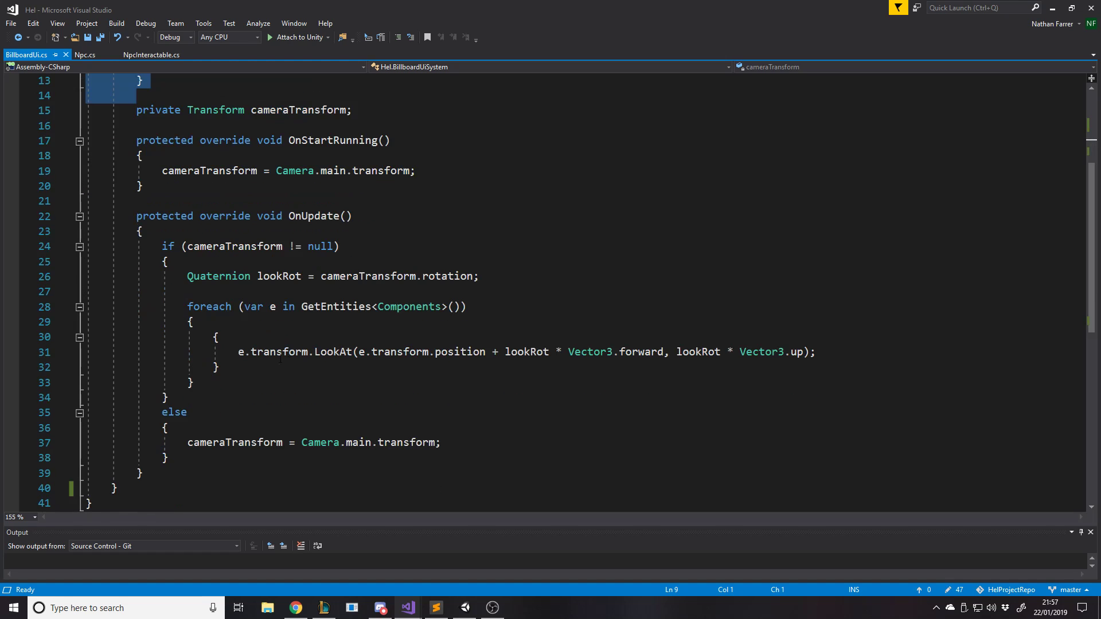
{"action": "double_click", "coordinate": [268, 352]}
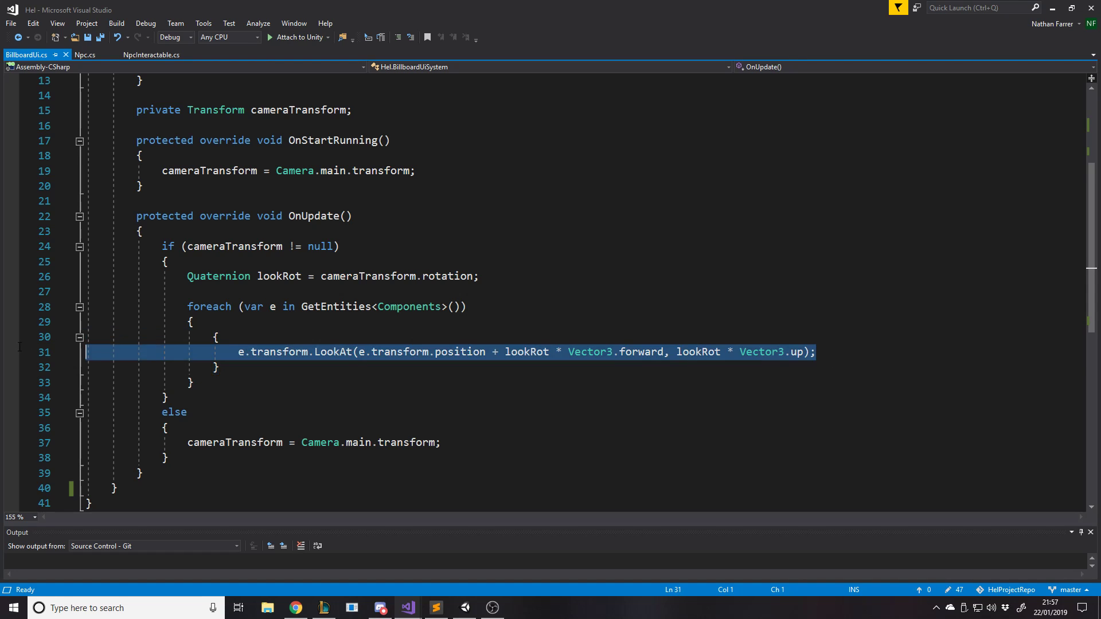
{"action": "left_click", "coordinate": [219, 338]}
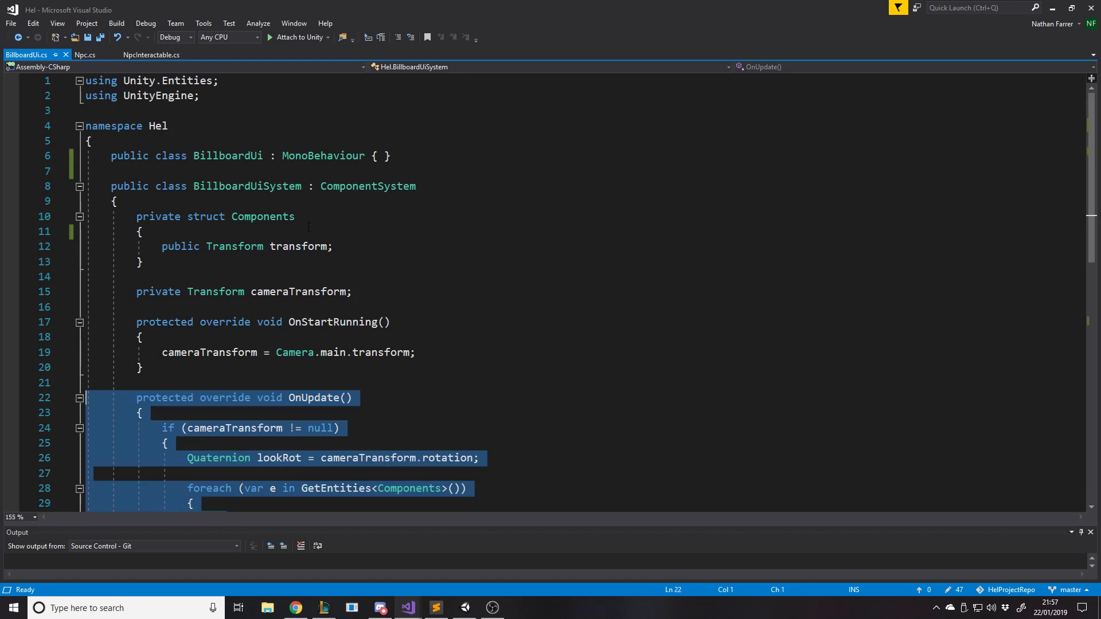
{"action": "scroll", "scroll_direction": "down", "scroll_amount": 3}
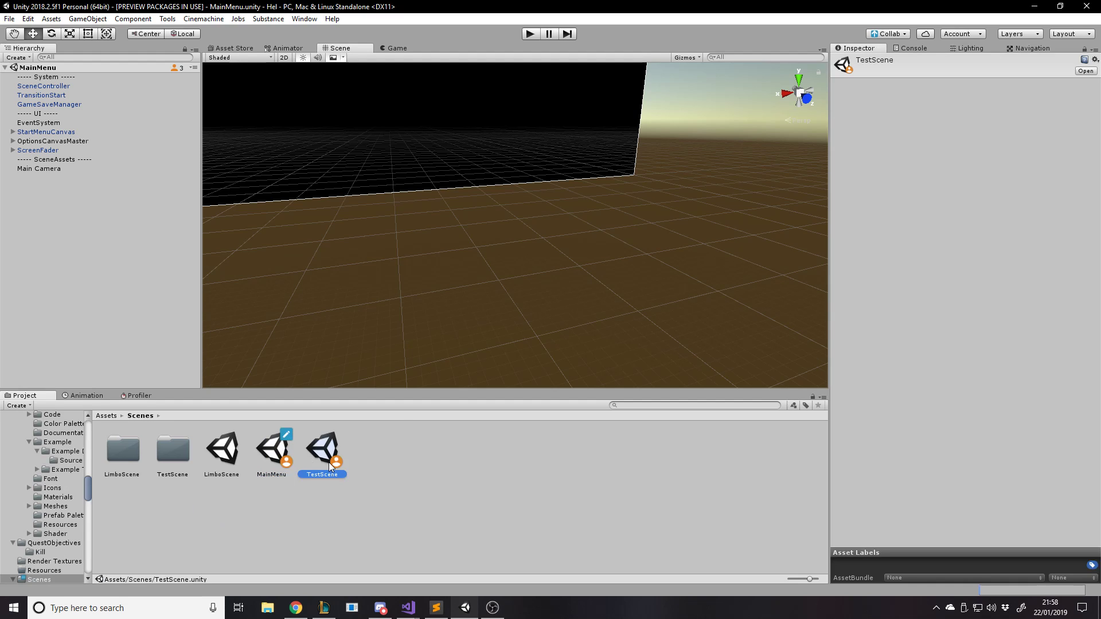
- Open TestScene and add a Game Object Entity component to the selected Grass(Clone)
{"action": "double_click", "coordinate": [322, 450]}
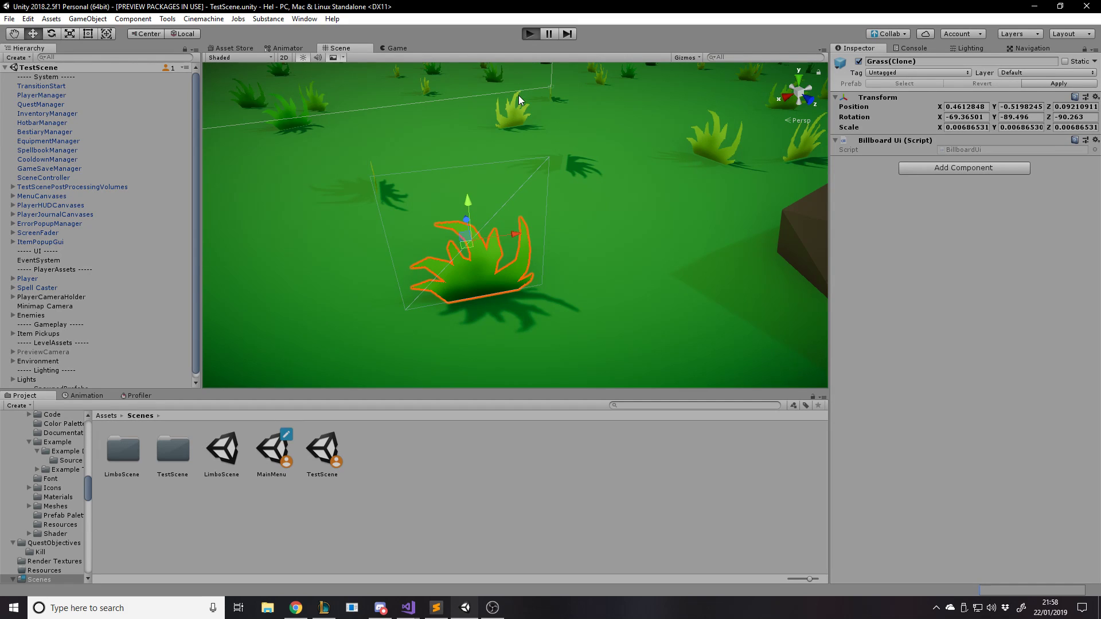
{"action": "mouse_move", "coordinate": [560, 161]}
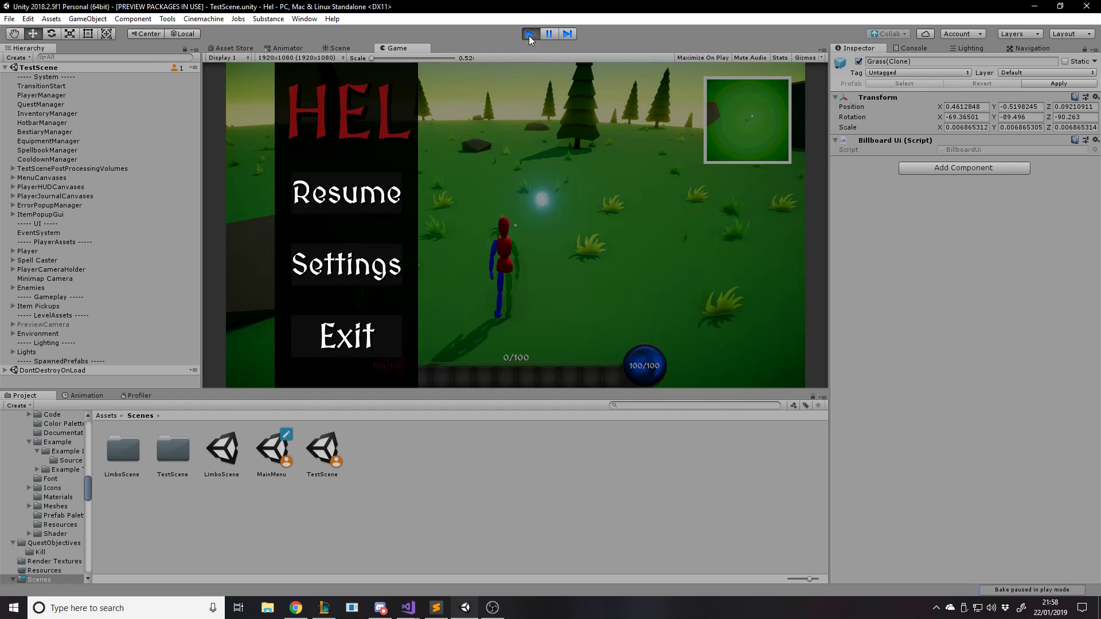
{"action": "left_click", "coordinate": [341, 48]}
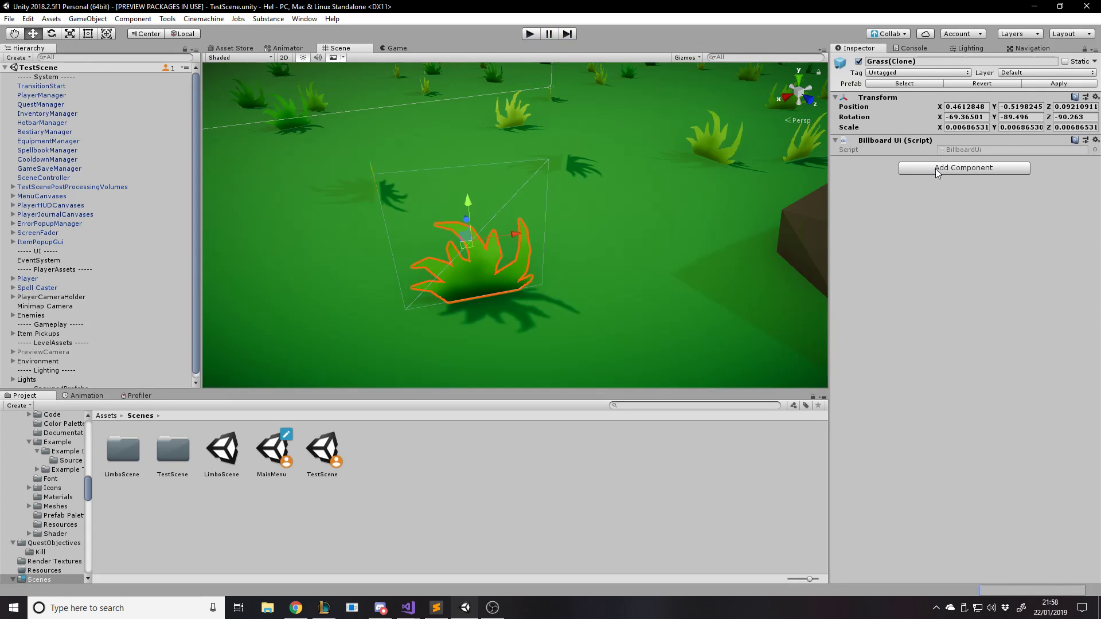
{"action": "left_click", "coordinate": [963, 167]}
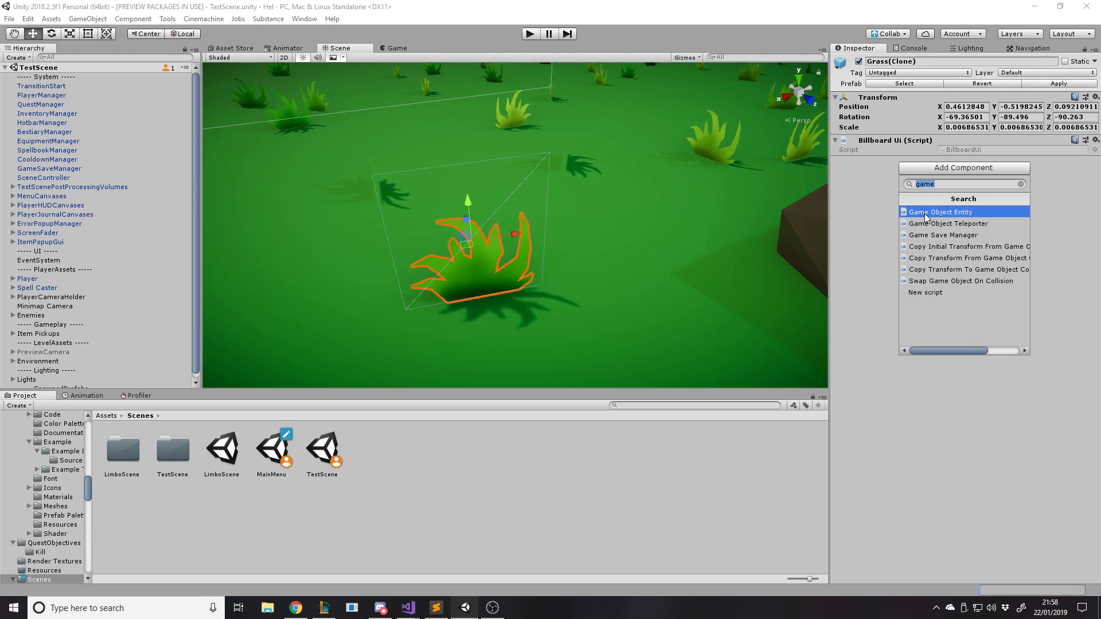
{"action": "left_click", "coordinate": [941, 211]}
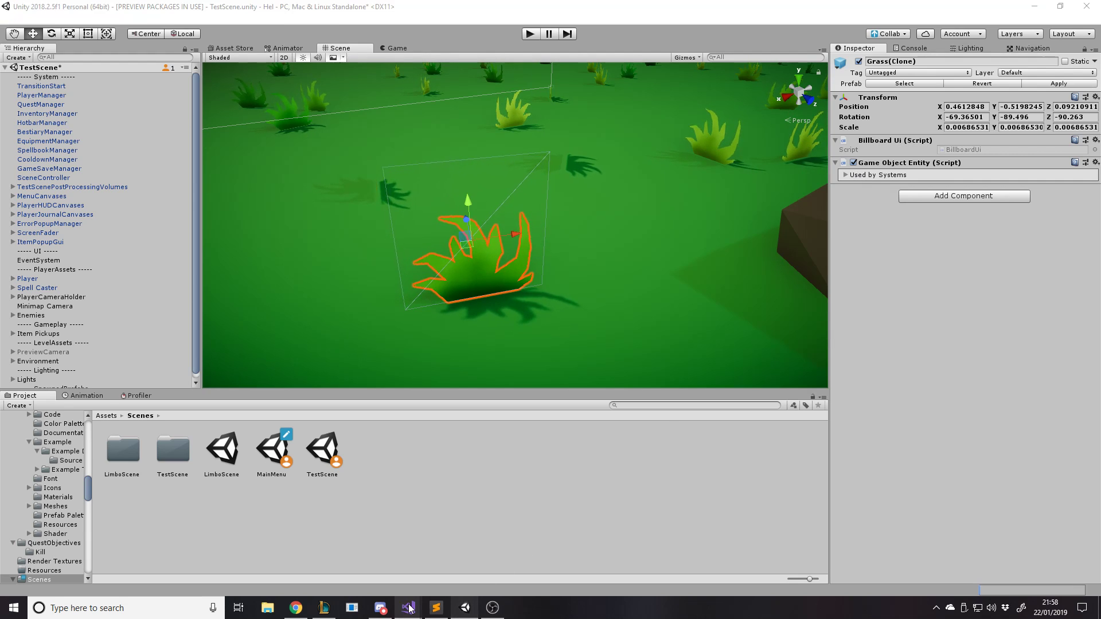
- Glance at the code editor, then apply the component change to the grass prefab
{"action": "left_click", "coordinate": [411, 608]}
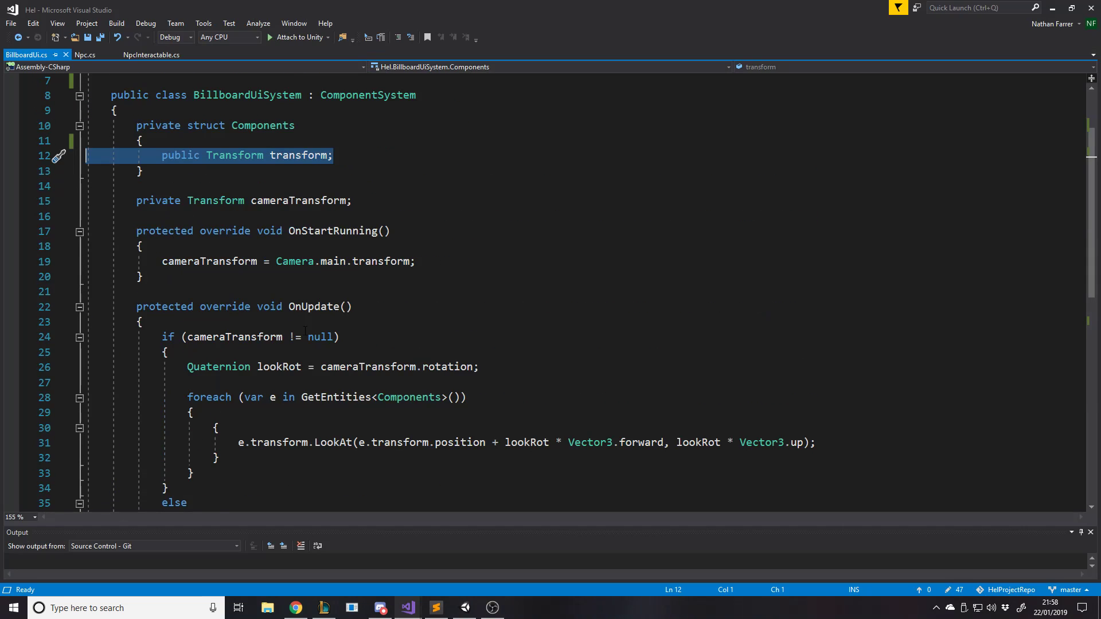
{"action": "scroll", "scroll_direction": "down", "scroll_amount": 3}
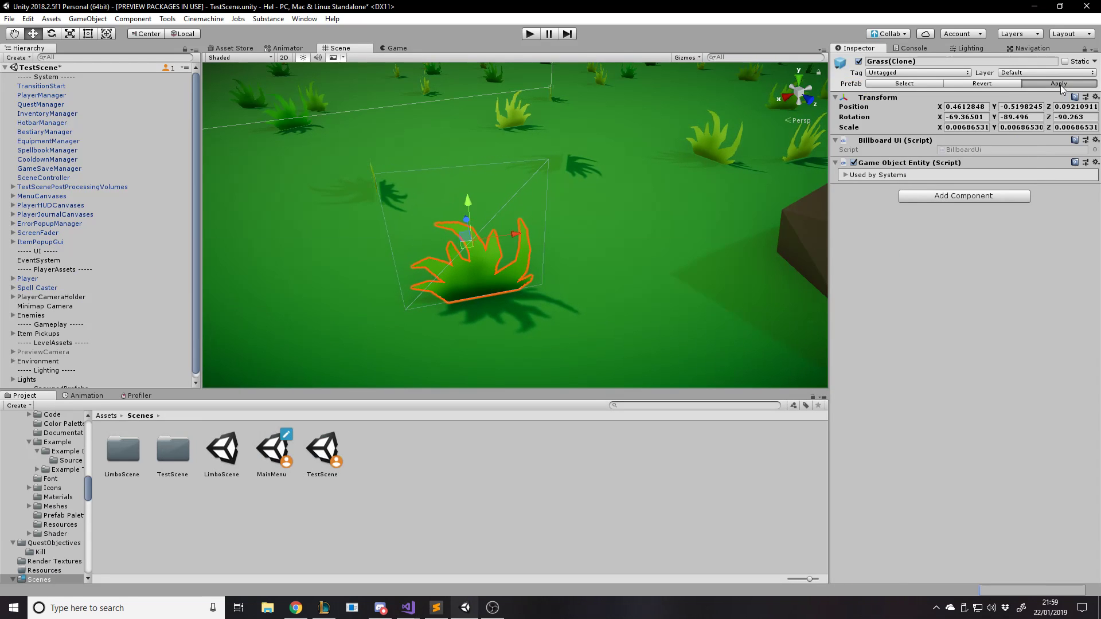
{"action": "left_click", "coordinate": [1060, 84]}
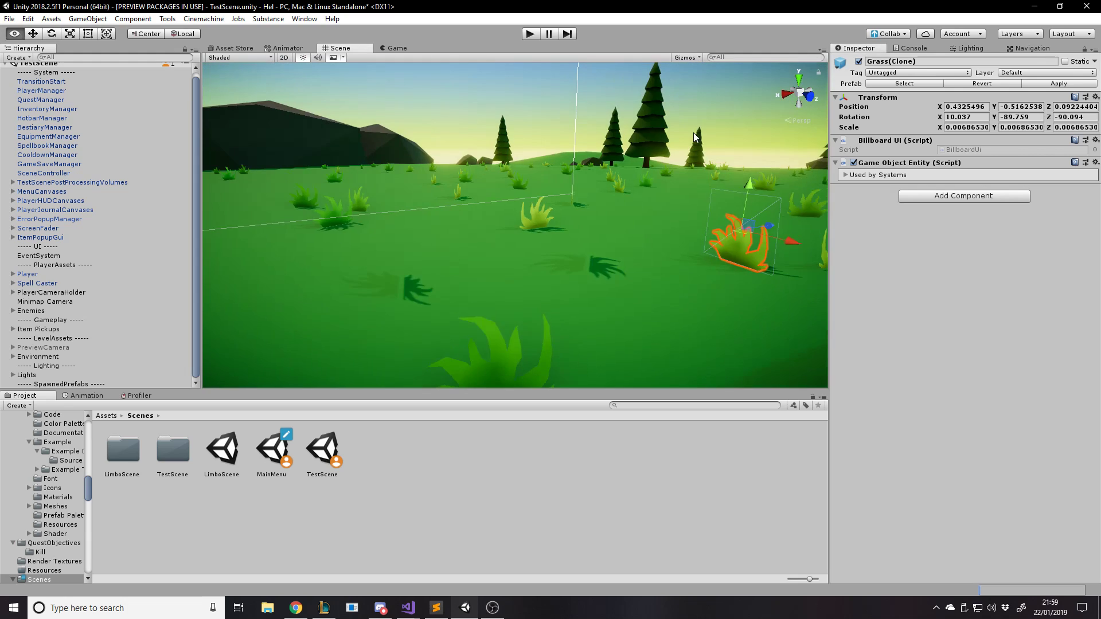
- Open the Entity Debugger listing 678 entities and inspect Entity 0 and Entity 5's Transform and BillboardUi components
{"action": "left_click", "coordinate": [304, 18]}
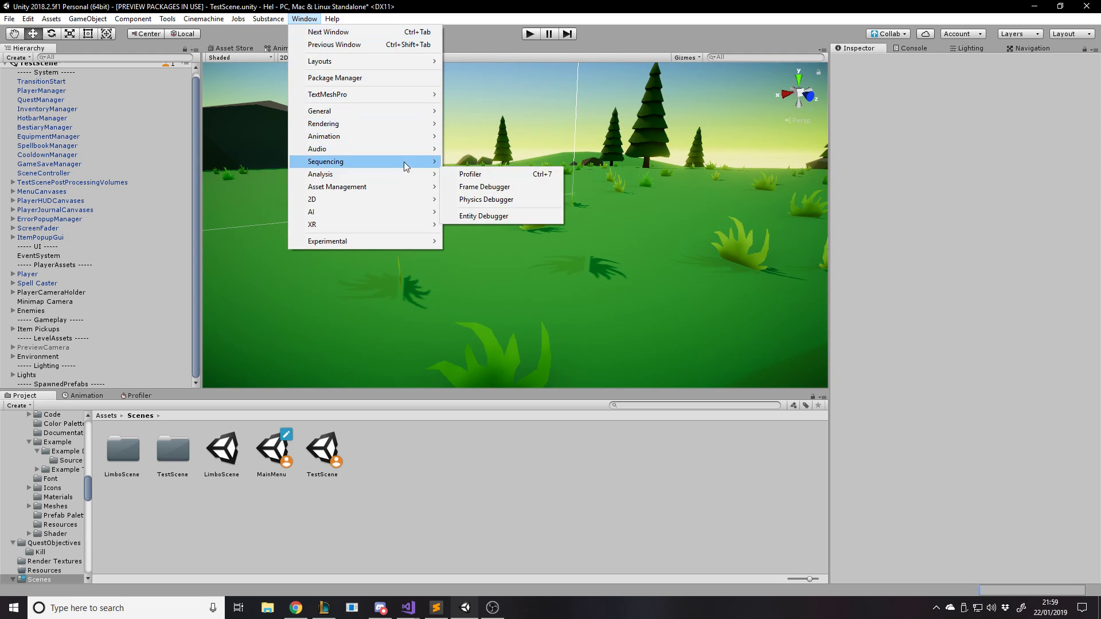
{"action": "left_click", "coordinate": [483, 215]}
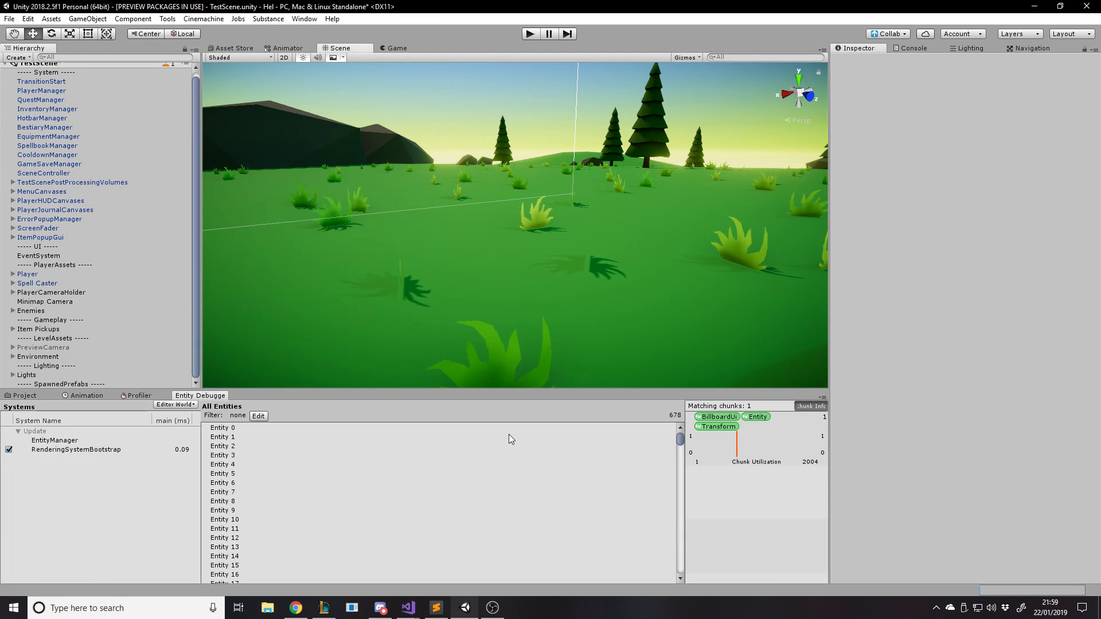
{"action": "scroll", "scroll_direction": "down", "scroll_amount": 3}
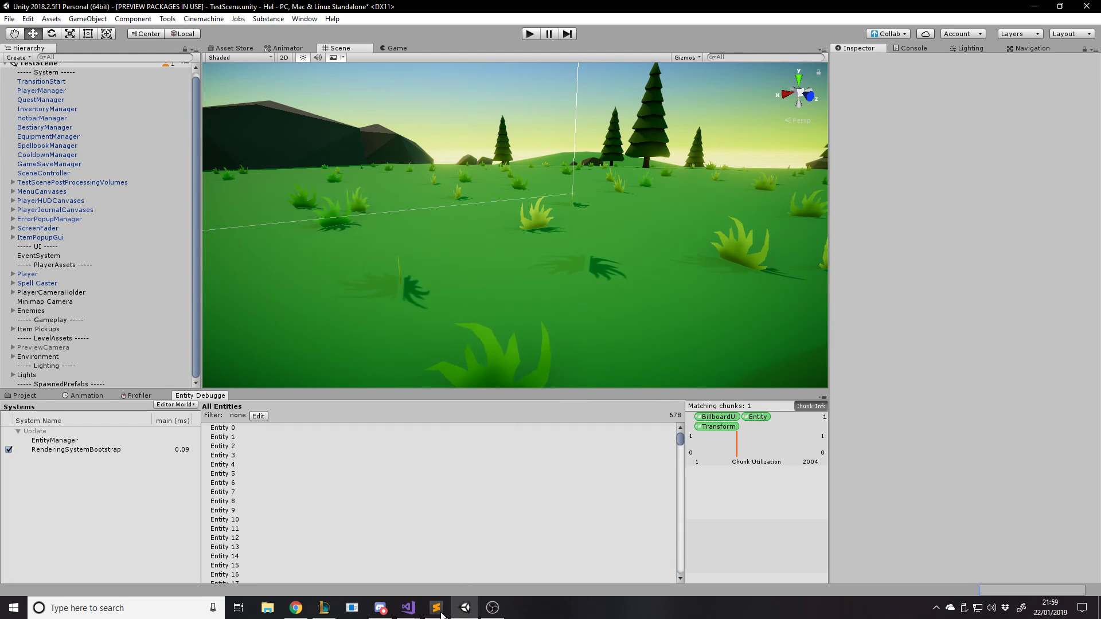
{"action": "left_click", "coordinate": [223, 428]}
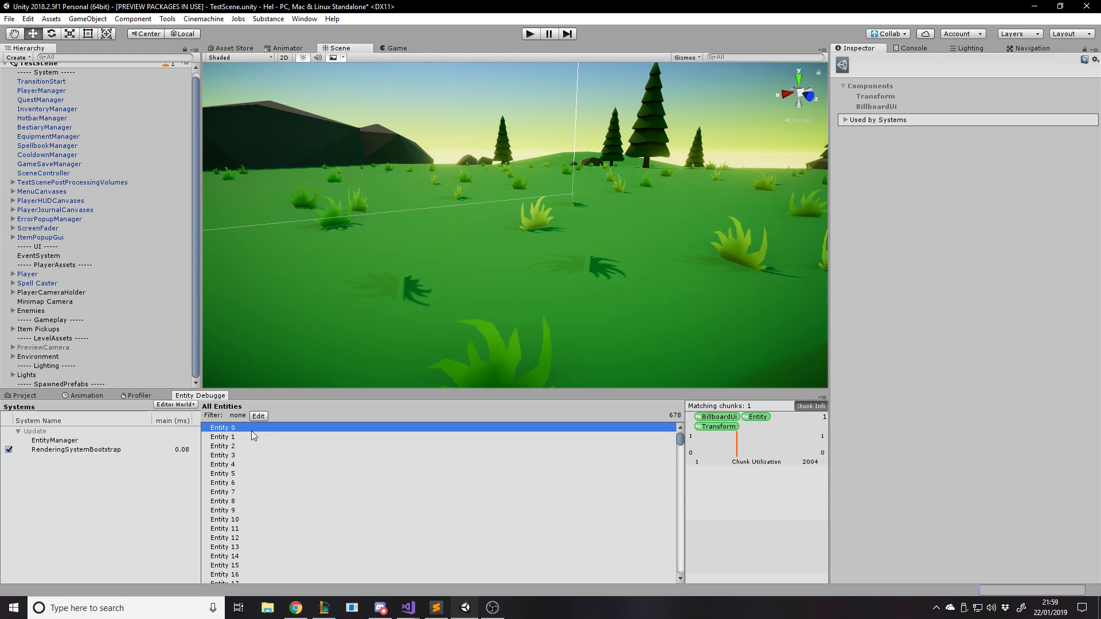
{"action": "left_click", "coordinate": [222, 473]}
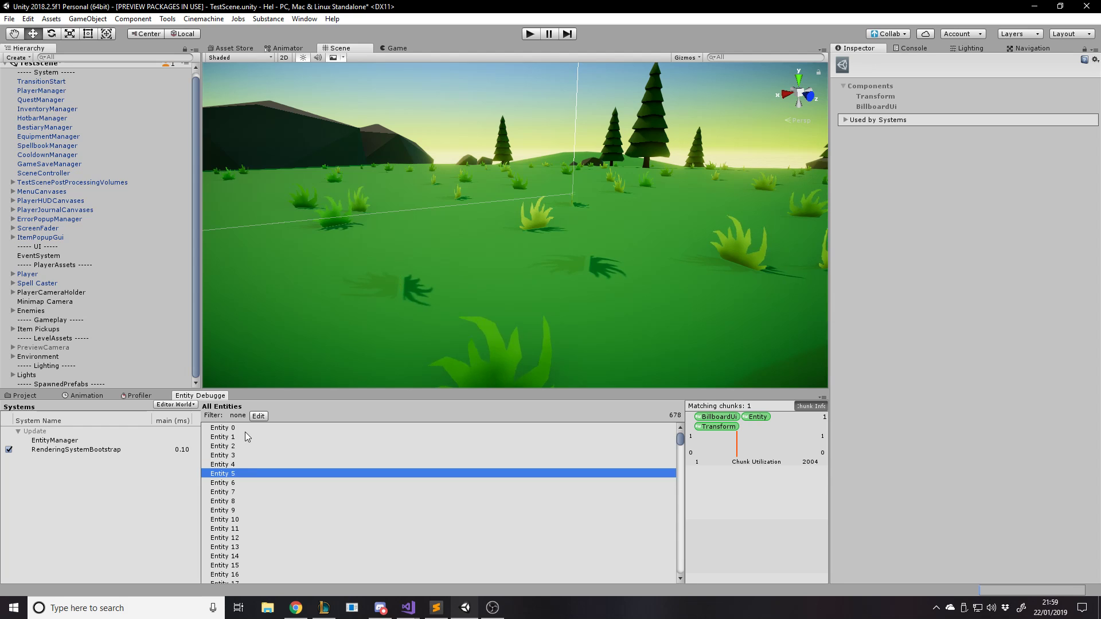
{"action": "left_click", "coordinate": [222, 428]}
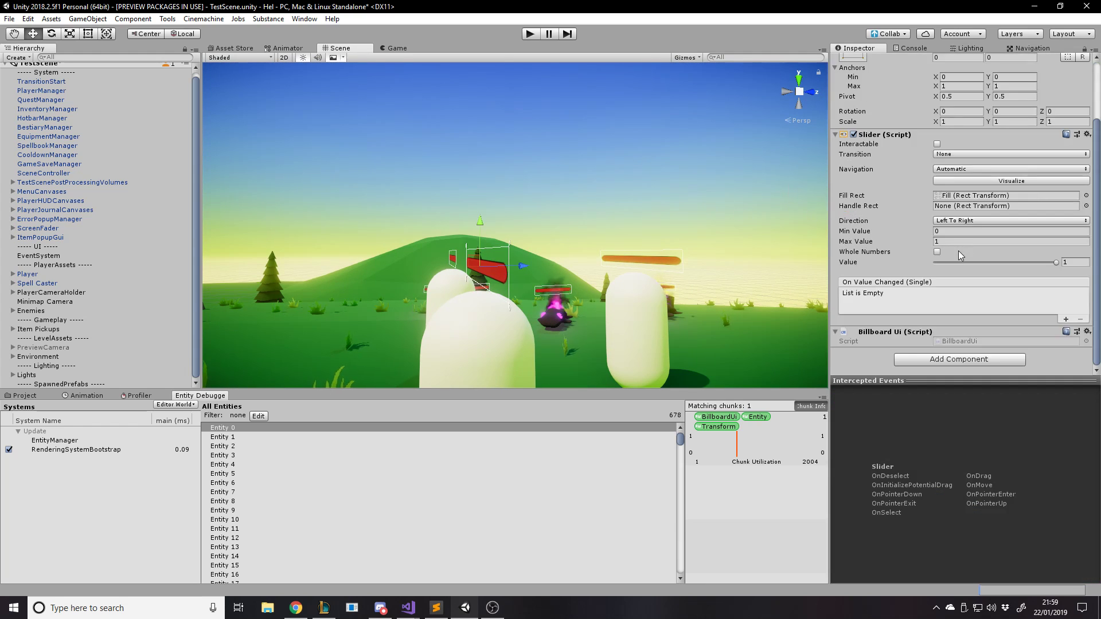
- Add a Game Object Entity component to the health bar and inspect the new entities in the Entity Debugger
{"action": "left_click", "coordinate": [959, 359]}
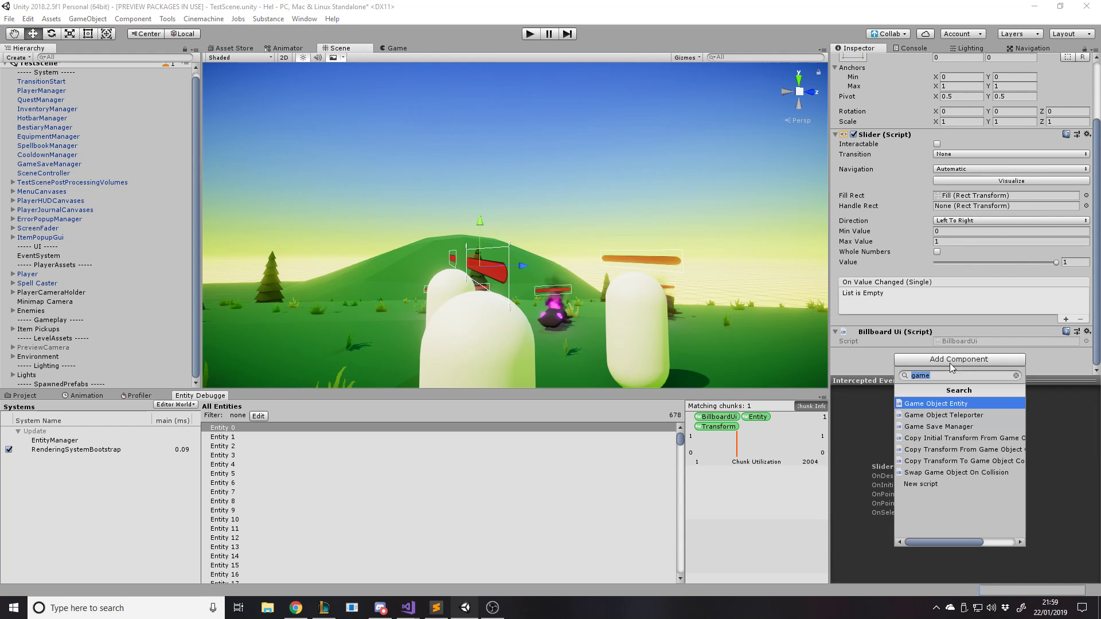
{"action": "left_click", "coordinate": [936, 404]}
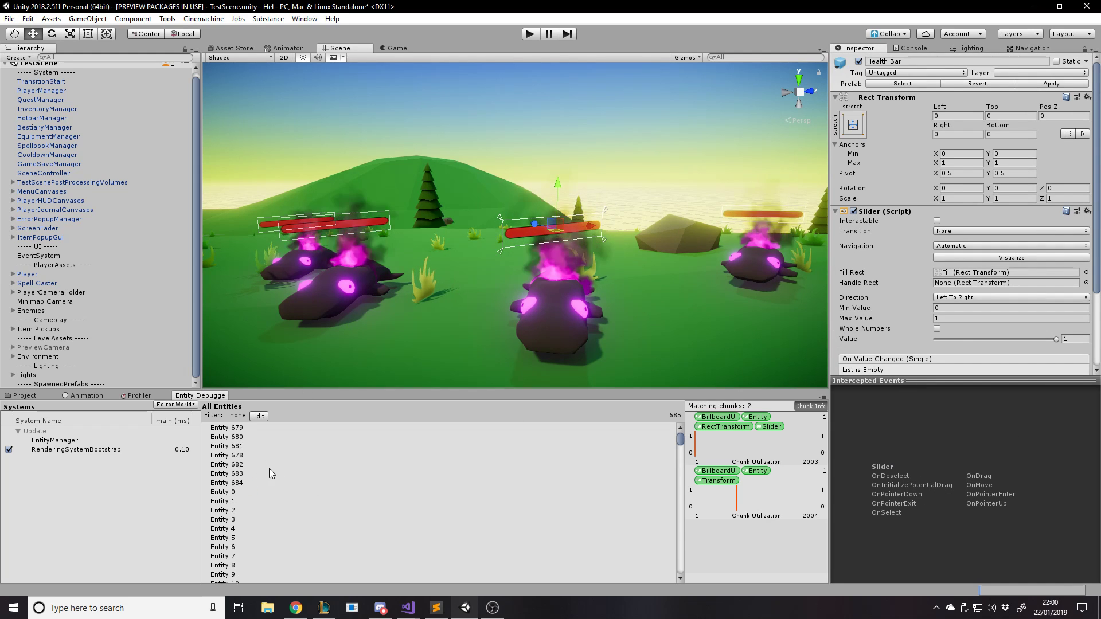
{"action": "left_click", "coordinate": [227, 464]}
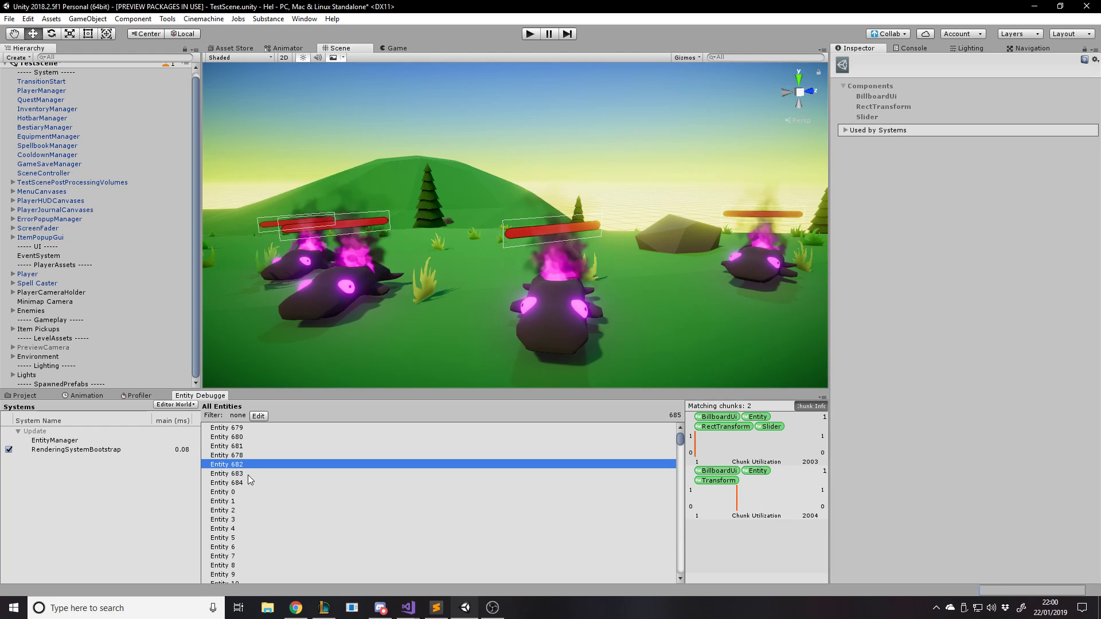
{"action": "left_click", "coordinate": [227, 483]}
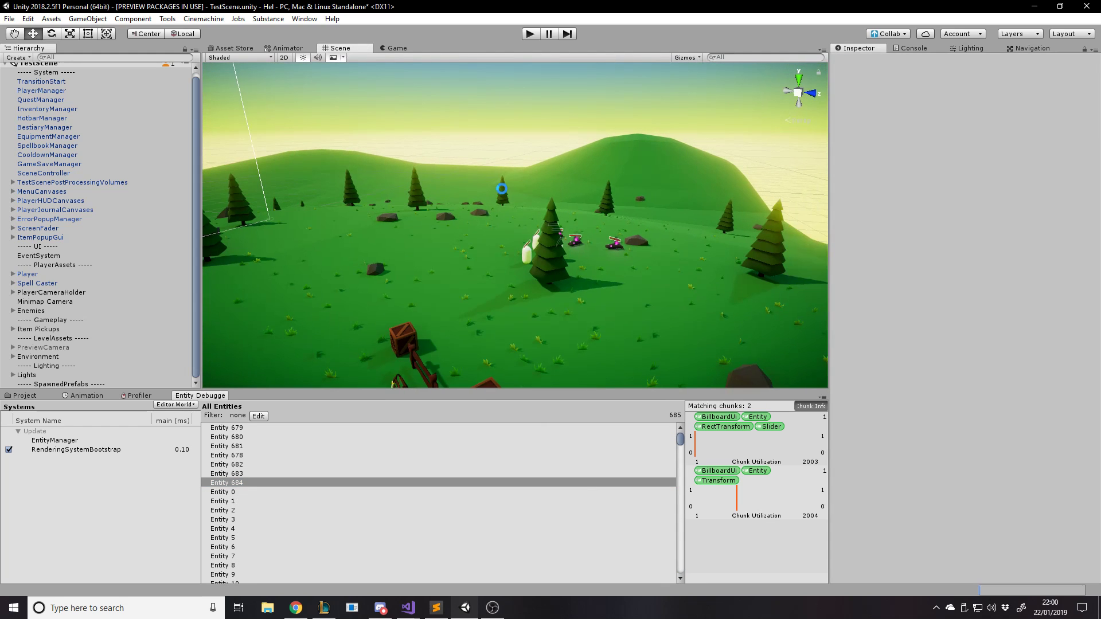
- Play TestScene and pause it to profile BillboardUiSystem at about 15 ms per frame
{"action": "left_click", "coordinate": [22, 394]}
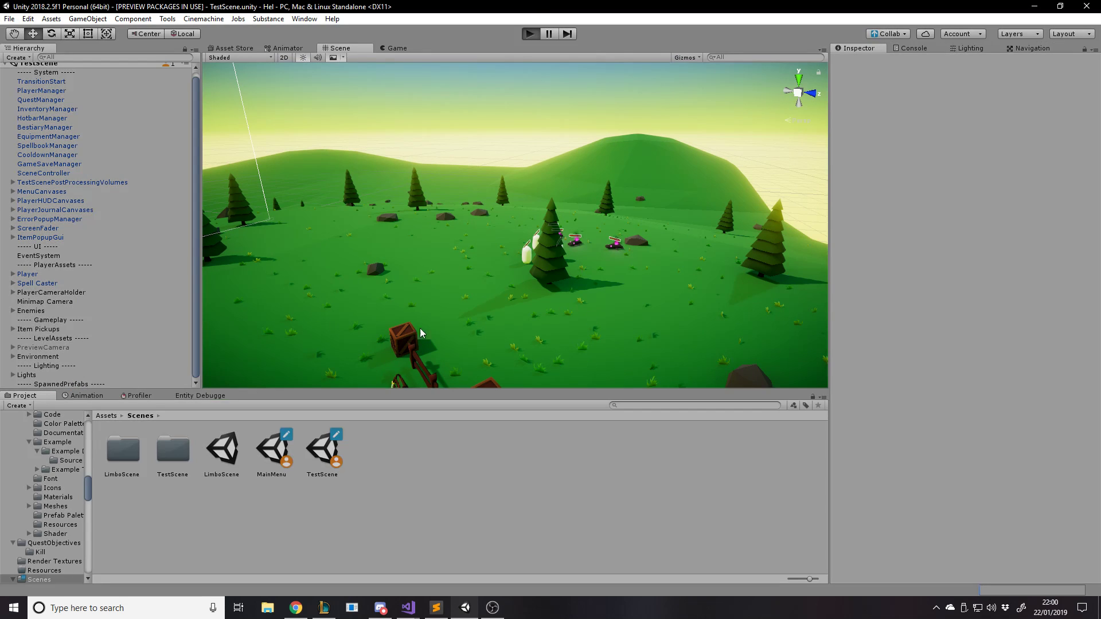
{"action": "mouse_move", "coordinate": [590, 228]}
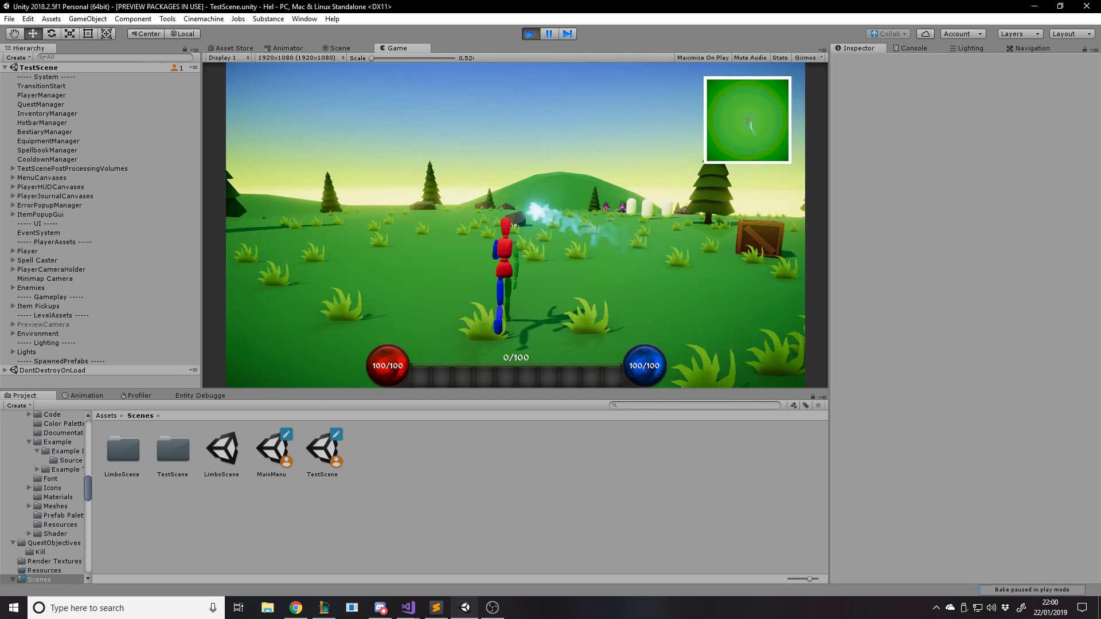
{"action": "left_click", "coordinate": [139, 396]}
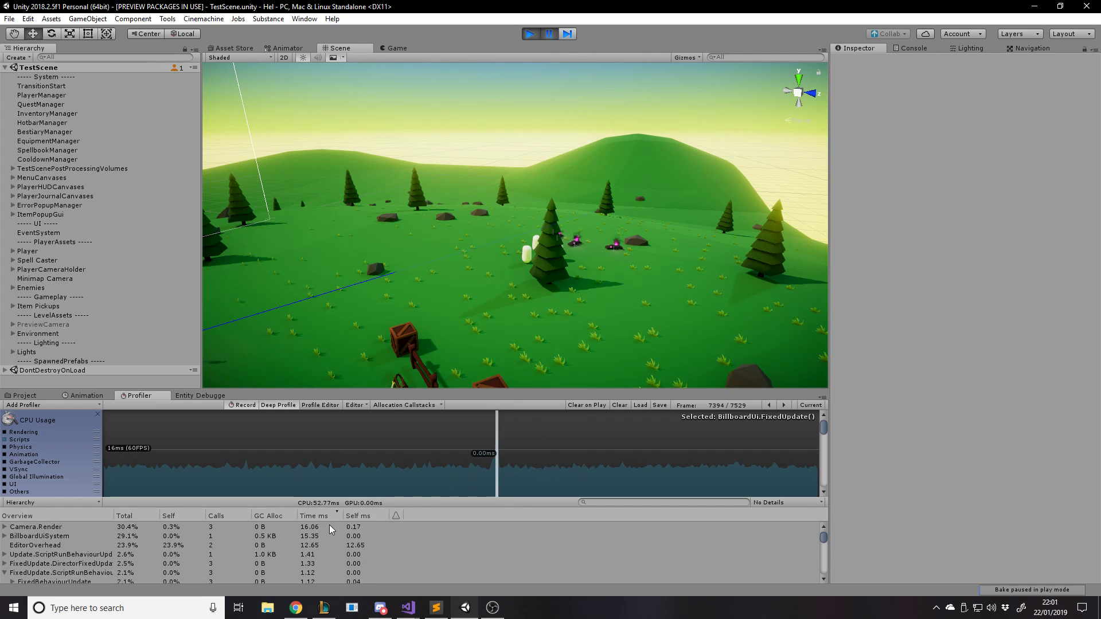
- Select a profiled frame showing BillboardUiSystem at about 4.22 ms, review its breakdown, then end play mode
{"action": "left_click", "coordinate": [35, 526]}
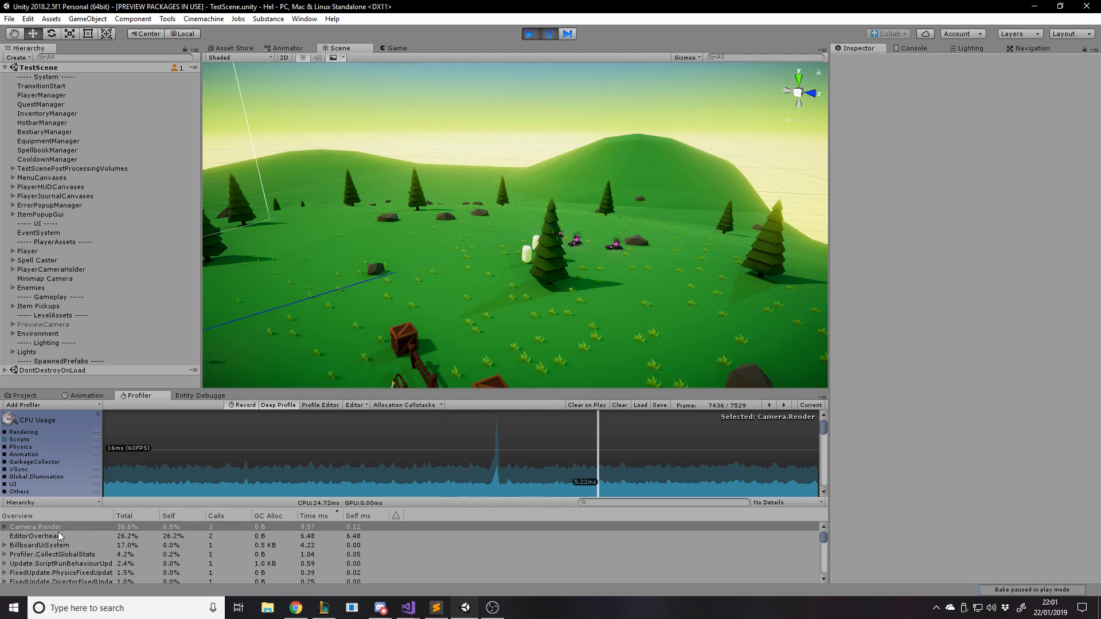
{"action": "left_click", "coordinate": [32, 542]}
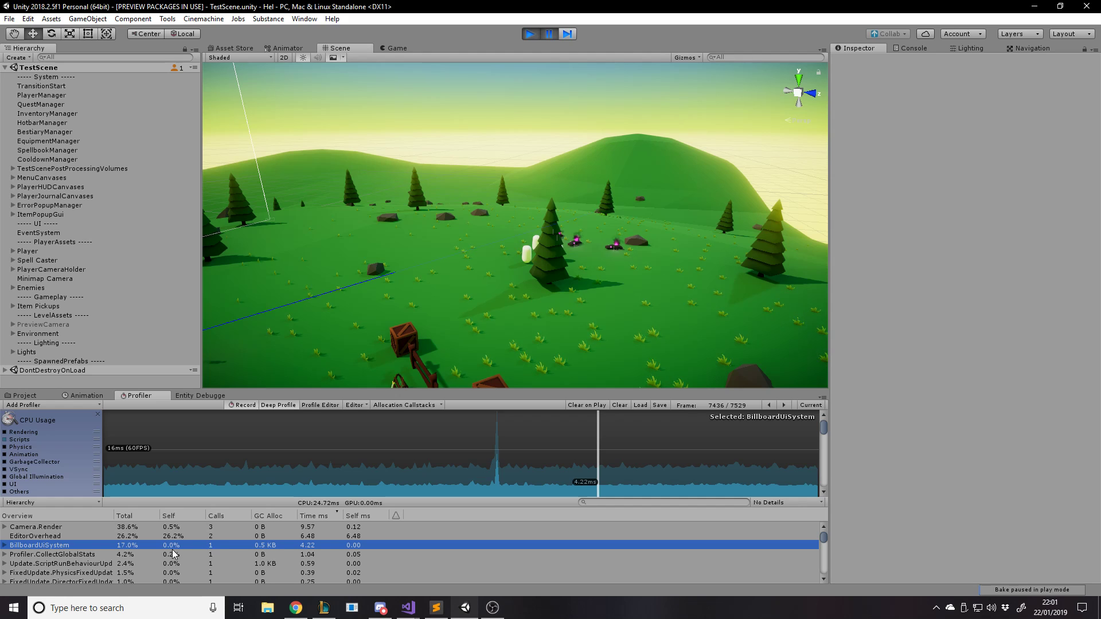
{"action": "left_click", "coordinate": [5, 543]}
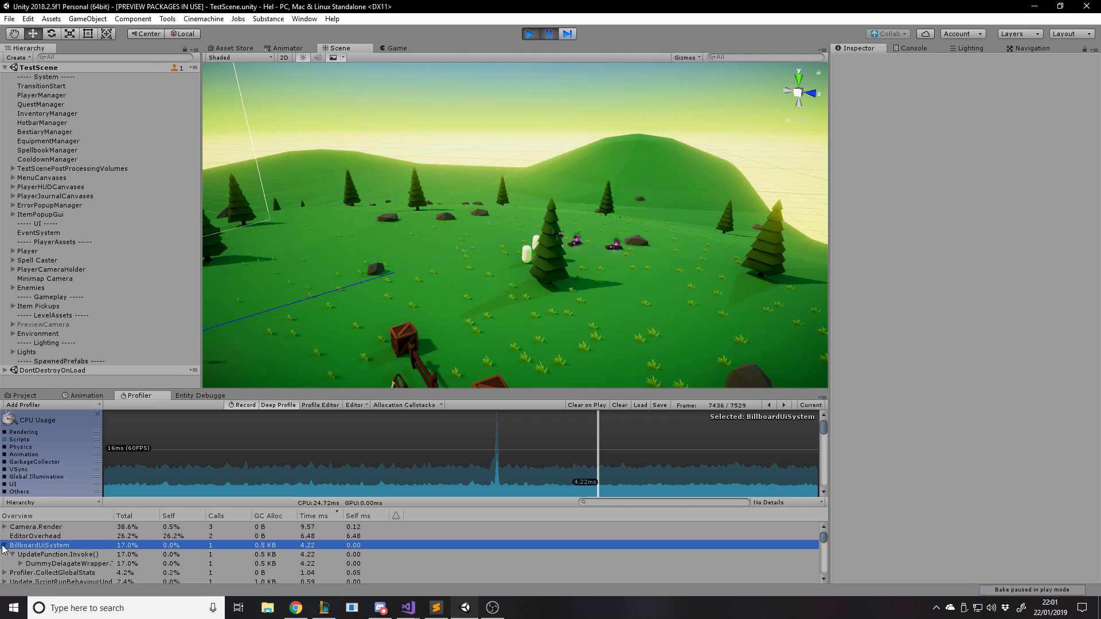
{"action": "left_click", "coordinate": [4, 544]}
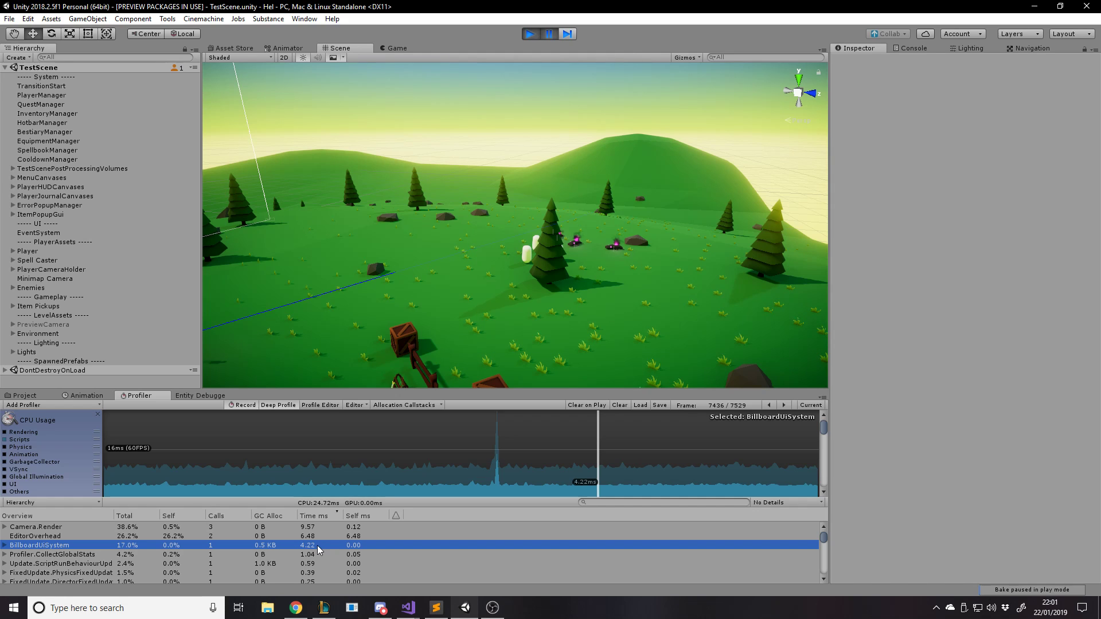
{"action": "mouse_move", "coordinate": [695, 386]}
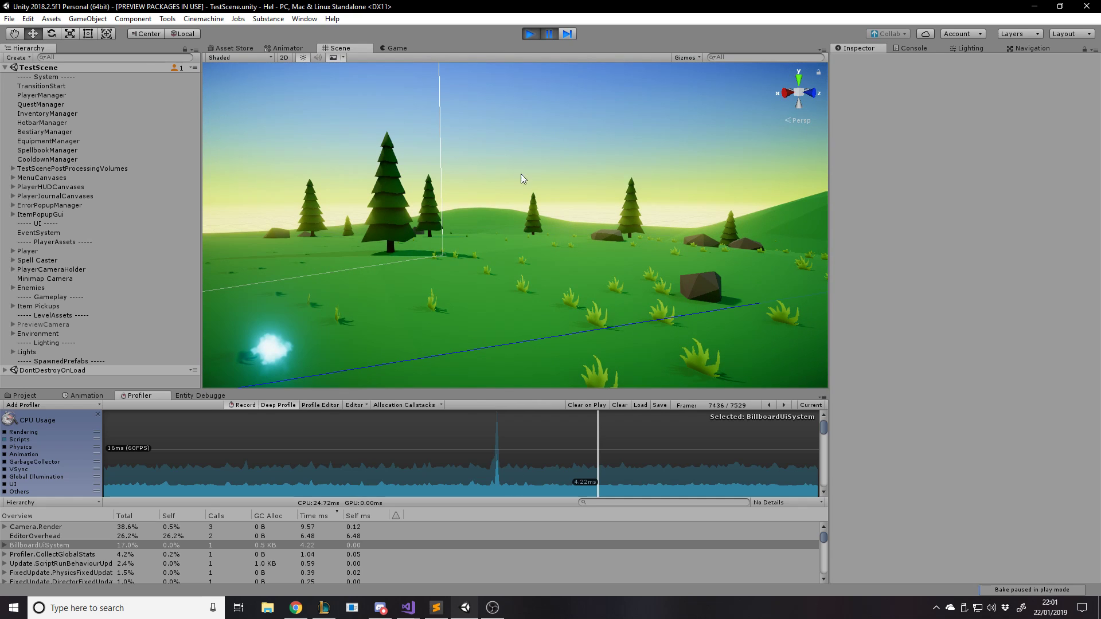
{"action": "left_click", "coordinate": [397, 48]}
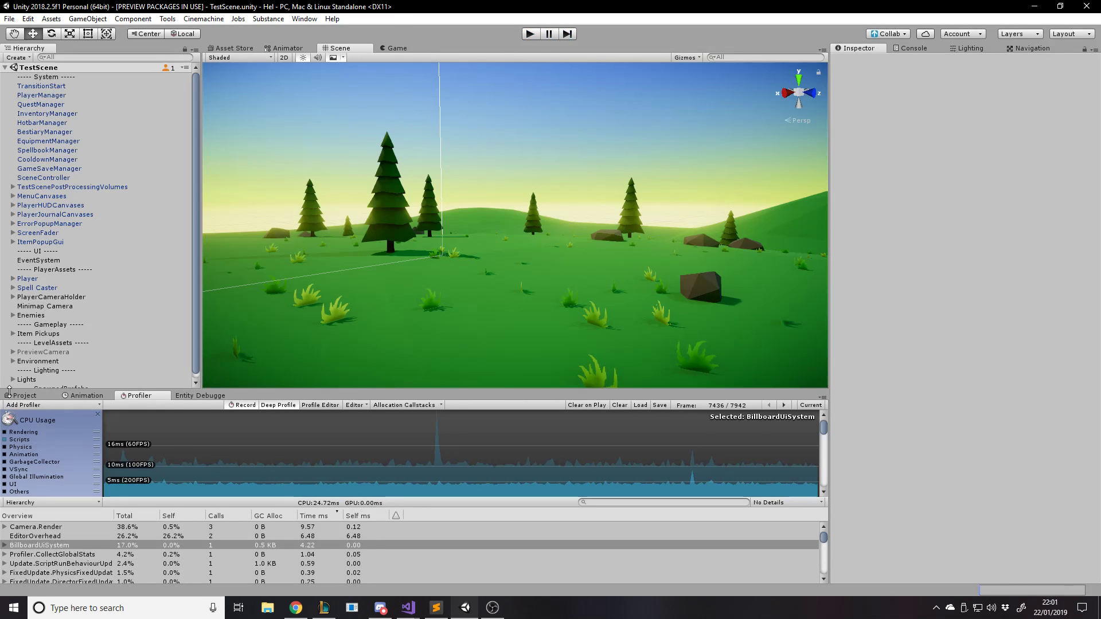
- Load the MainMenu scene and set ScreenFader's Target Fps to 1000
{"action": "left_click", "coordinate": [271, 450]}
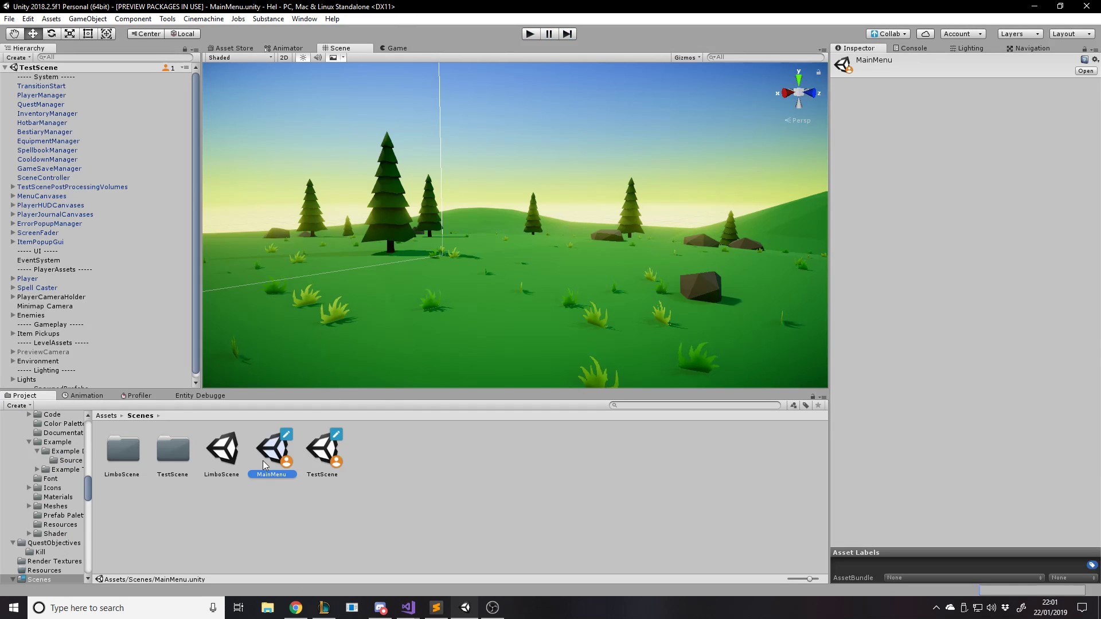
{"action": "double_click", "coordinate": [271, 450]}
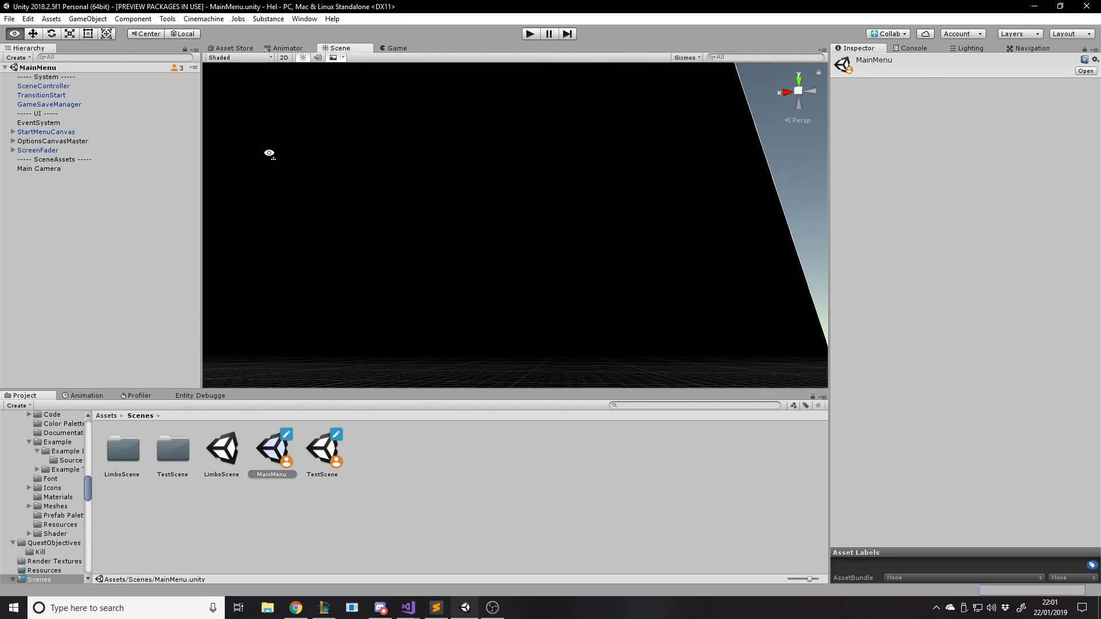
{"action": "left_click", "coordinate": [42, 85]}
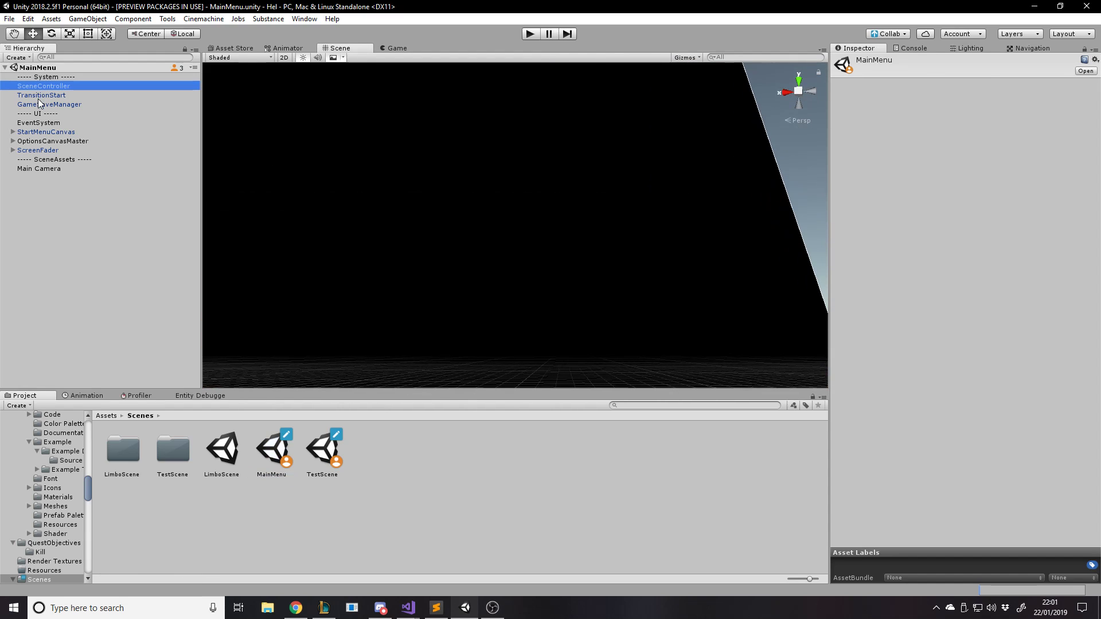
{"action": "left_click", "coordinate": [35, 112]}
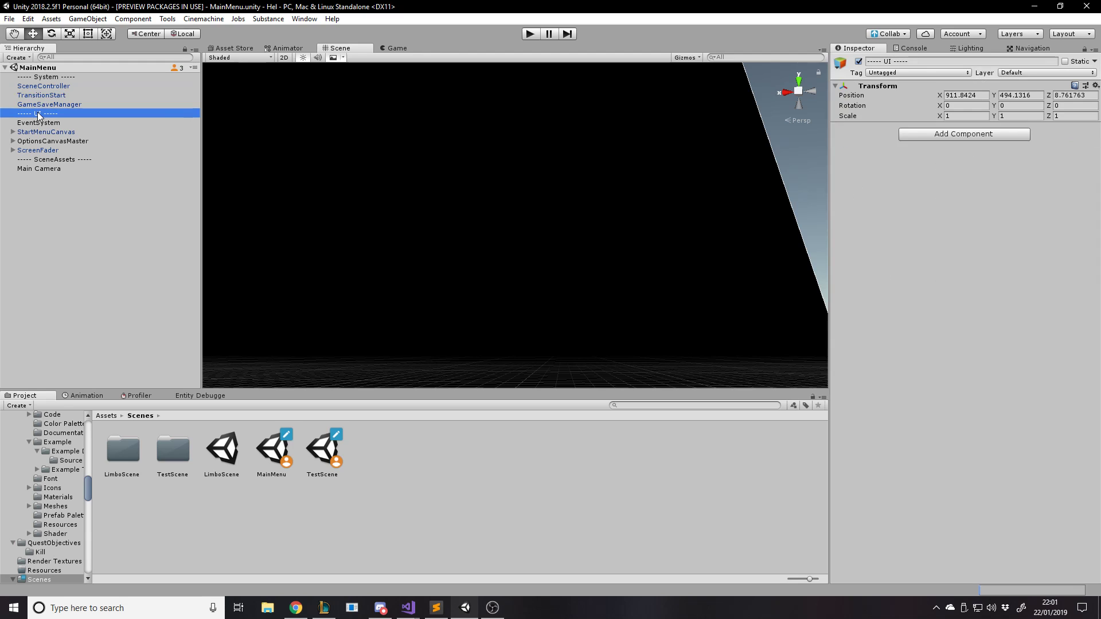
{"action": "left_click", "coordinate": [46, 131]}
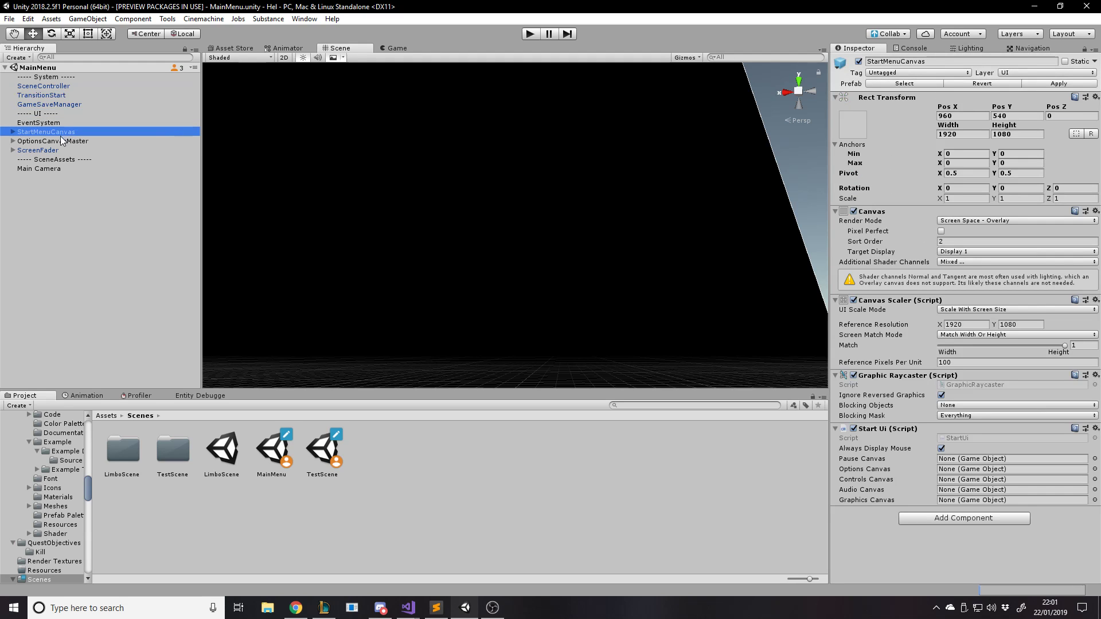
{"action": "left_click", "coordinate": [36, 149]}
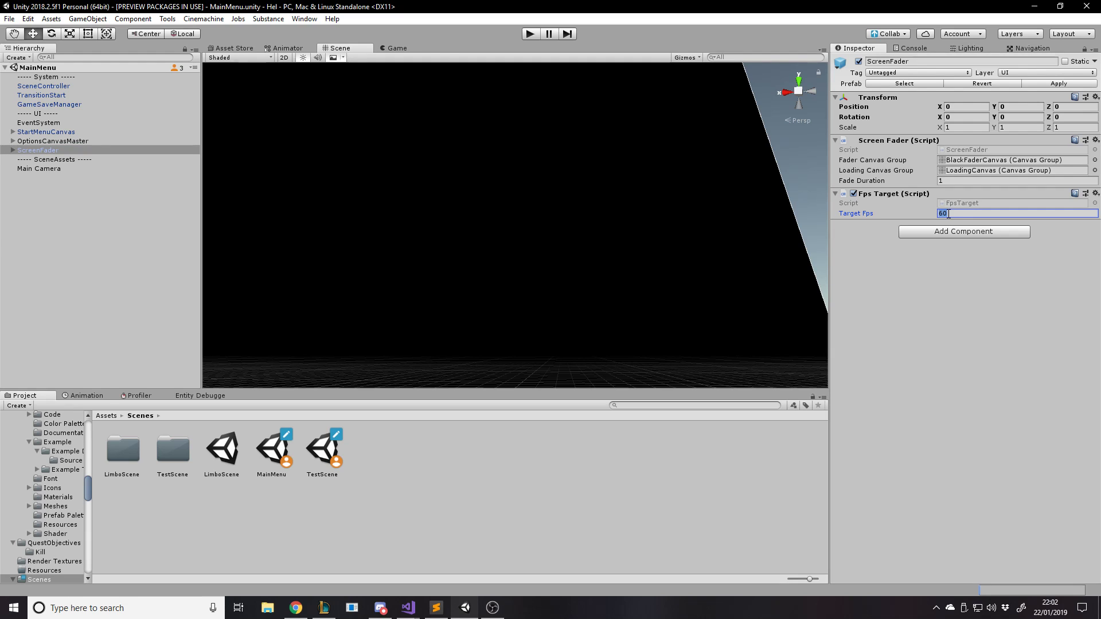
{"action": "type", "text": "1000"}
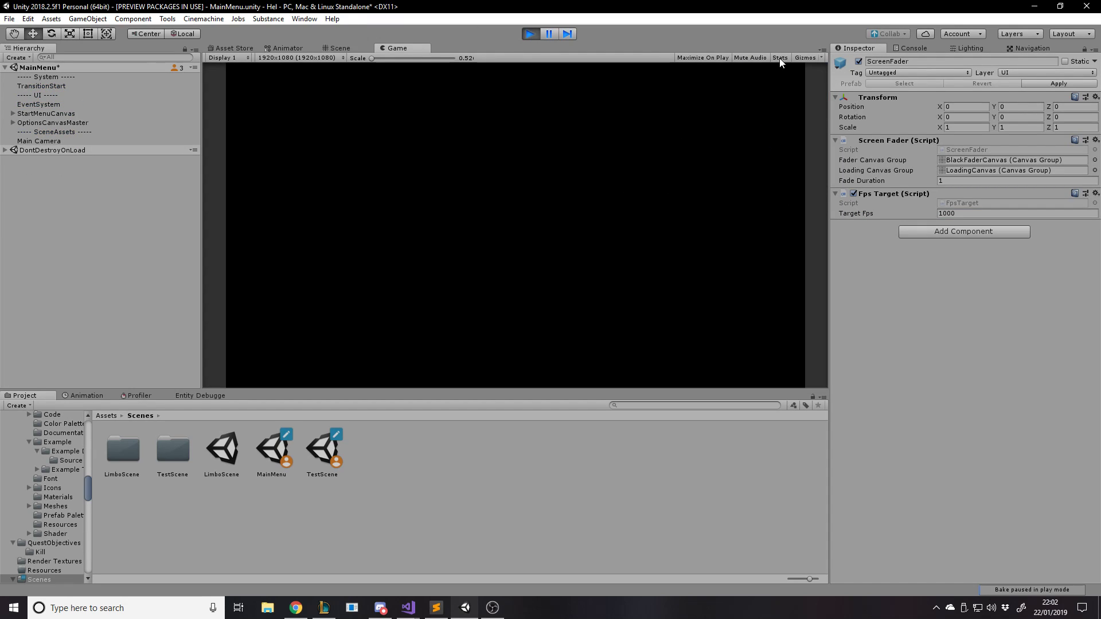
- Enable Game view Stats and start the game from the main menu into TestScene
{"action": "left_click", "coordinate": [780, 57]}
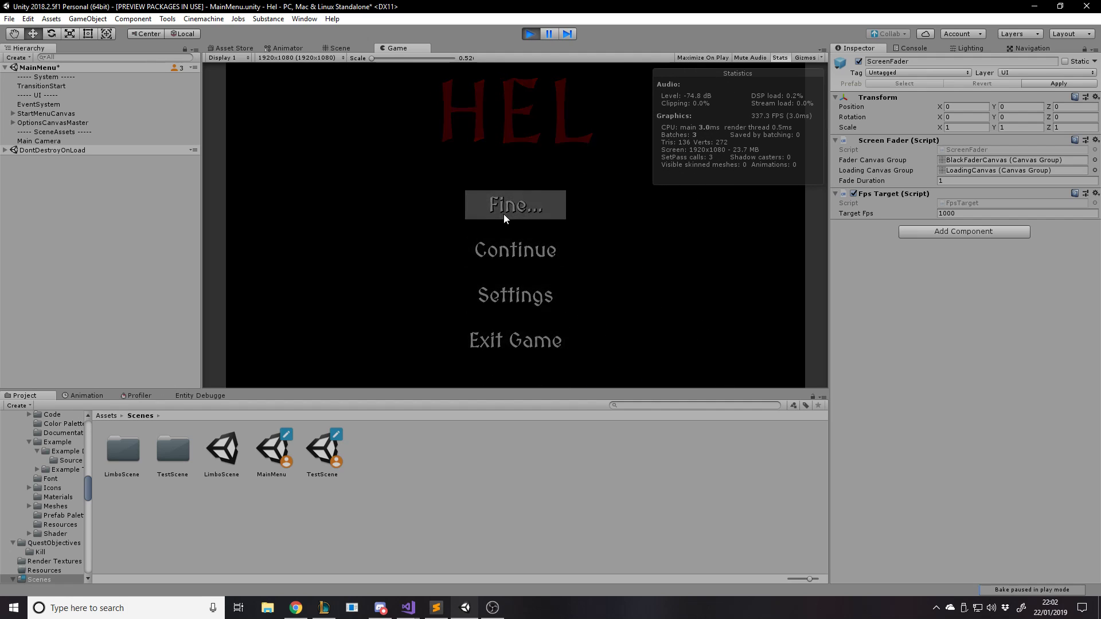
{"action": "left_click", "coordinate": [515, 204]}
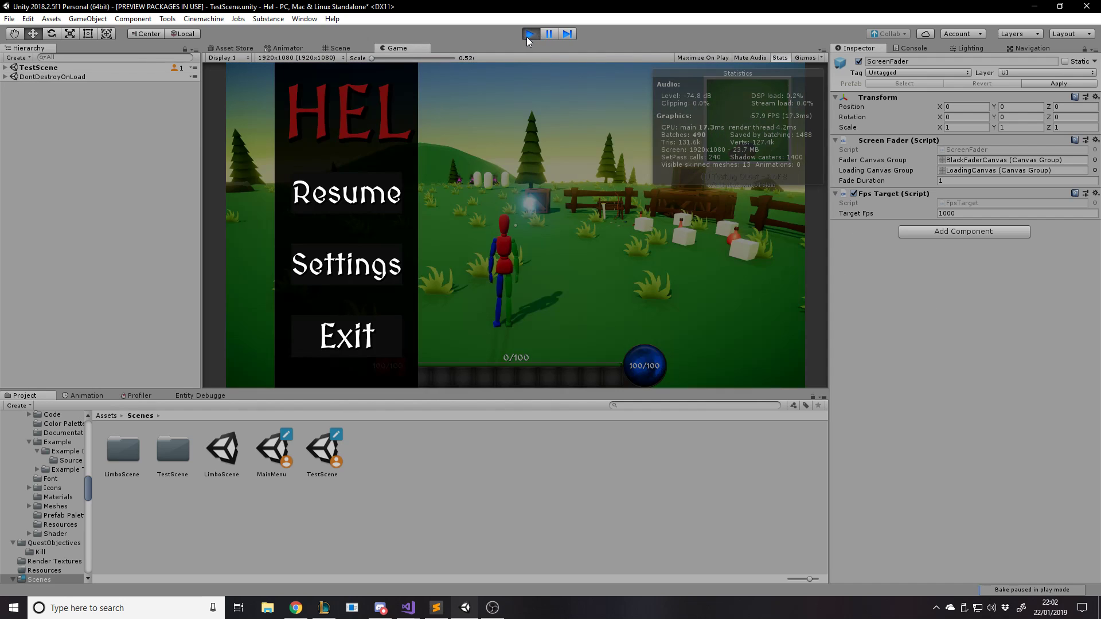
- Exit play mode, set ScreenFader's Target Fps back to 60 and apply it to the prefab
{"action": "left_click", "coordinate": [527, 33]}
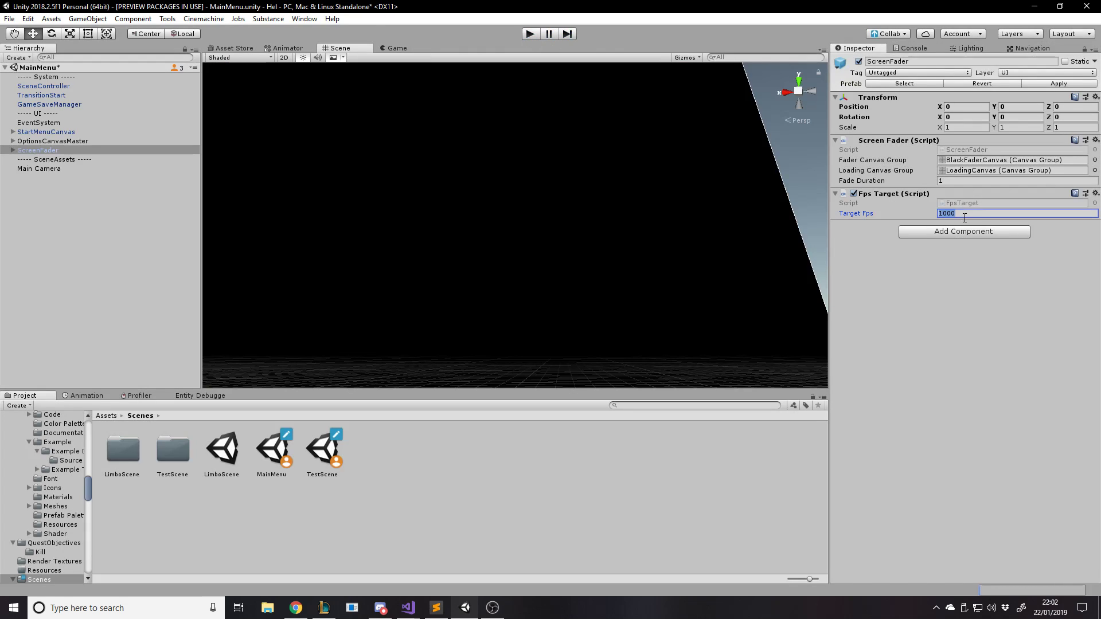
{"action": "type", "text": "60"}
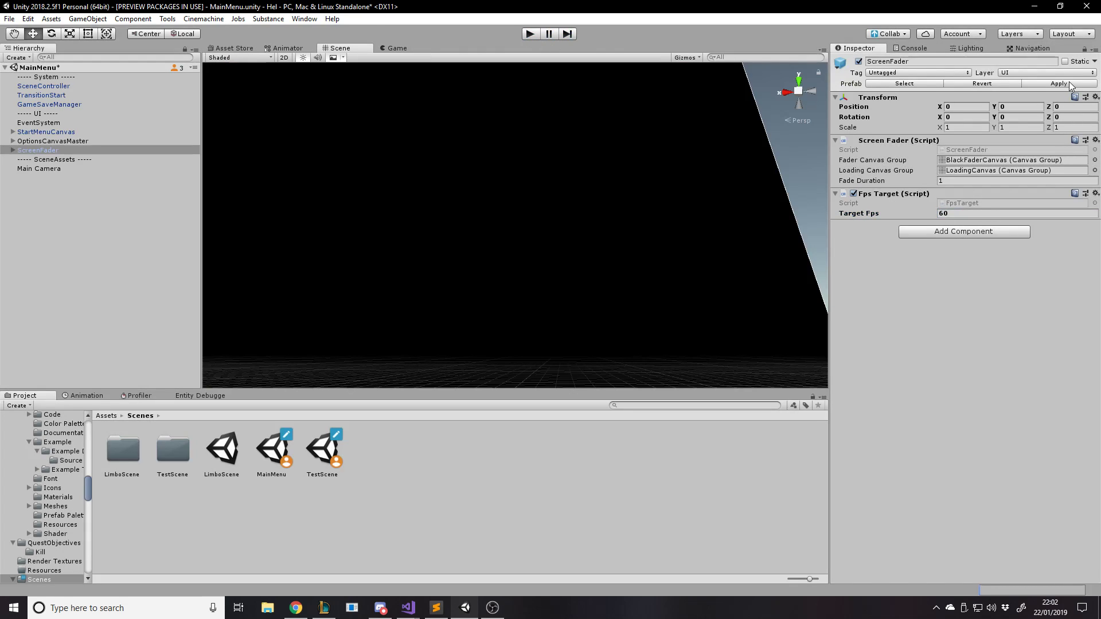
{"action": "left_click", "coordinate": [139, 394]}
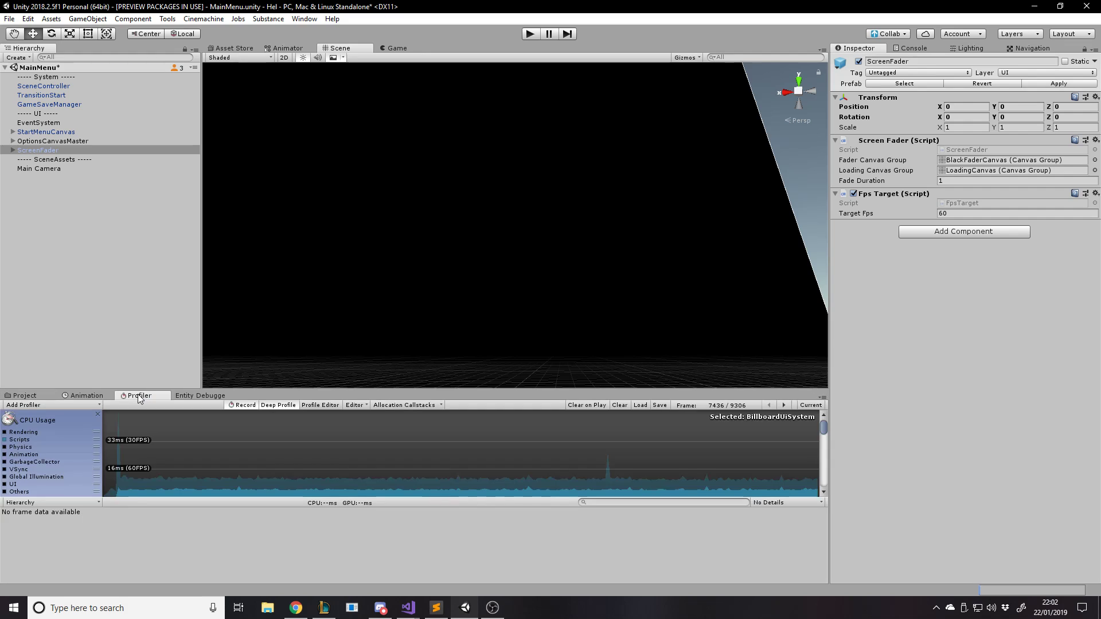
{"action": "mouse_move", "coordinate": [714, 485]}
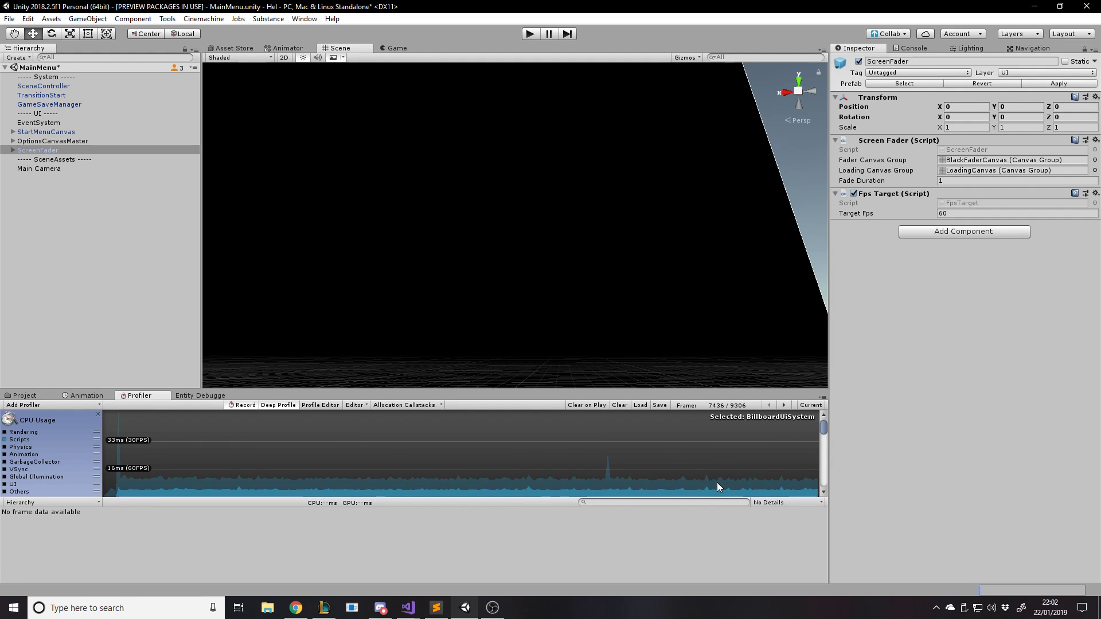
{"action": "mouse_move", "coordinate": [659, 437]}
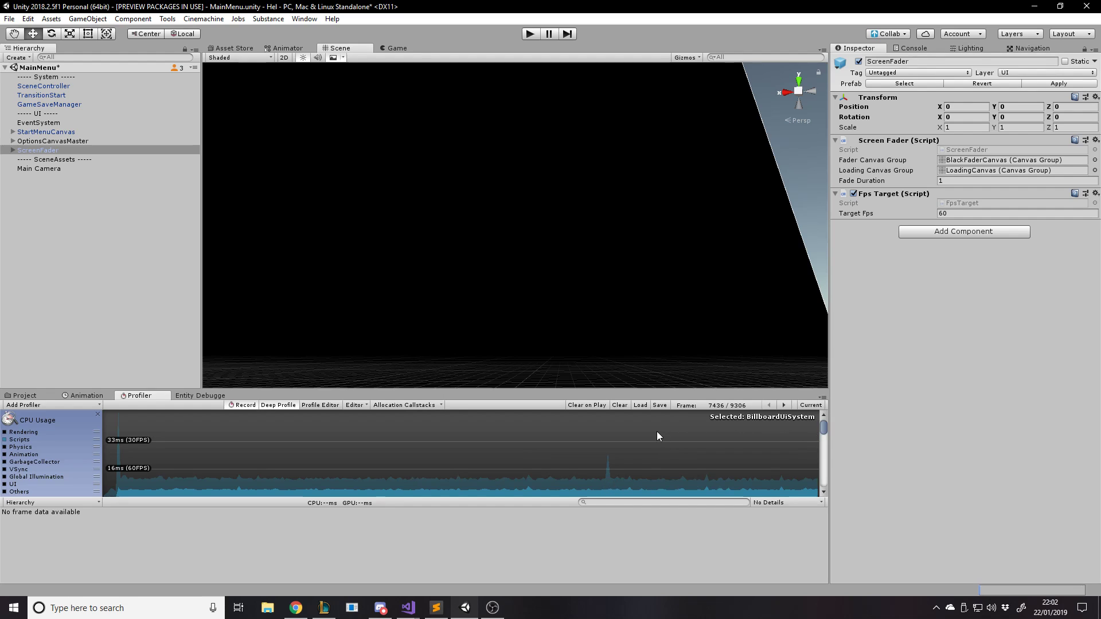
{"action": "mouse_move", "coordinate": [618, 457]}
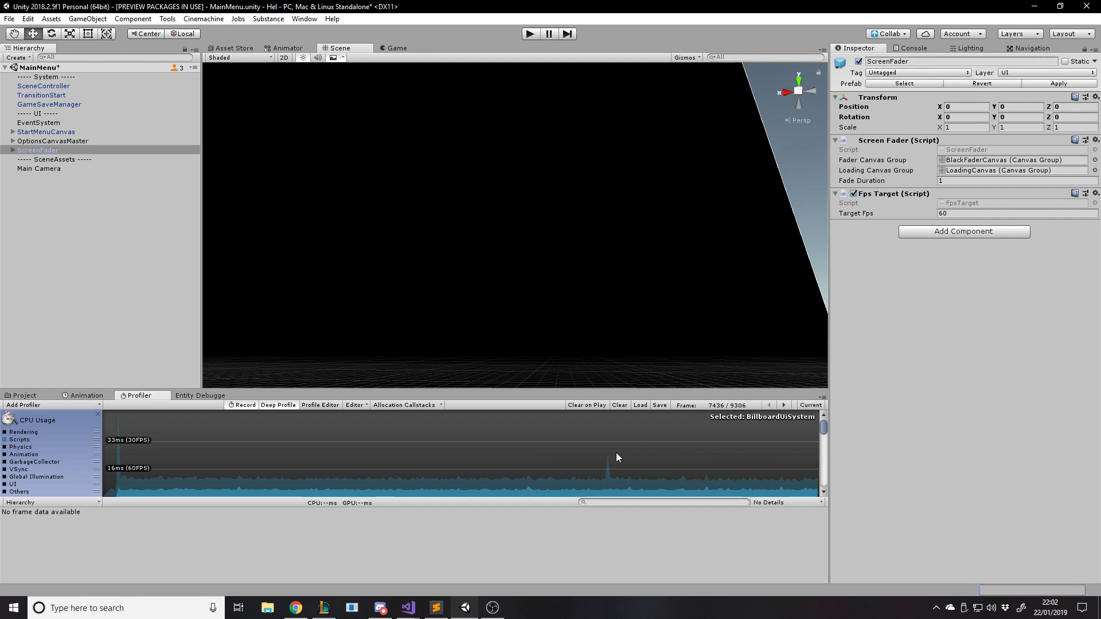